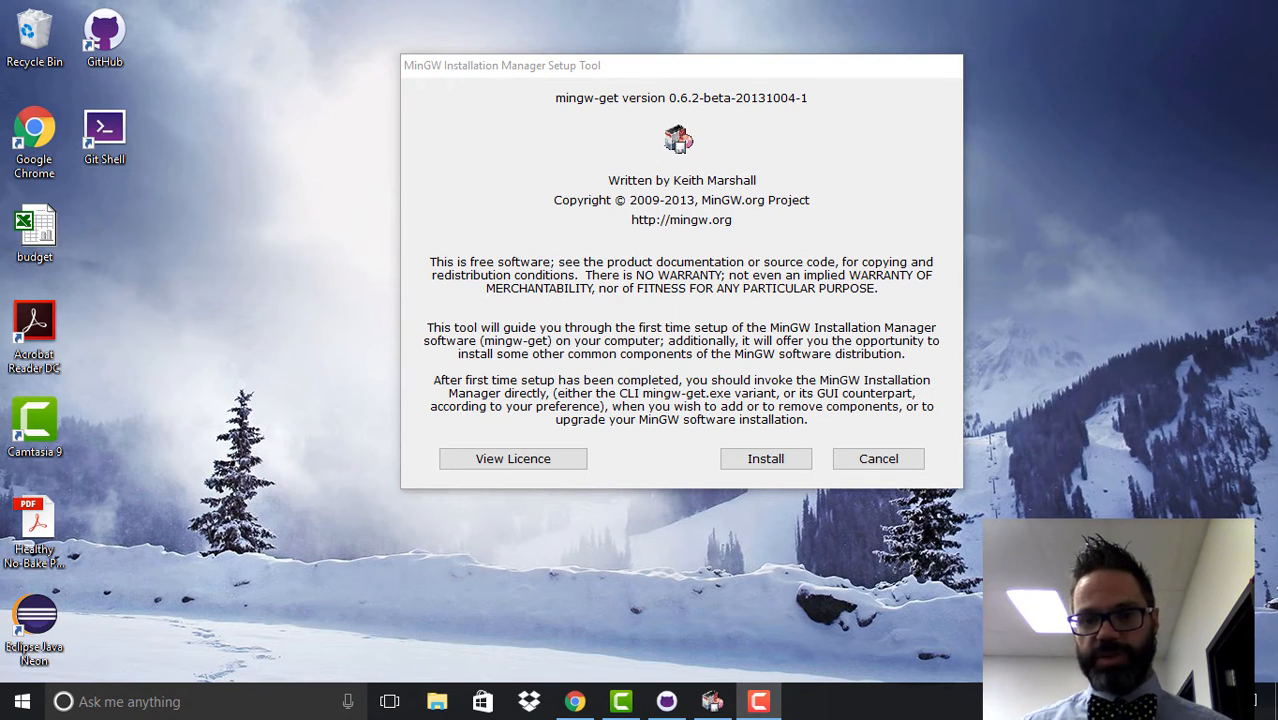
{"action": "mouse_move", "coordinate": [718, 352]}
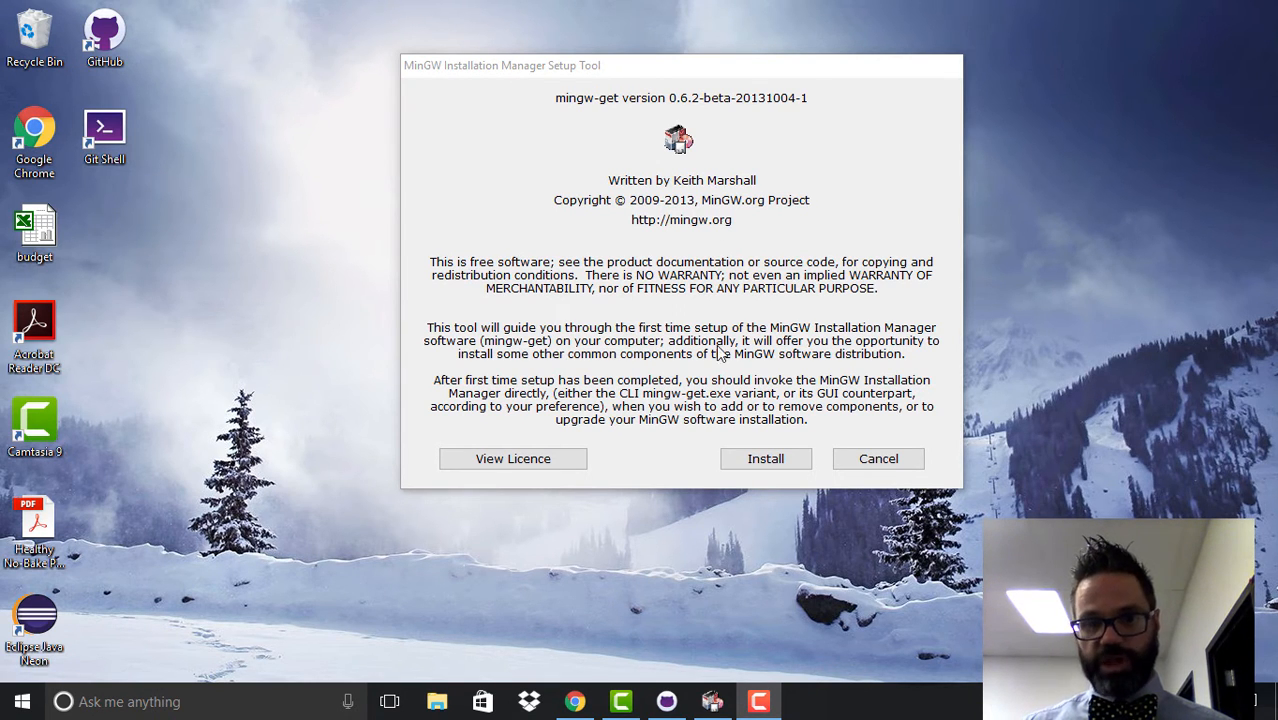
Step: Install the MinGW installation manager into C:\MinGW and let the catalogue download finish
{"action": "left_click", "coordinate": [764, 458]}
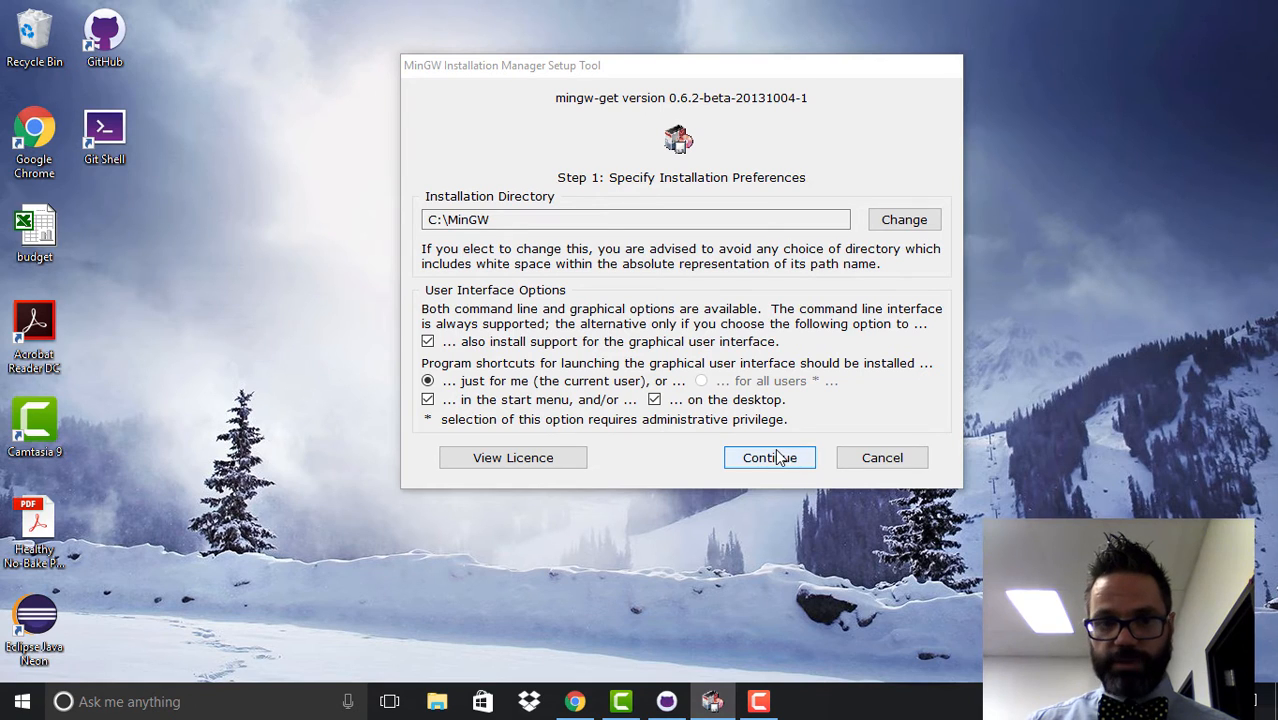
{"action": "left_click", "coordinate": [768, 456]}
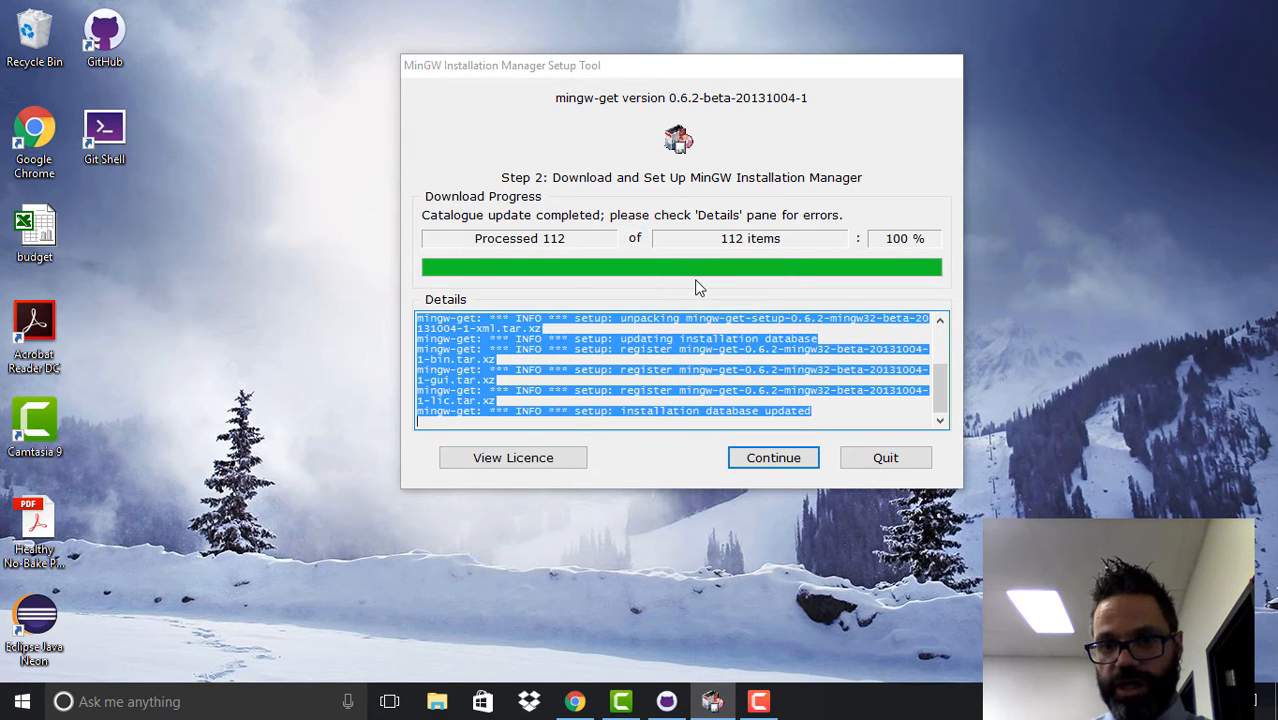
{"action": "mouse_move", "coordinate": [780, 250]}
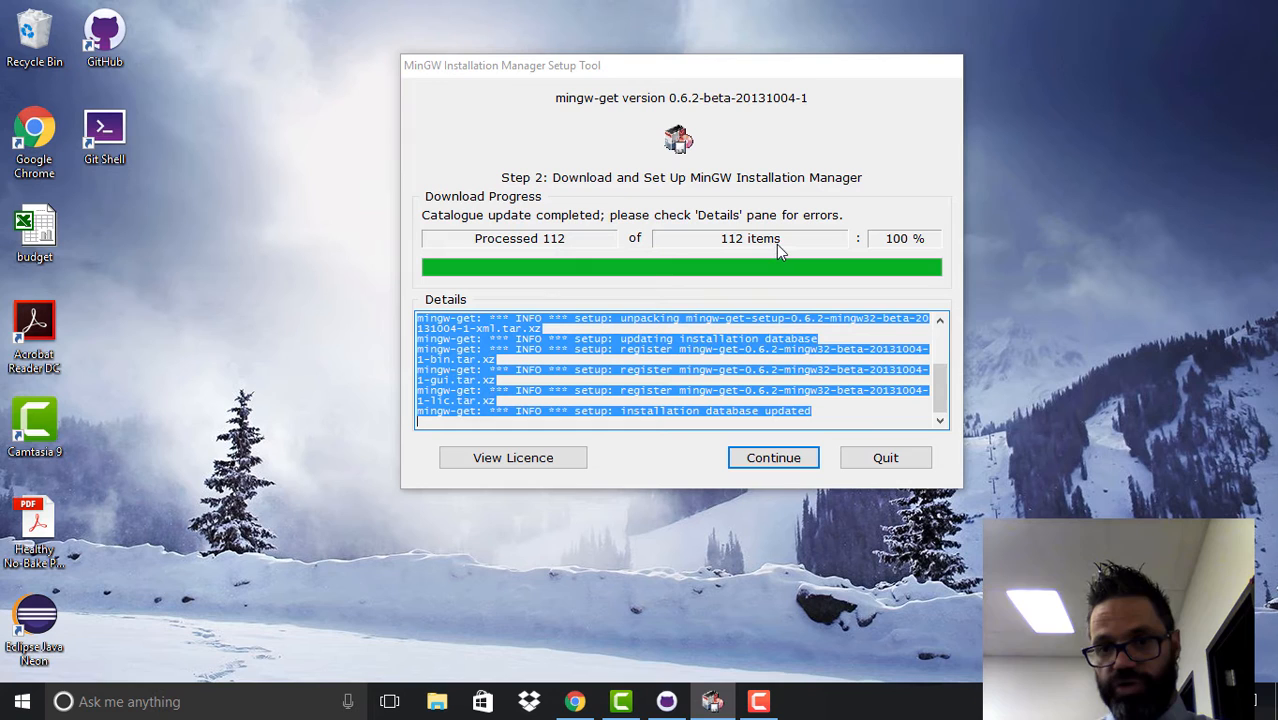
Step: Continue into the manager and mark mingw32-base and the other needed packages for installation
{"action": "left_click", "coordinate": [772, 456]}
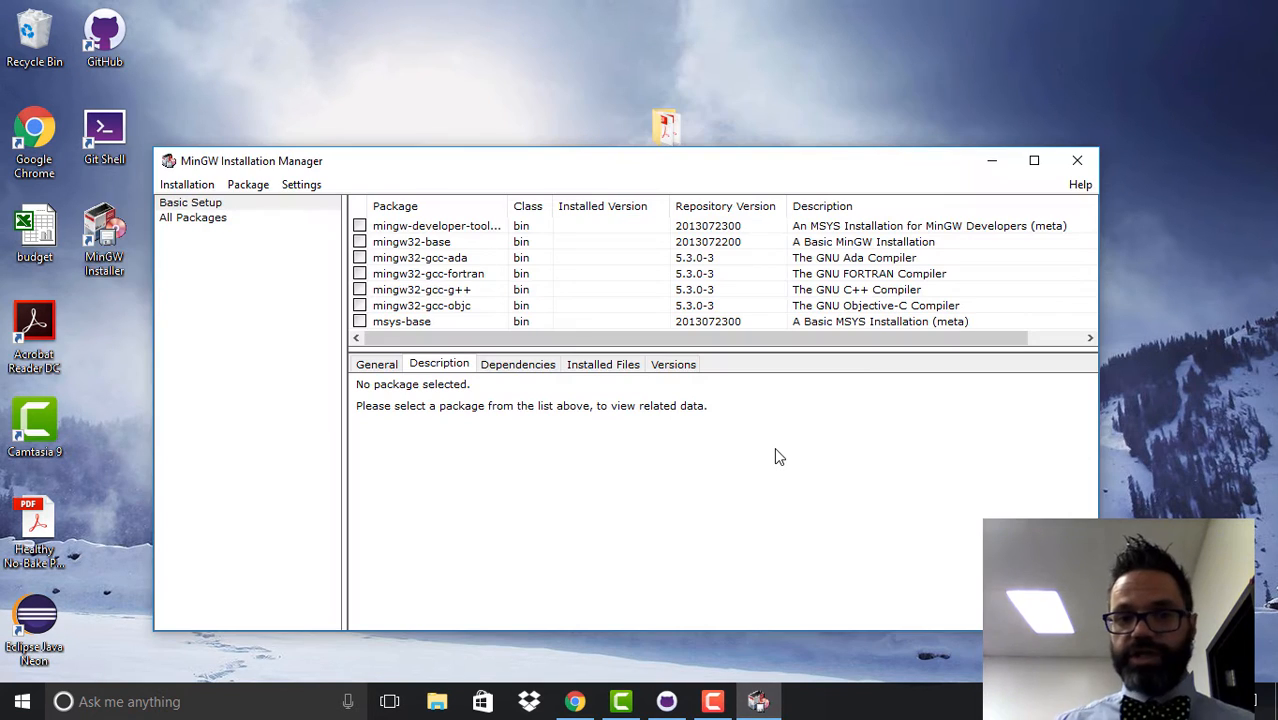
{"action": "mouse_move", "coordinate": [484, 324]}
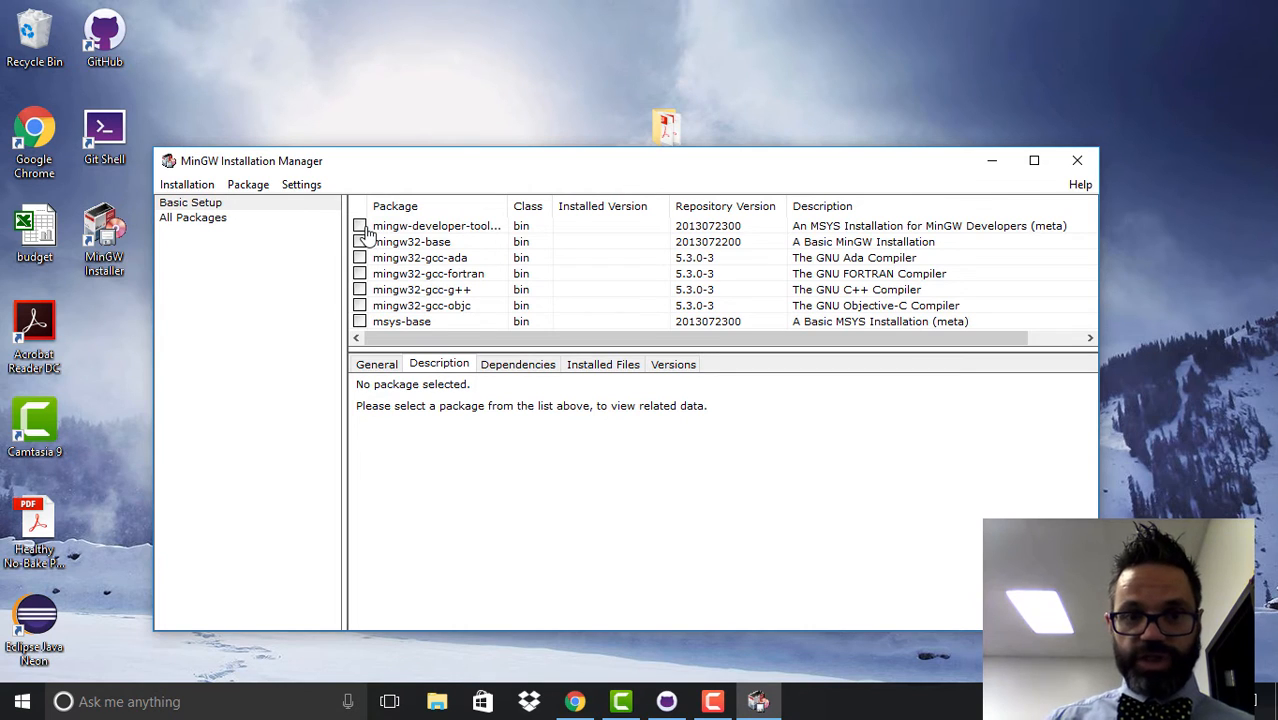
{"action": "right_click", "coordinate": [436, 224]}
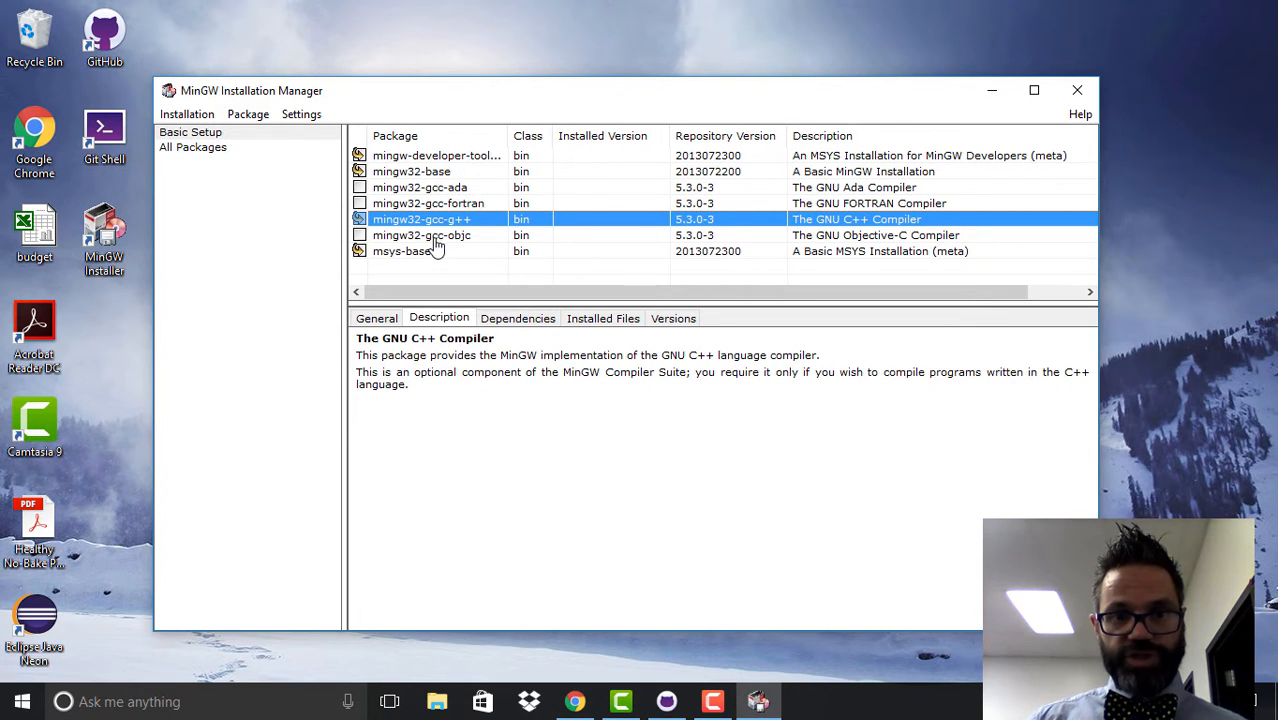
{"action": "mouse_move", "coordinate": [464, 240]}
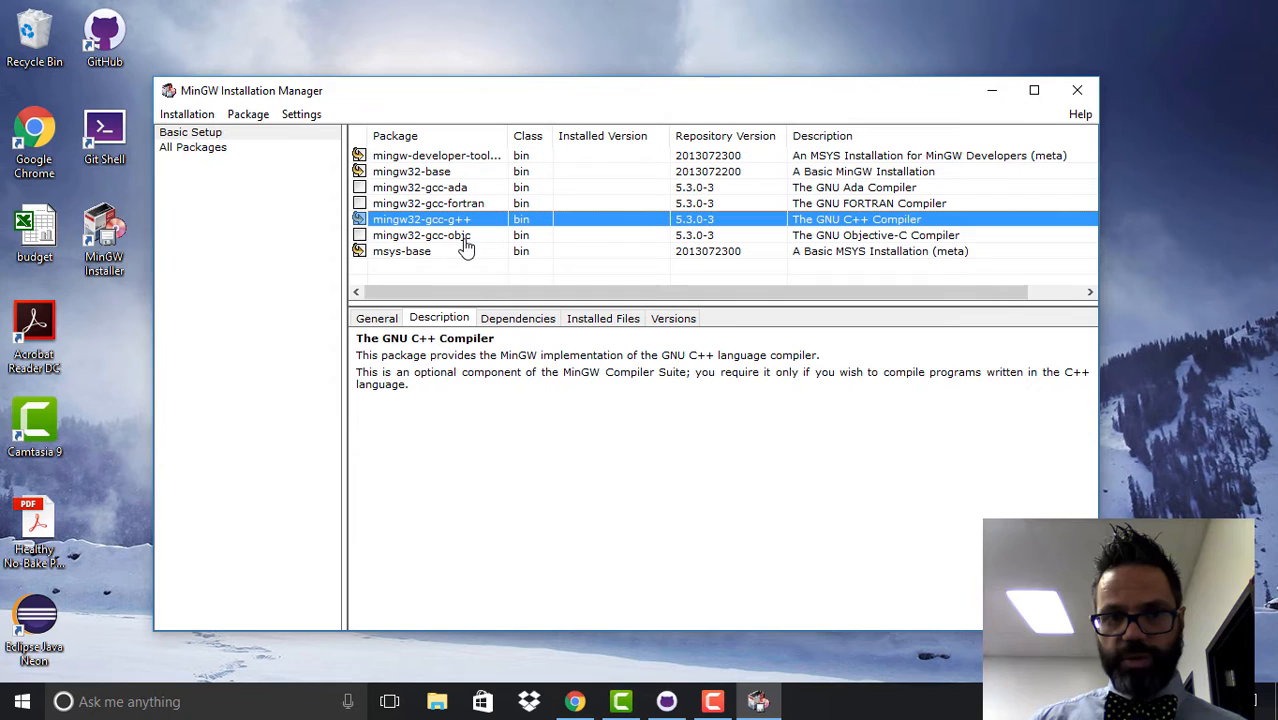
{"action": "mouse_move", "coordinate": [464, 218]}
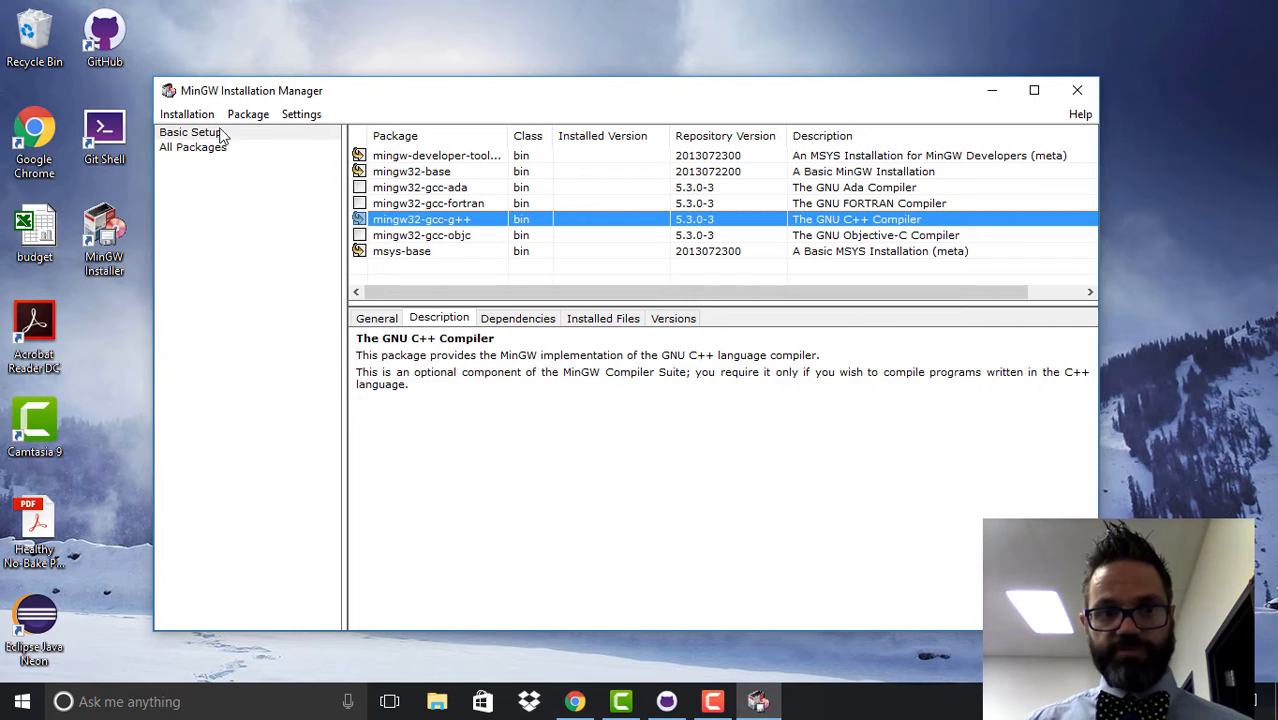
Step: Apply the marked changes via Installation > Apply Changes and close the finished report
{"action": "left_click", "coordinate": [188, 112]}
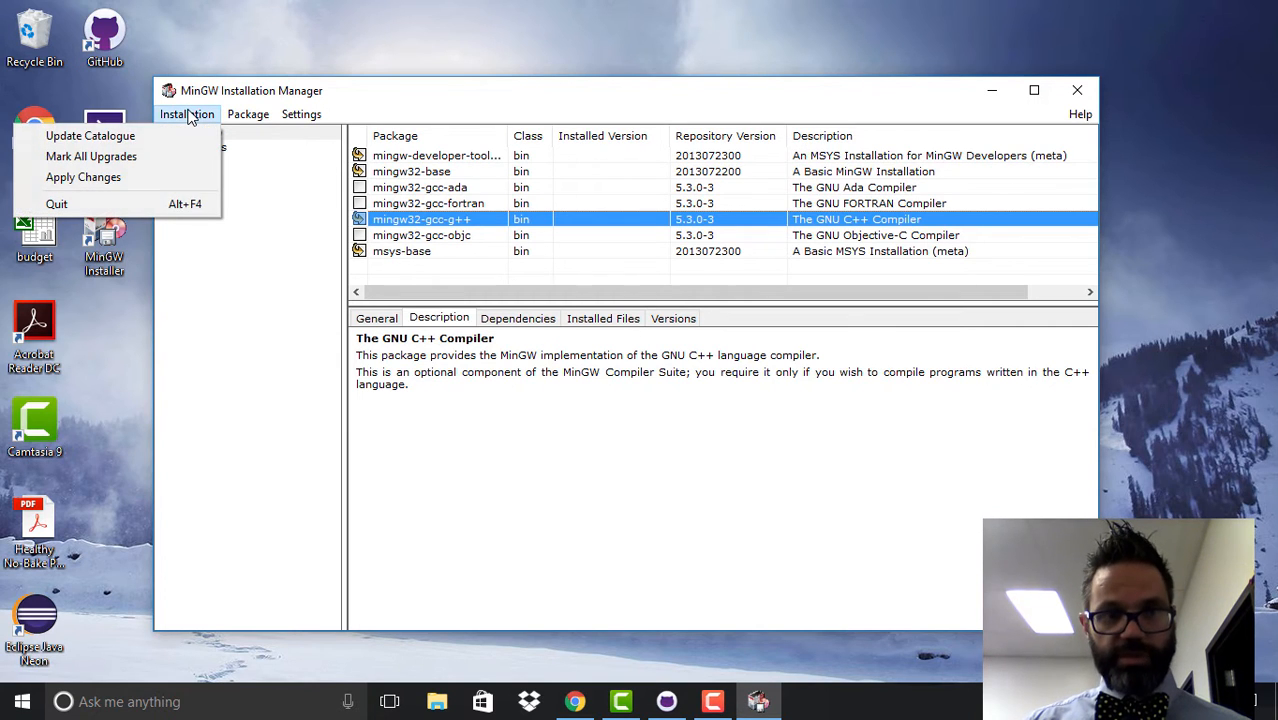
{"action": "mouse_move", "coordinate": [92, 156]}
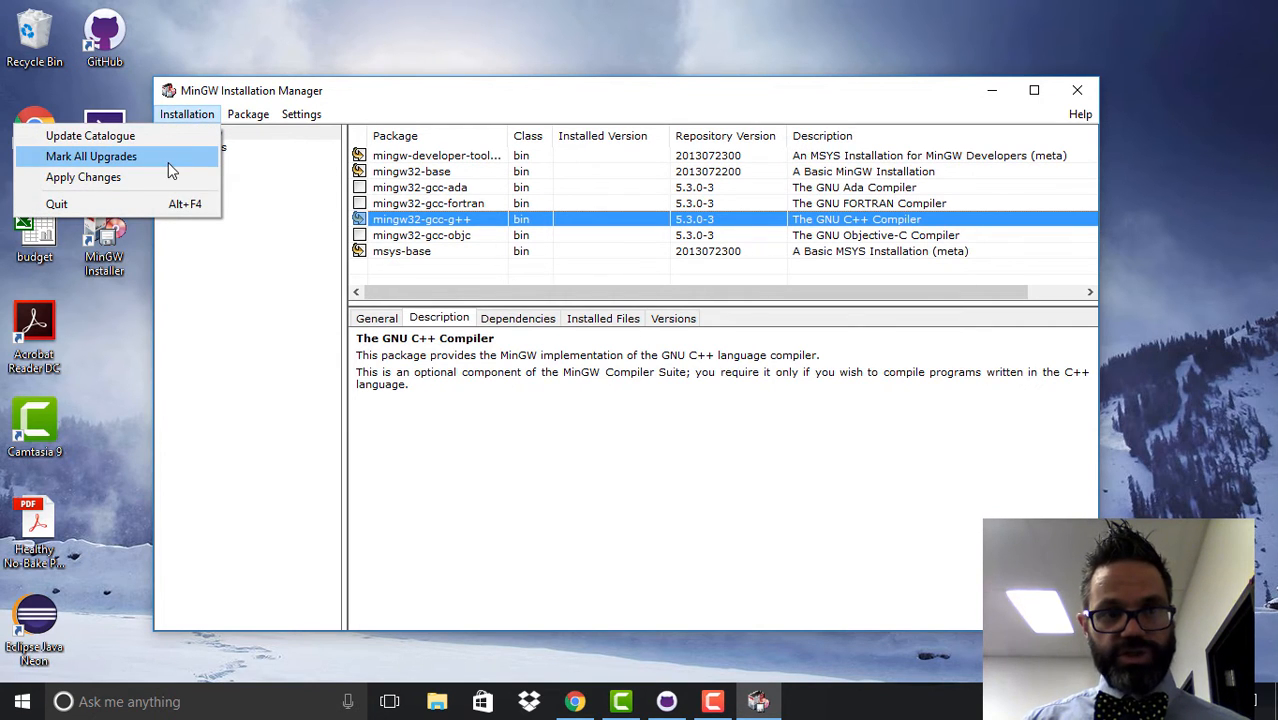
{"action": "left_click", "coordinate": [82, 176]}
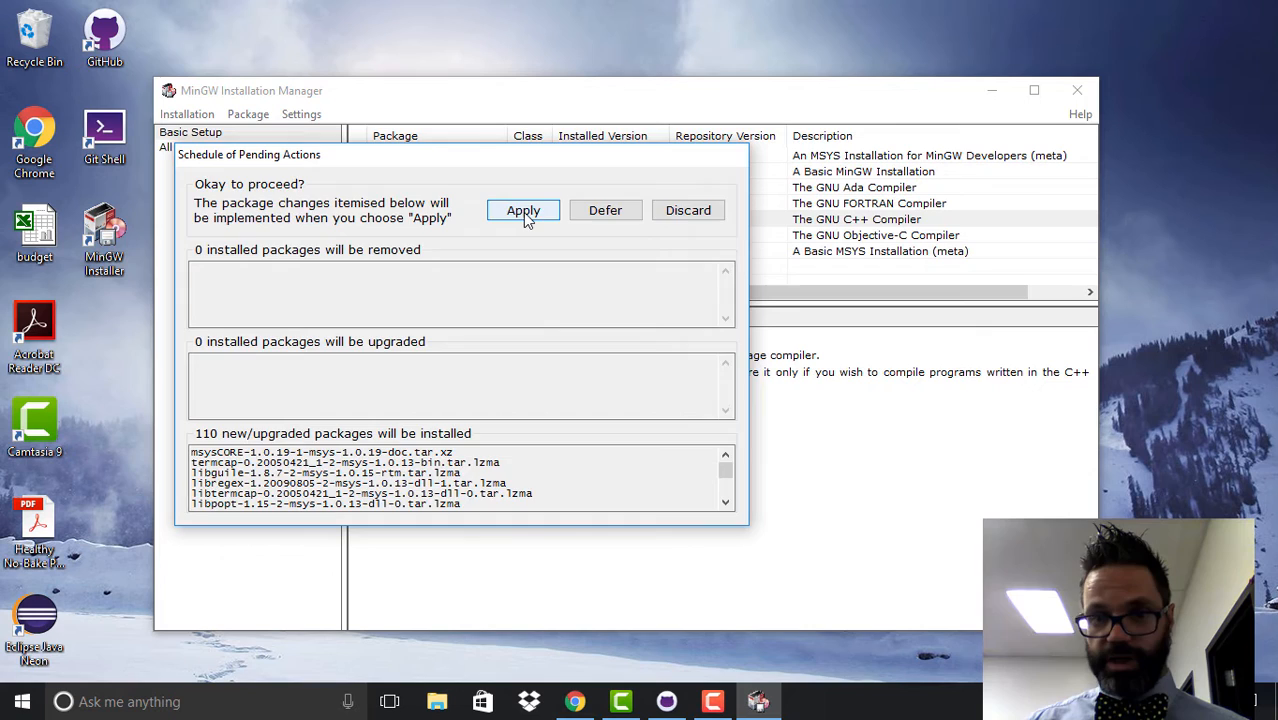
{"action": "left_click", "coordinate": [524, 210]}
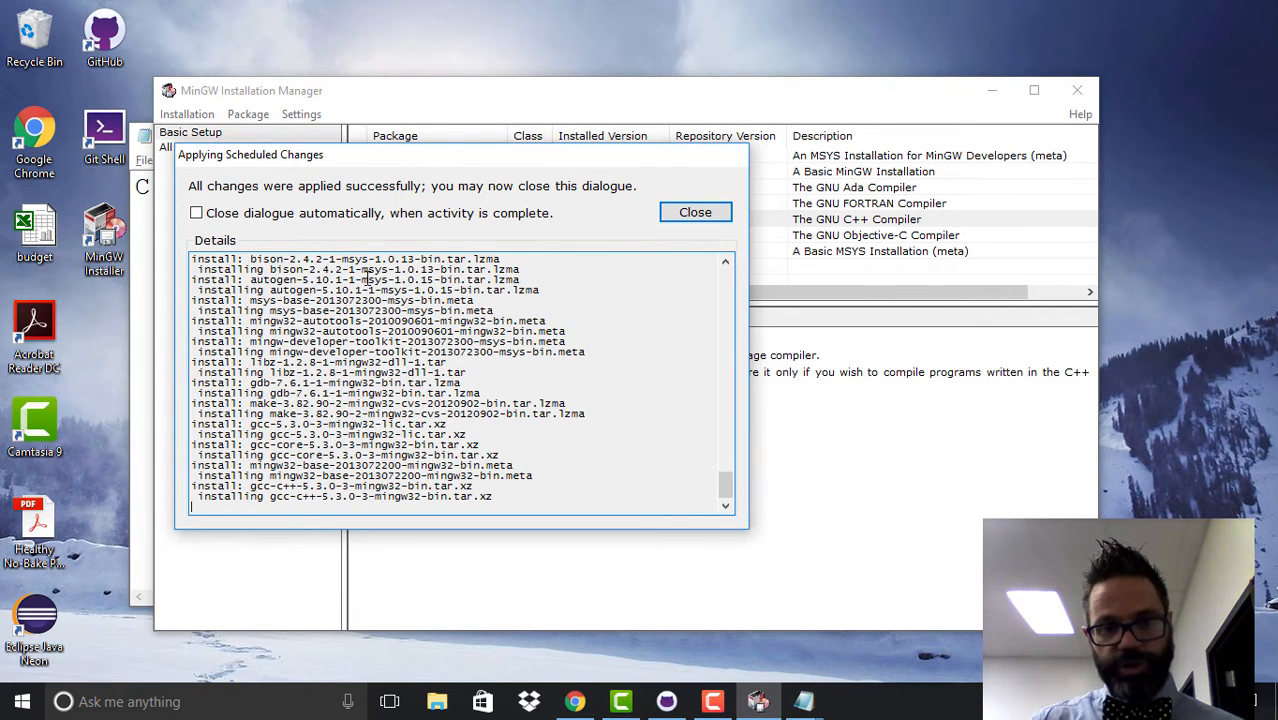
{"action": "left_click", "coordinate": [696, 212]}
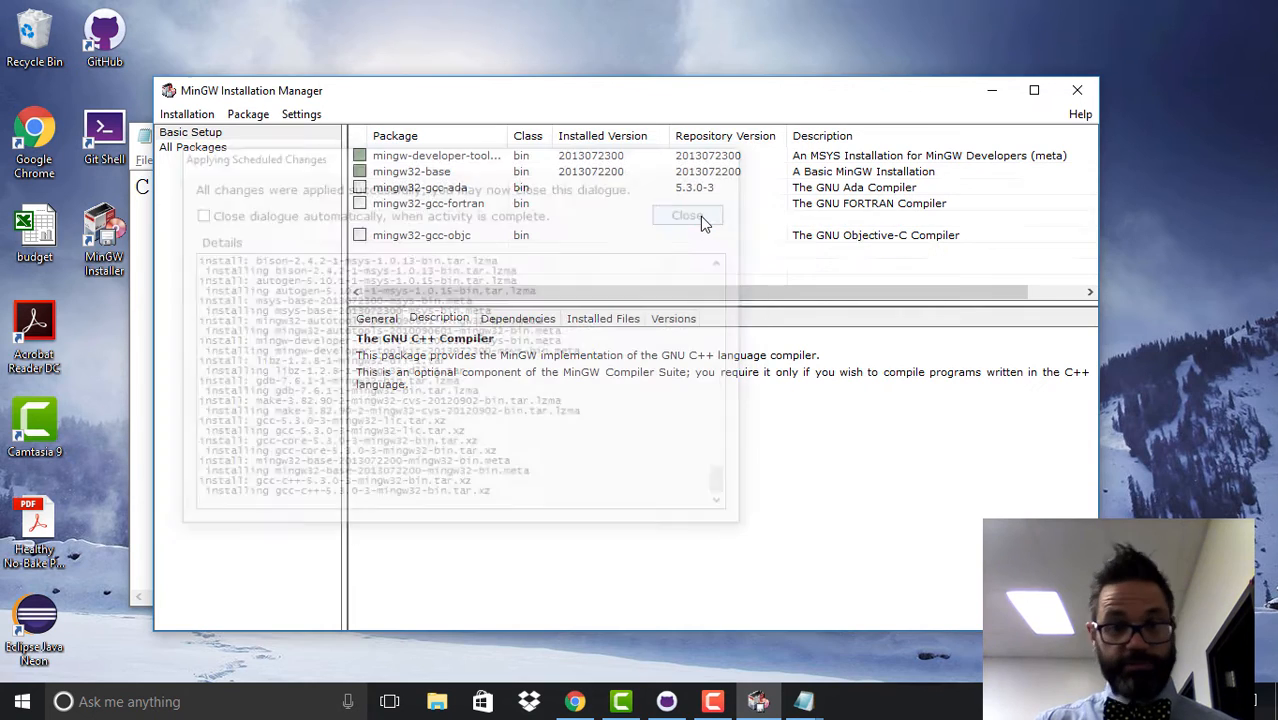
{"action": "left_click", "coordinate": [688, 216]}
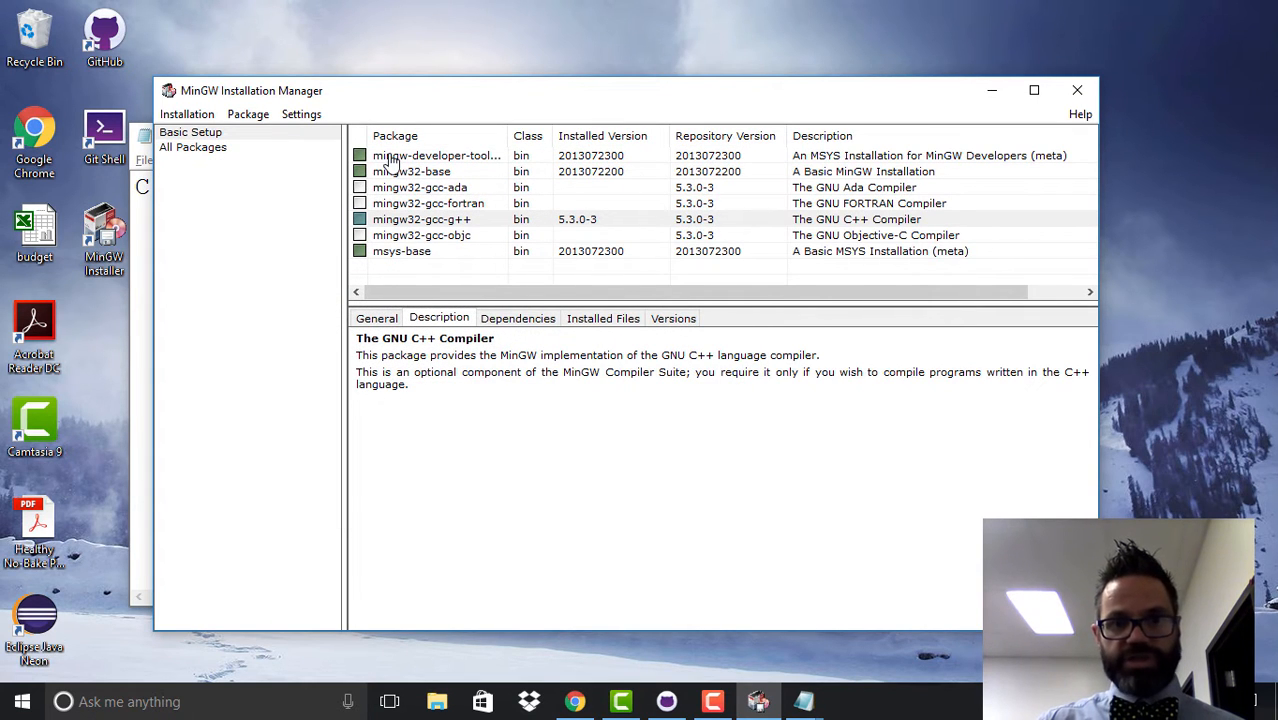
{"action": "mouse_move", "coordinate": [420, 176]}
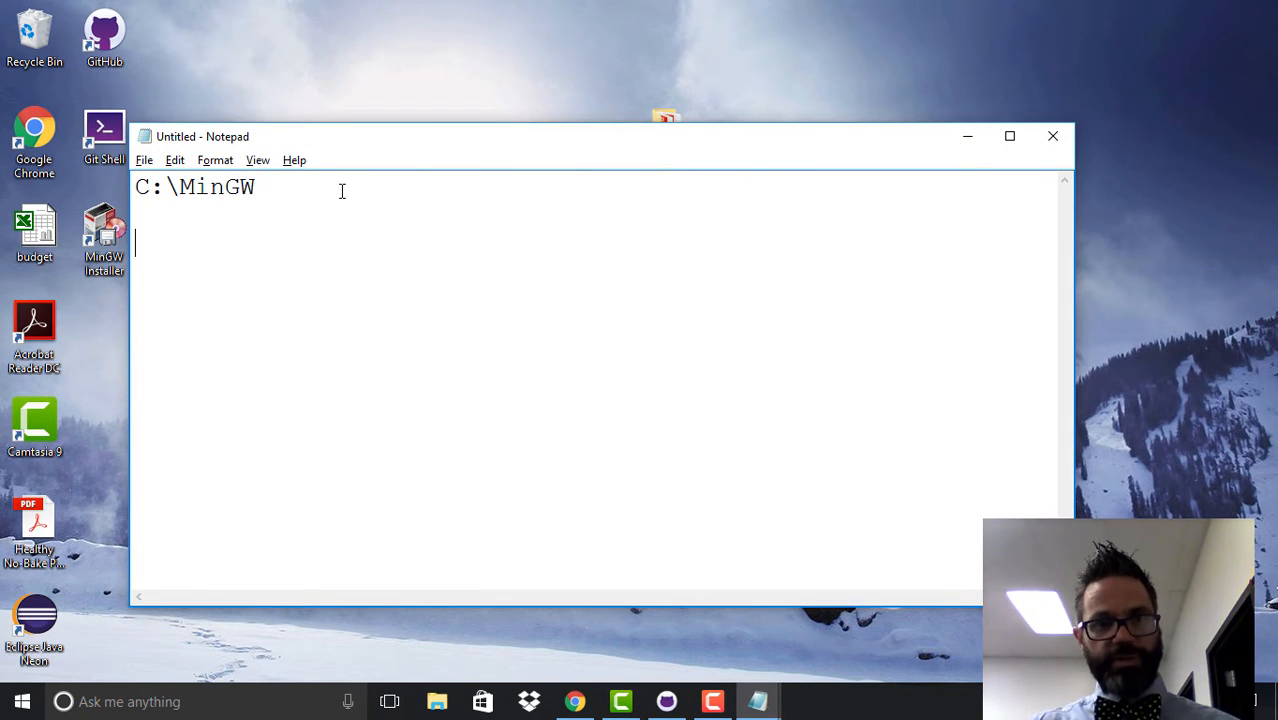
Step: Extend the noted path to C:\MinGW\bin\ in Notepad
{"action": "left_click", "coordinate": [256, 188]}
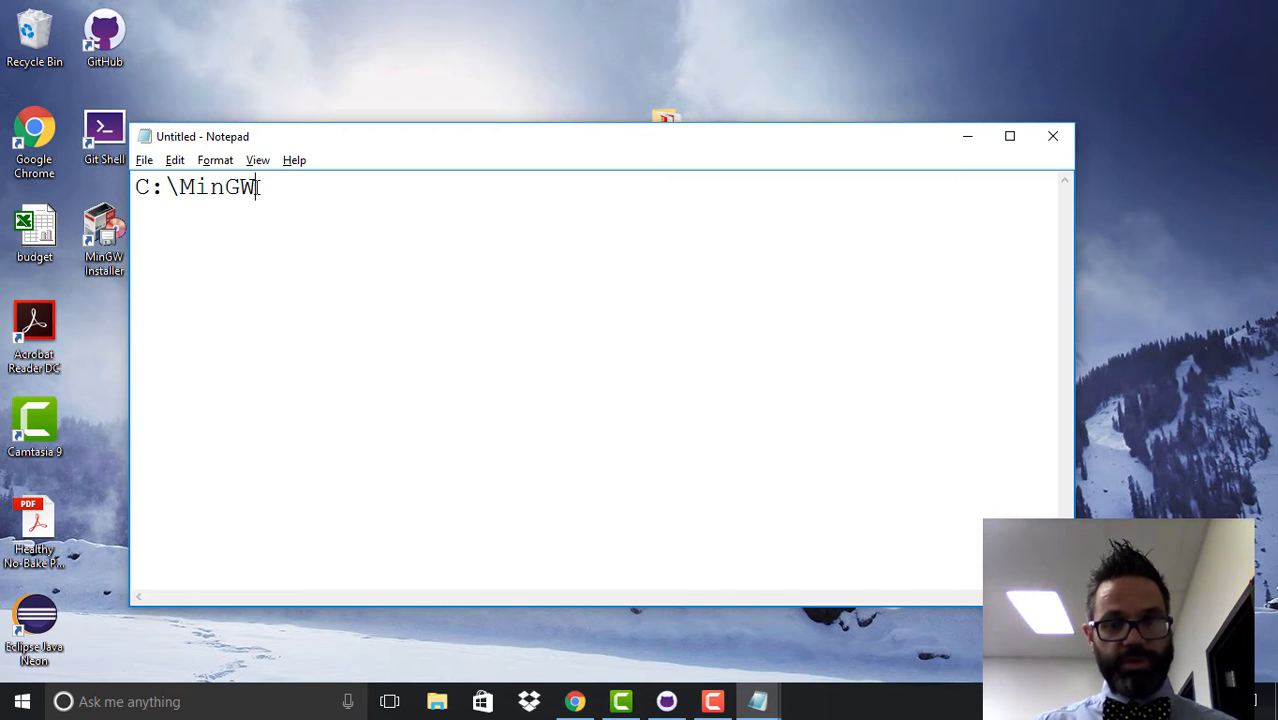
{"action": "type", "text": "\\bi"}
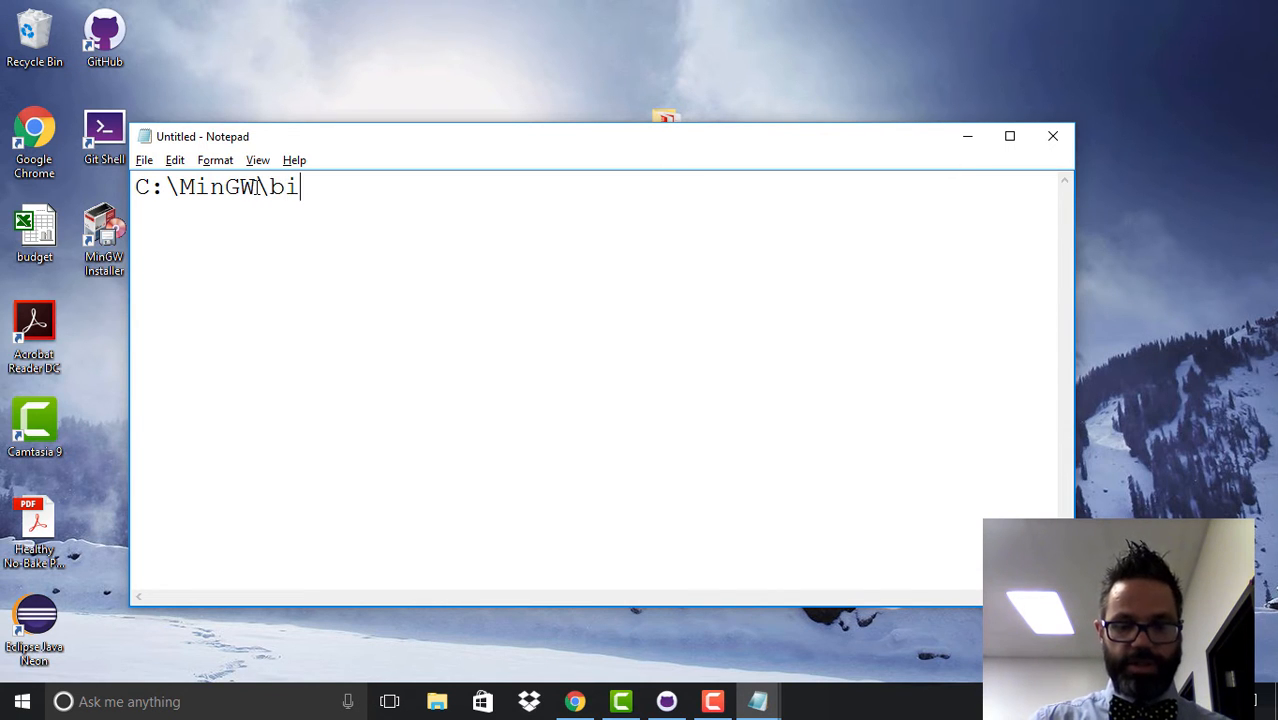
{"action": "type", "text": "n\\"}
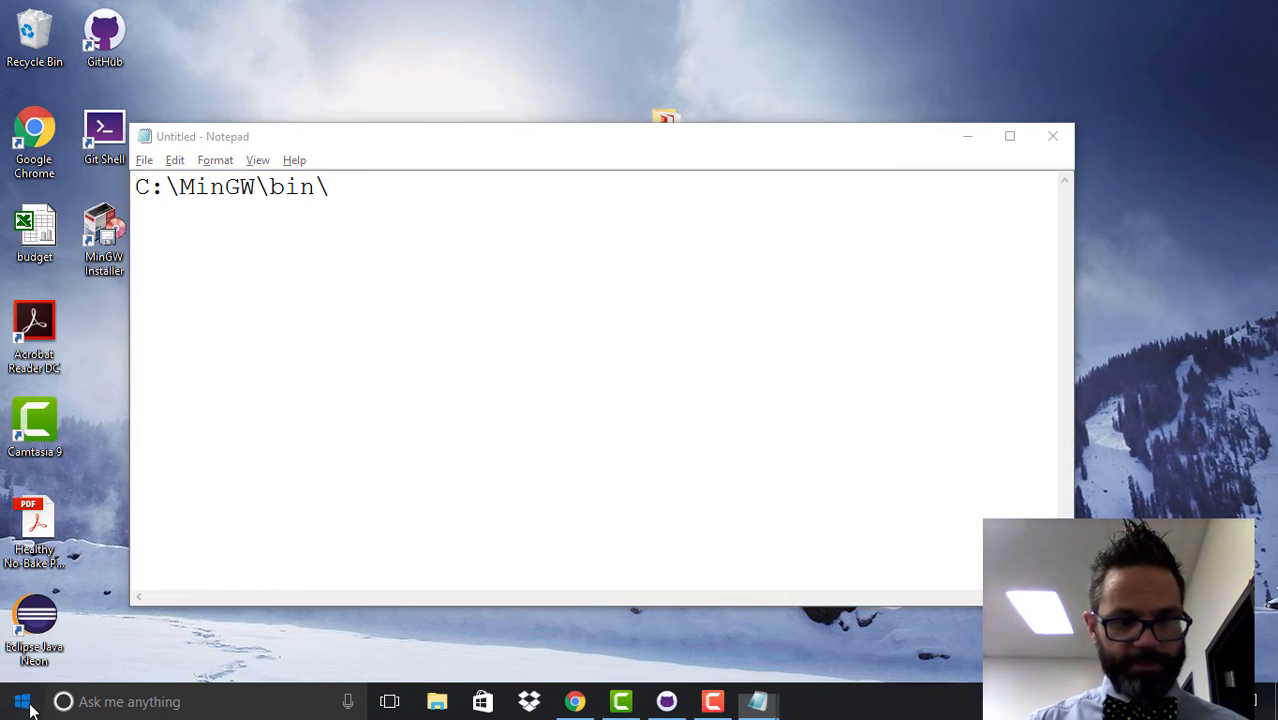
Step: Search 'environ', reach the Environment Variables dialog and select the system Path variable
{"action": "type", "text": "environ"}
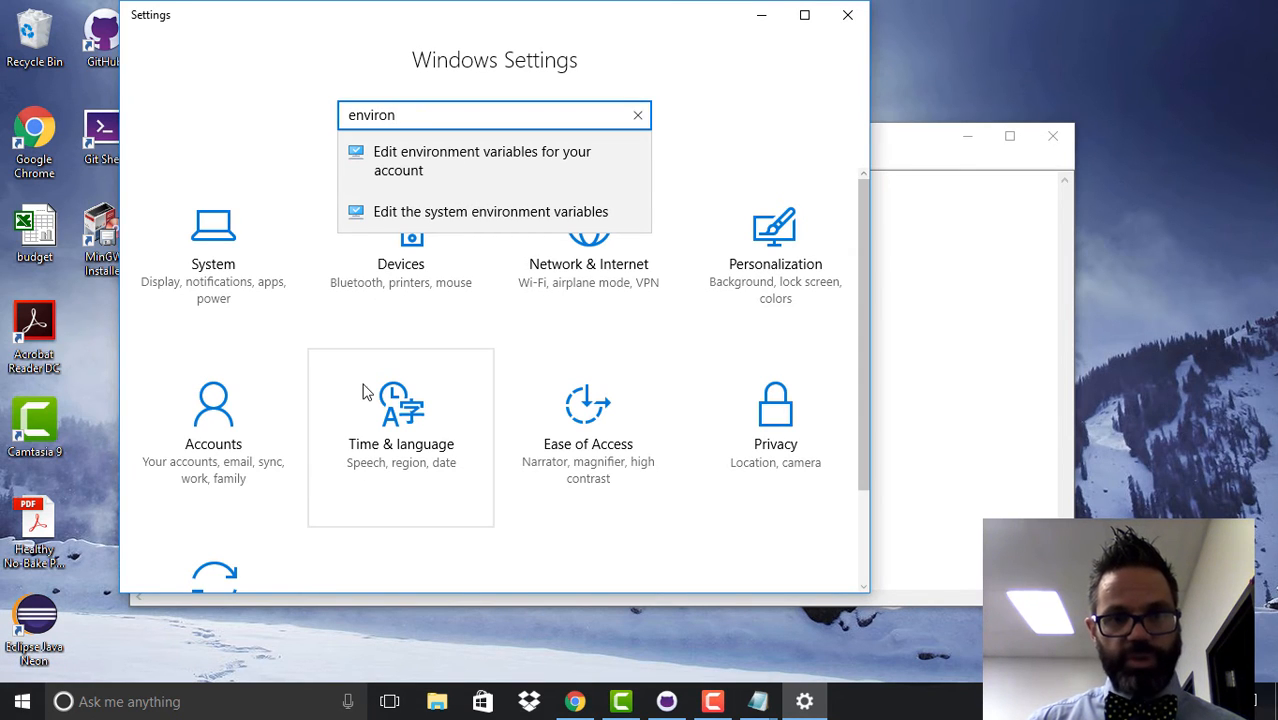
{"action": "mouse_move", "coordinate": [420, 224]}
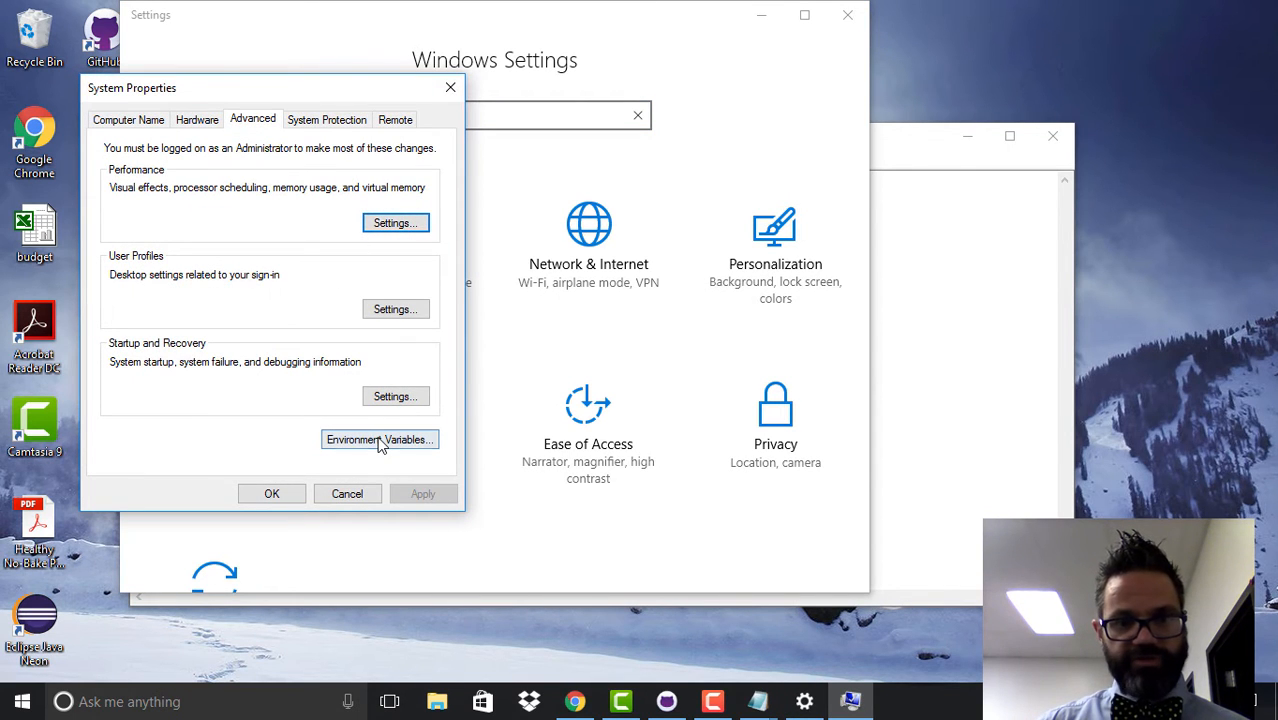
{"action": "left_click", "coordinate": [380, 440]}
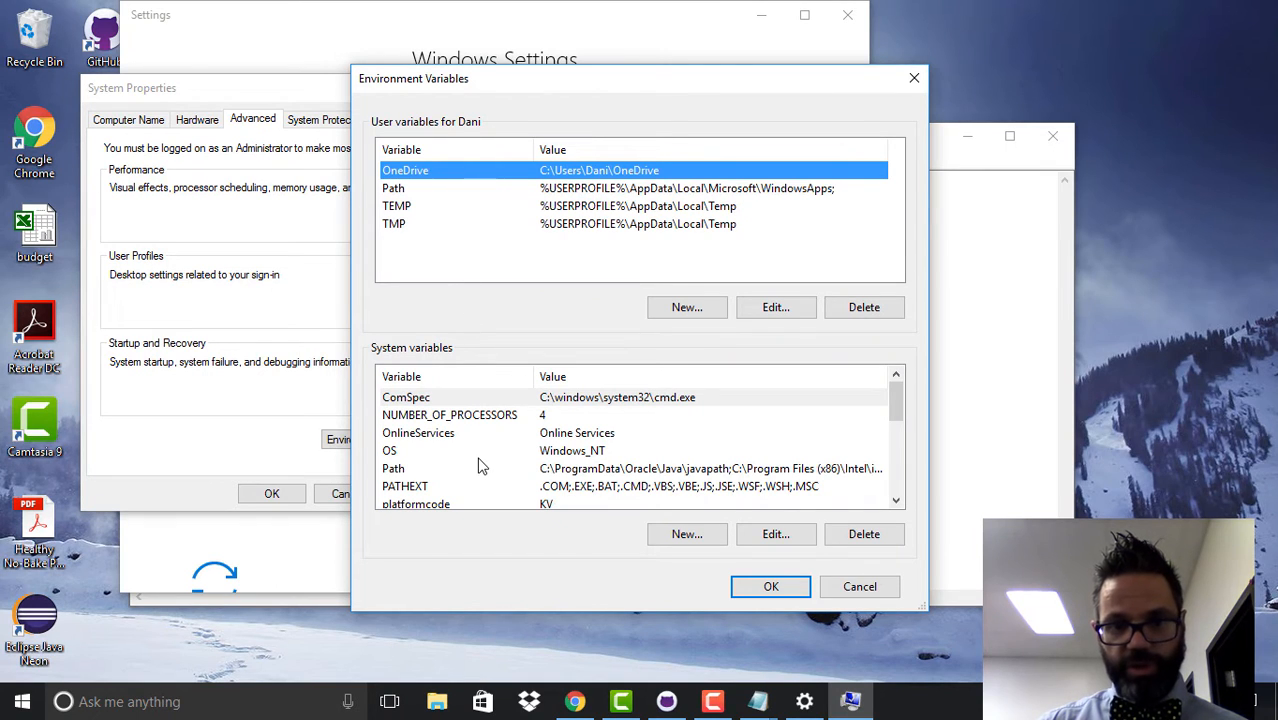
{"action": "mouse_move", "coordinate": [510, 480]}
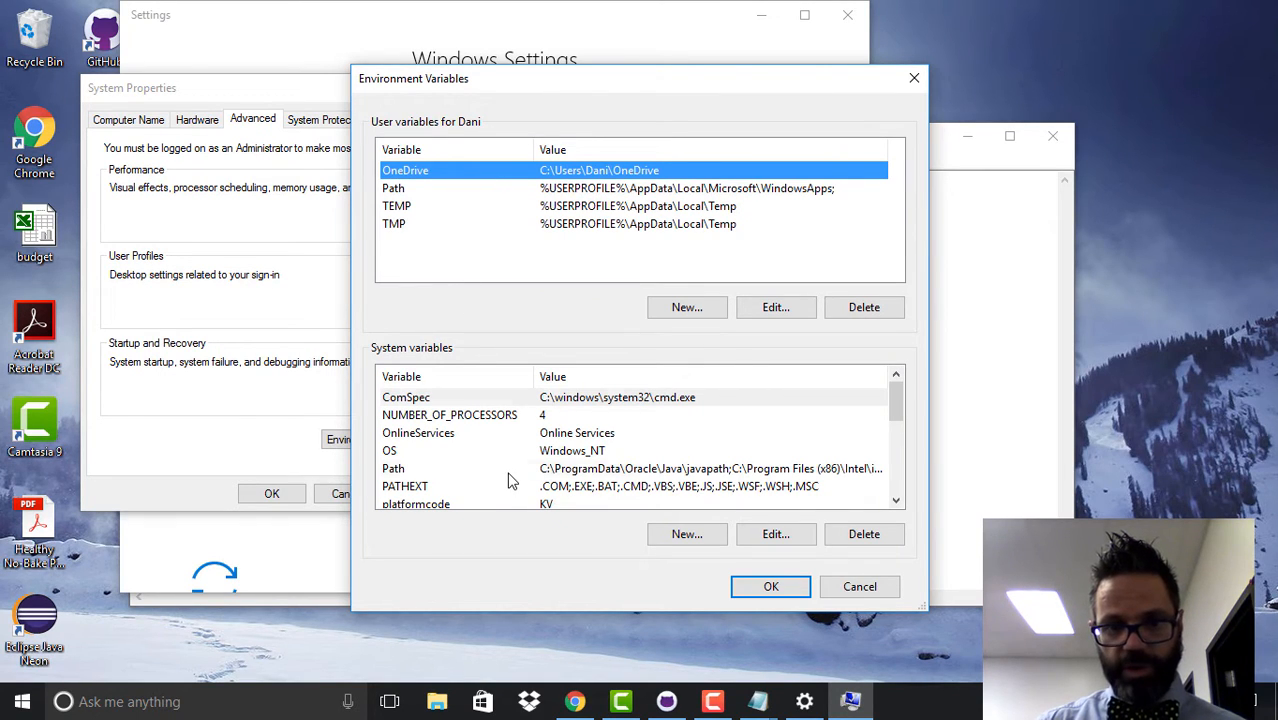
{"action": "left_click", "coordinate": [392, 468]}
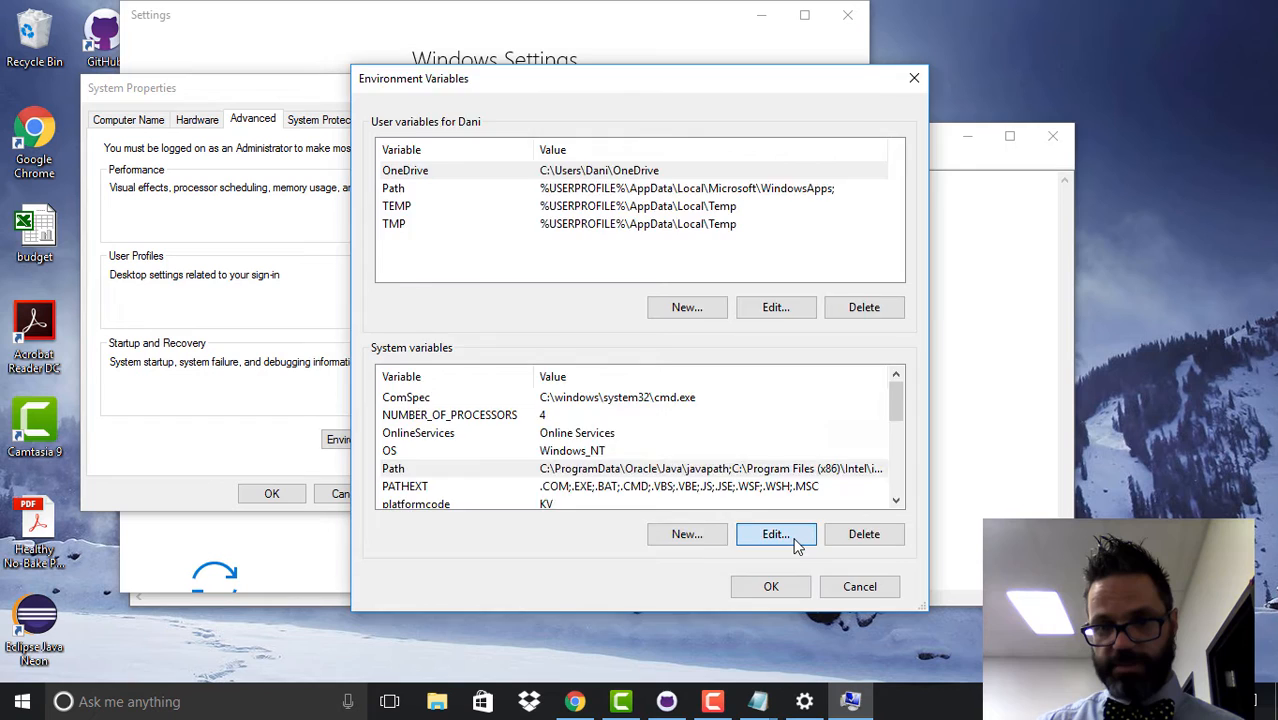
Step: Add C:\MinGW\bin\ as a new system Path entry and confirm it
{"action": "left_click", "coordinate": [776, 532]}
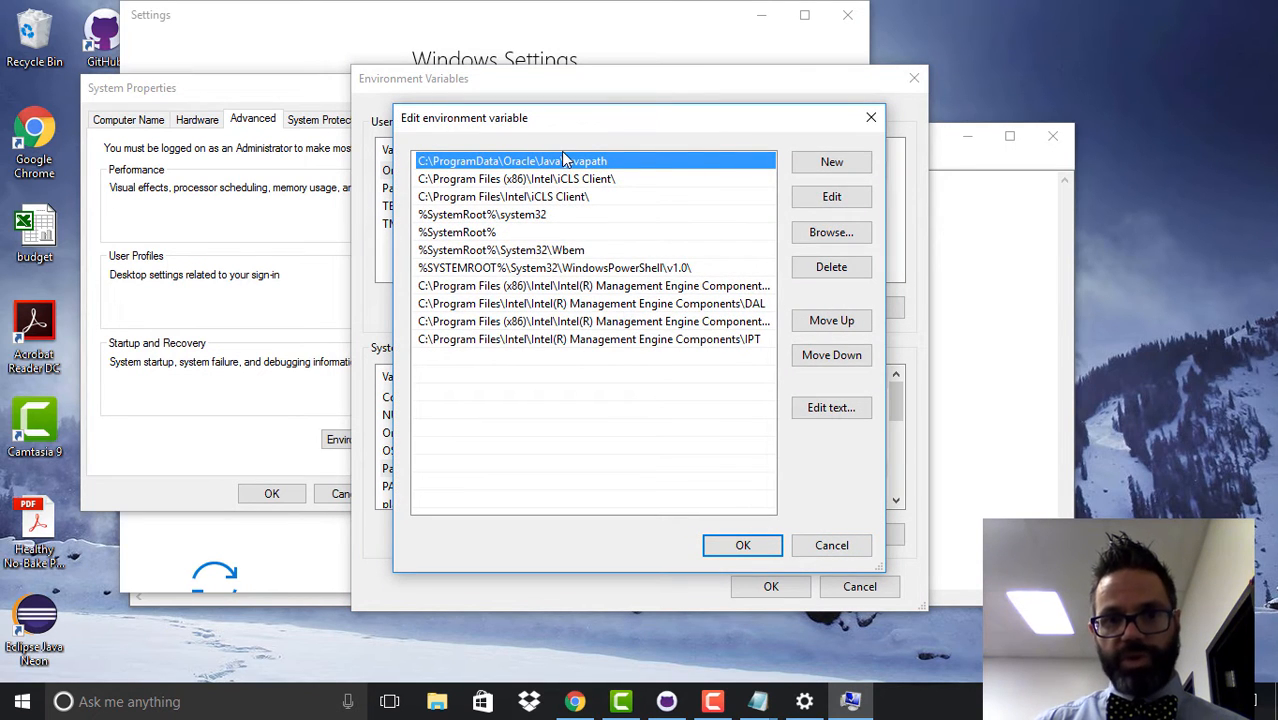
{"action": "mouse_move", "coordinate": [556, 370]}
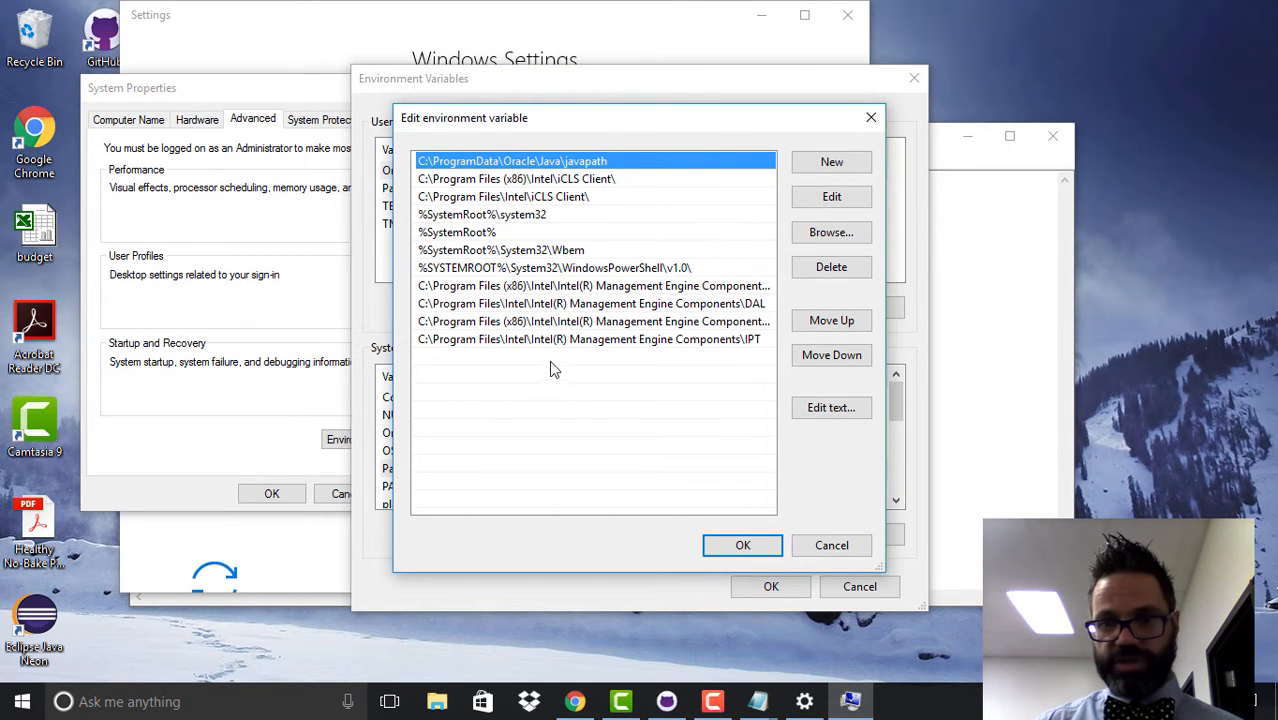
{"action": "left_click", "coordinate": [830, 162]}
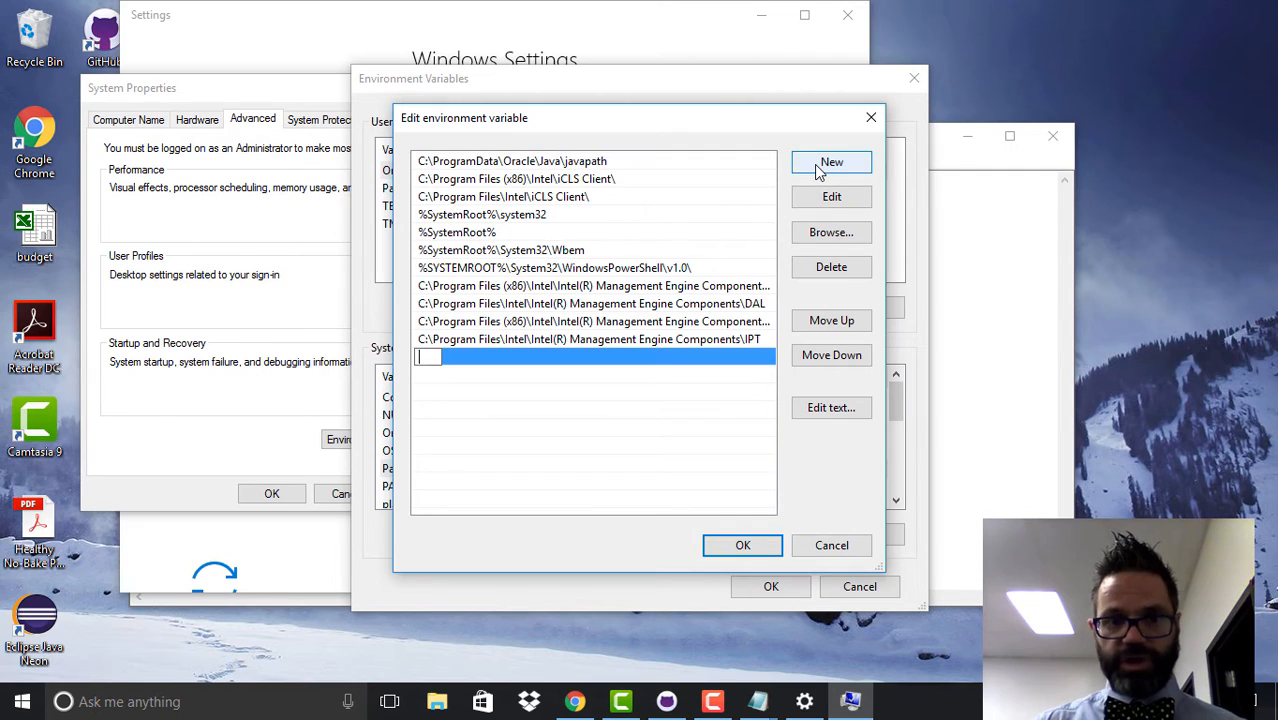
{"action": "type", "text": "C"}
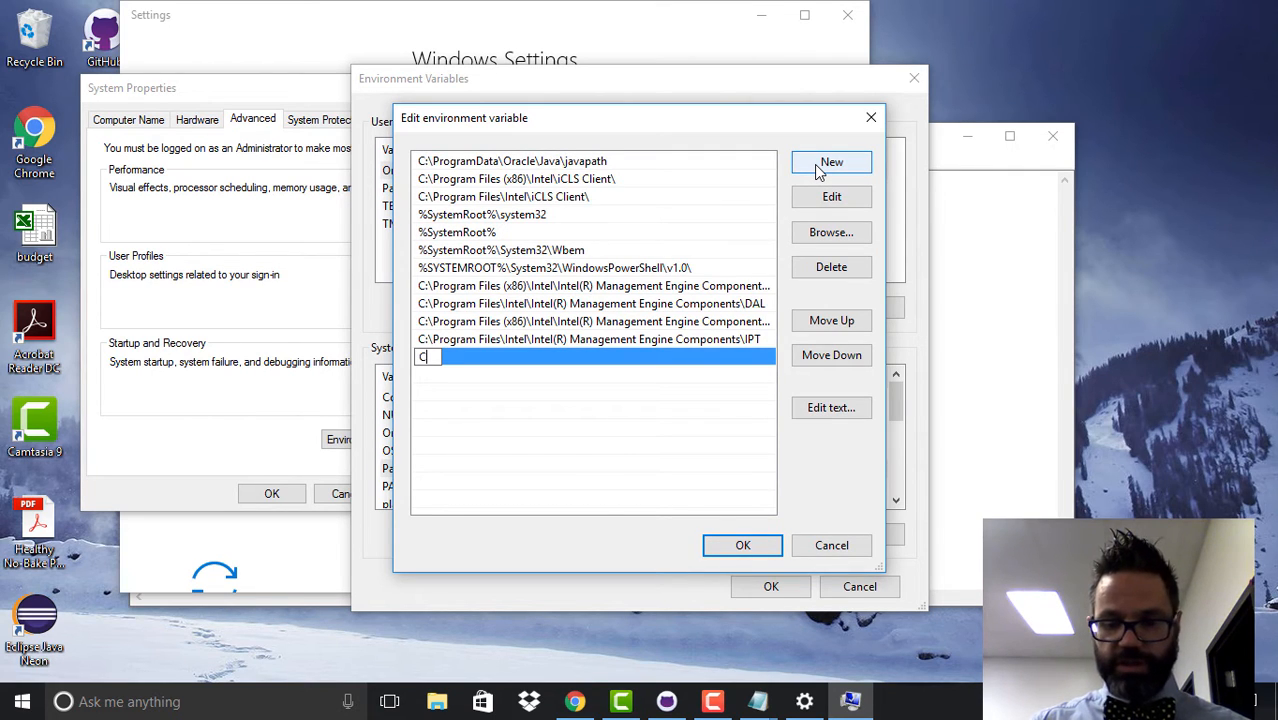
{"action": "type", "text": ":\\"}
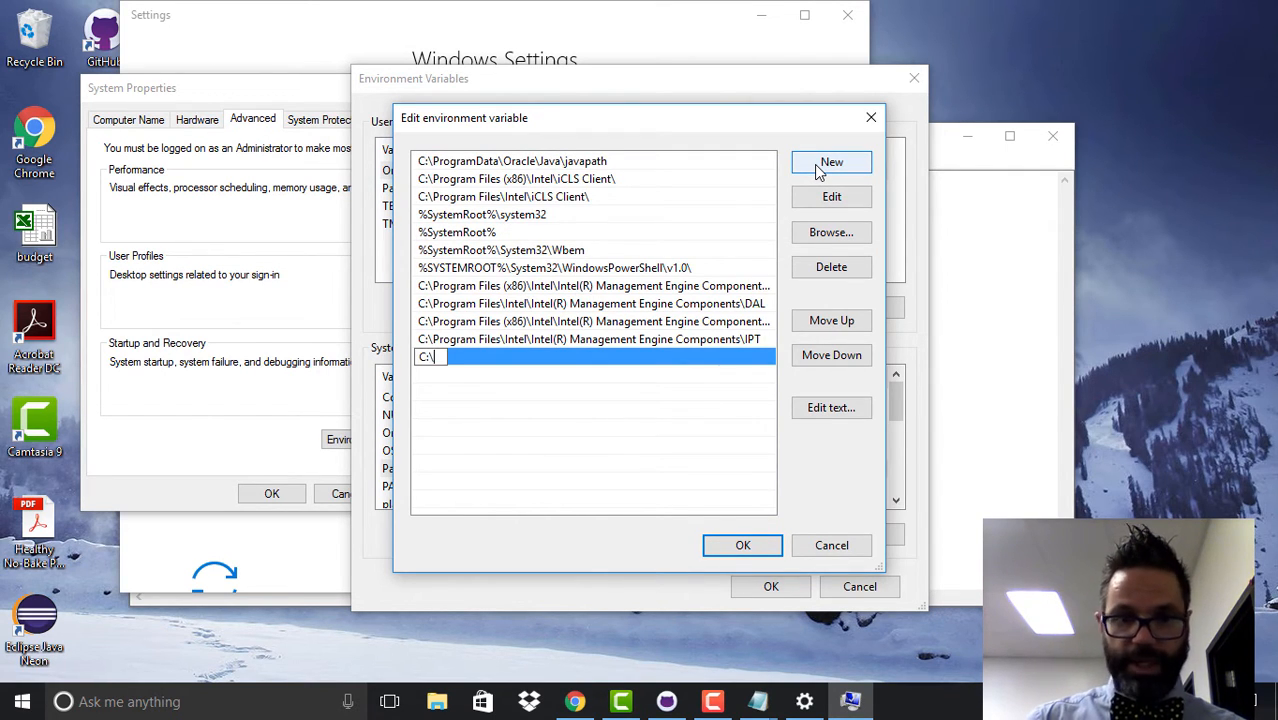
{"action": "type", "text": "Min"}
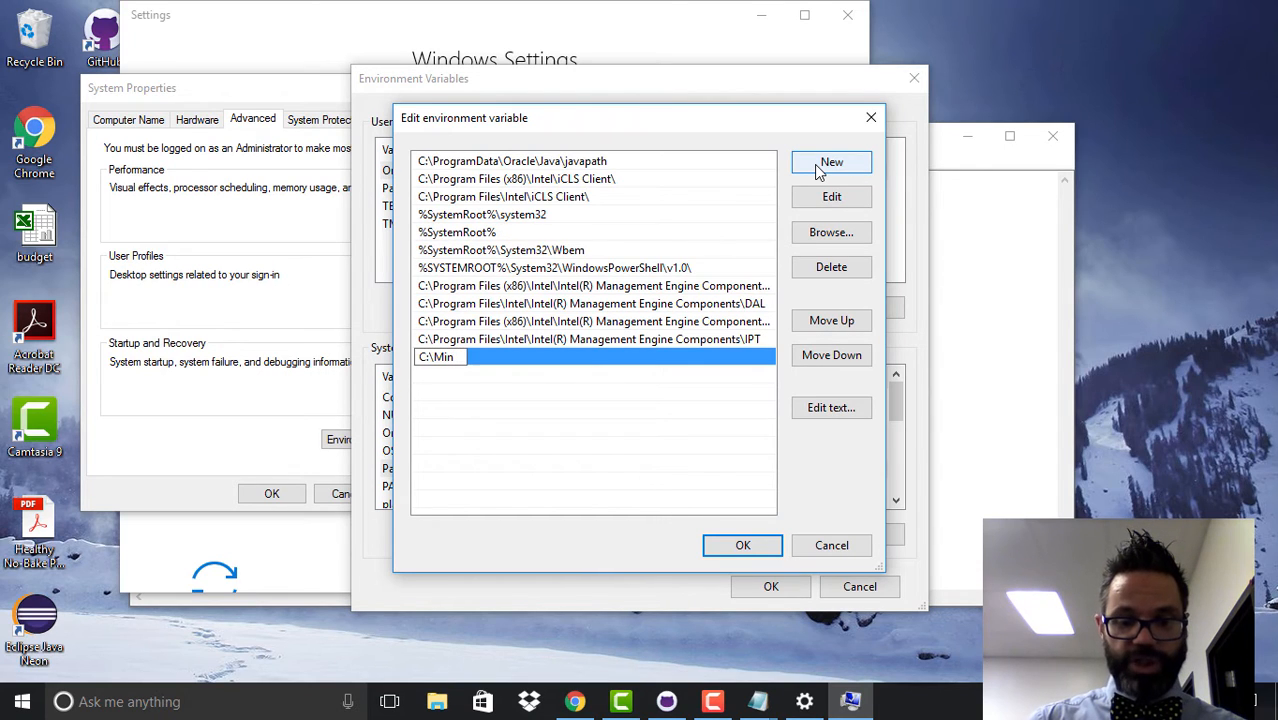
{"action": "type", "text": "GW\\bi"}
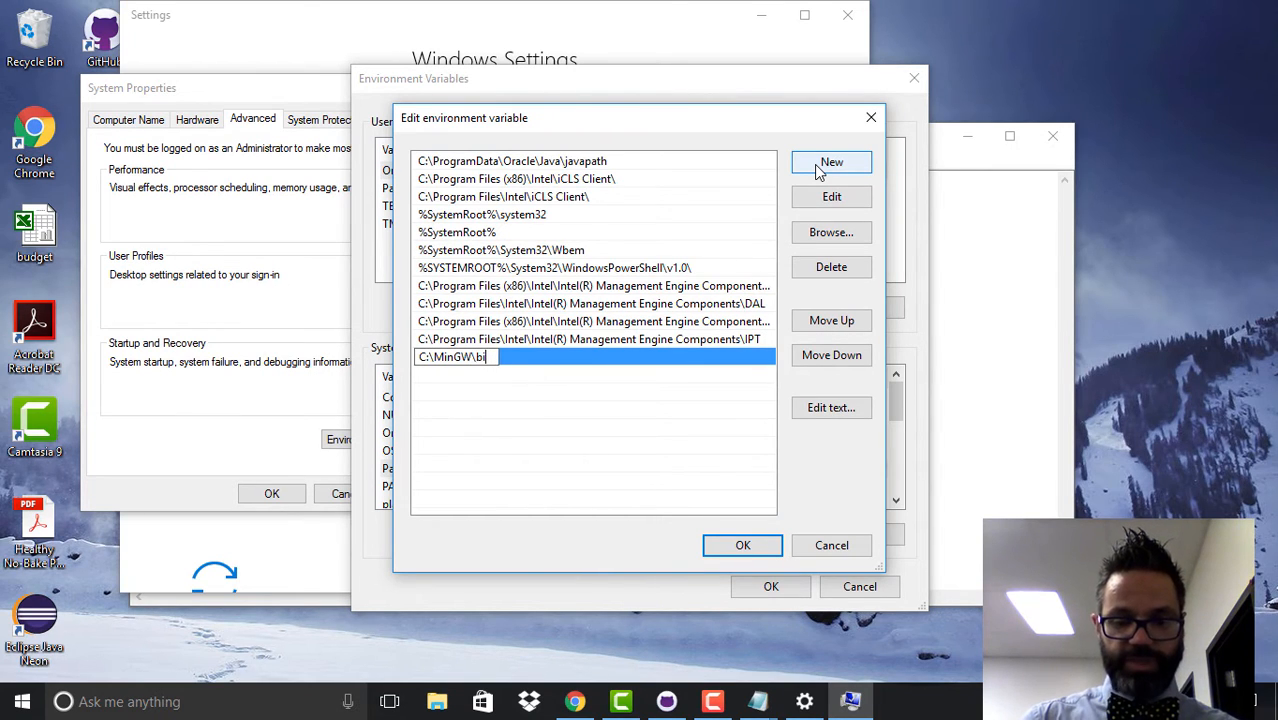
{"action": "type", "text": "n\\"}
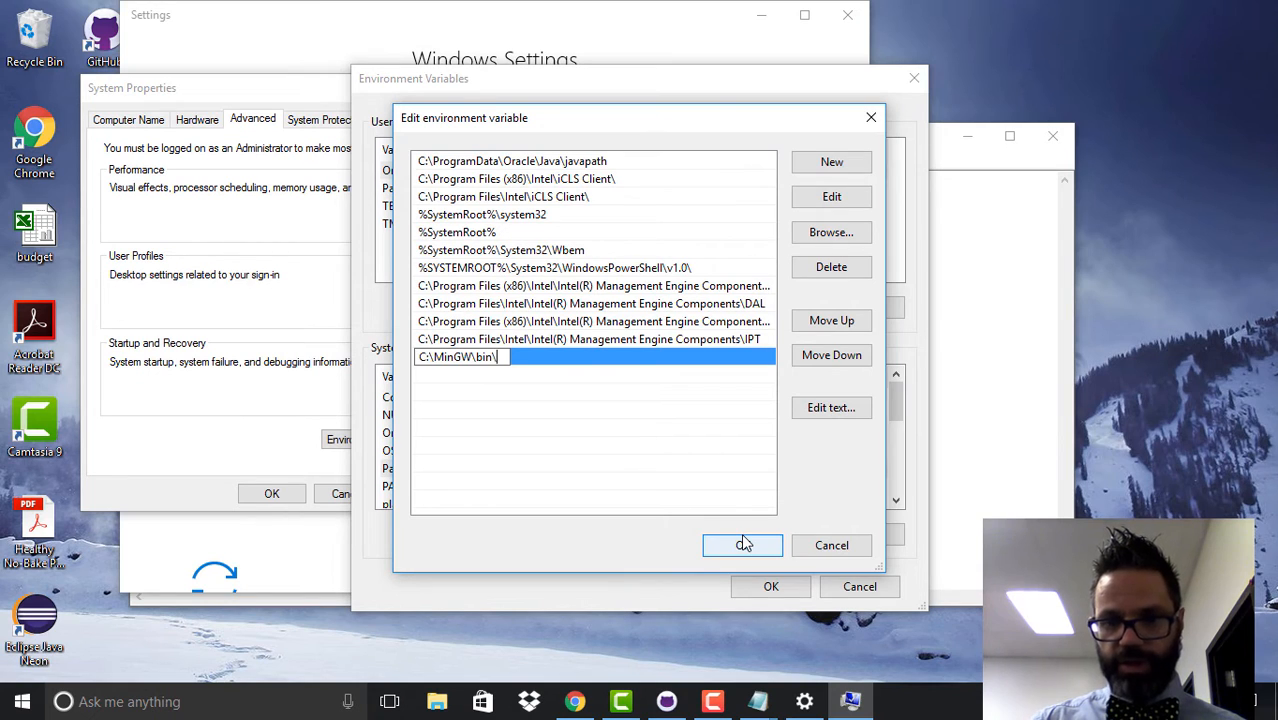
{"action": "left_click", "coordinate": [742, 544]}
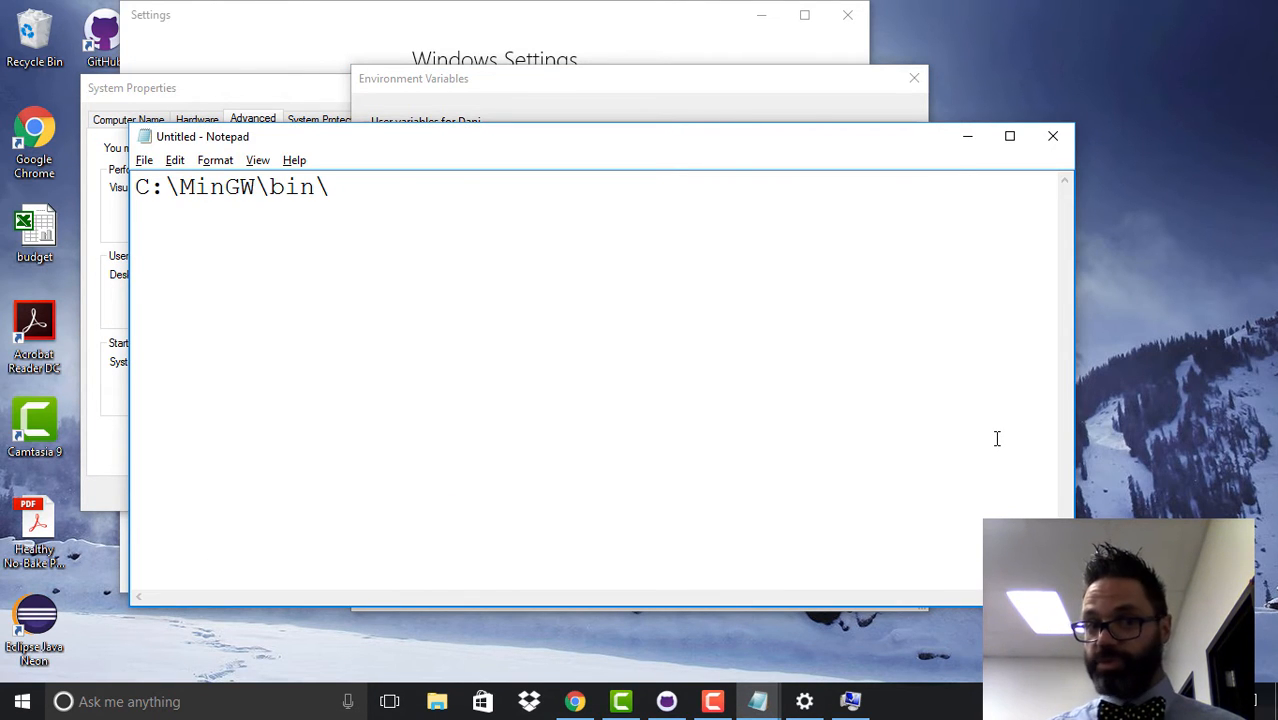
{"action": "key", "text": "enter"}
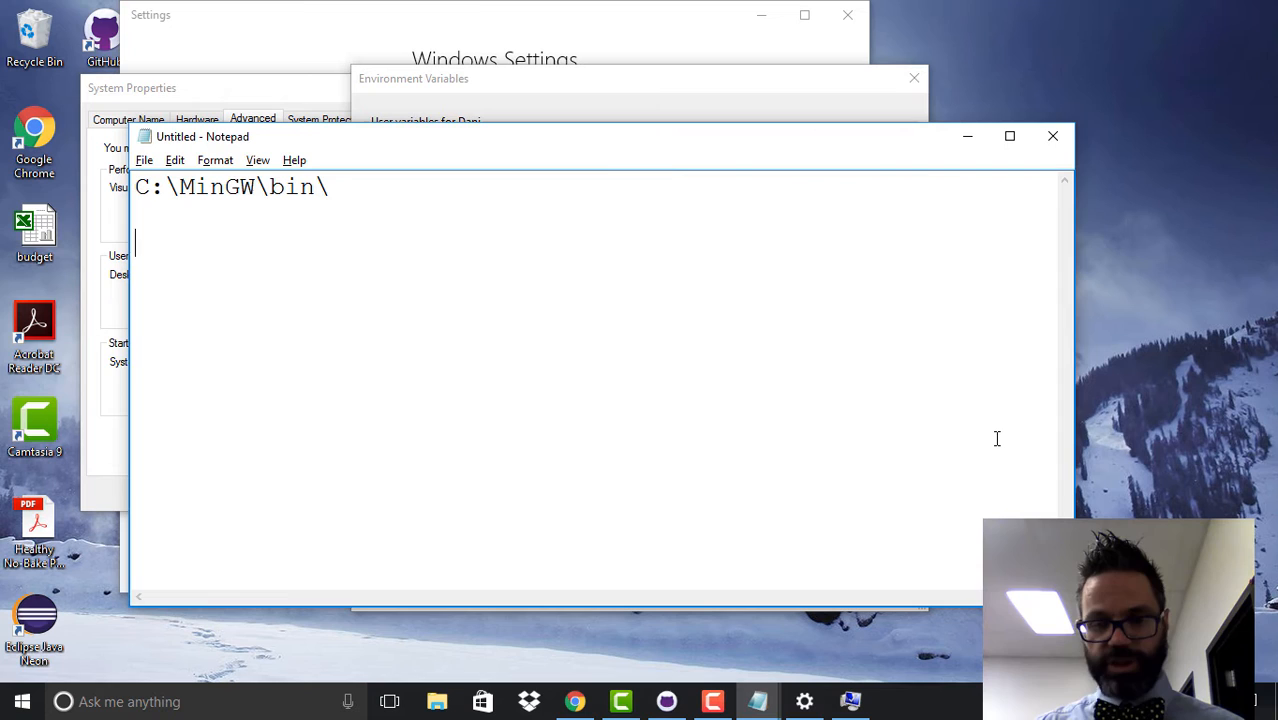
{"action": "key", "text": "Win+r"}
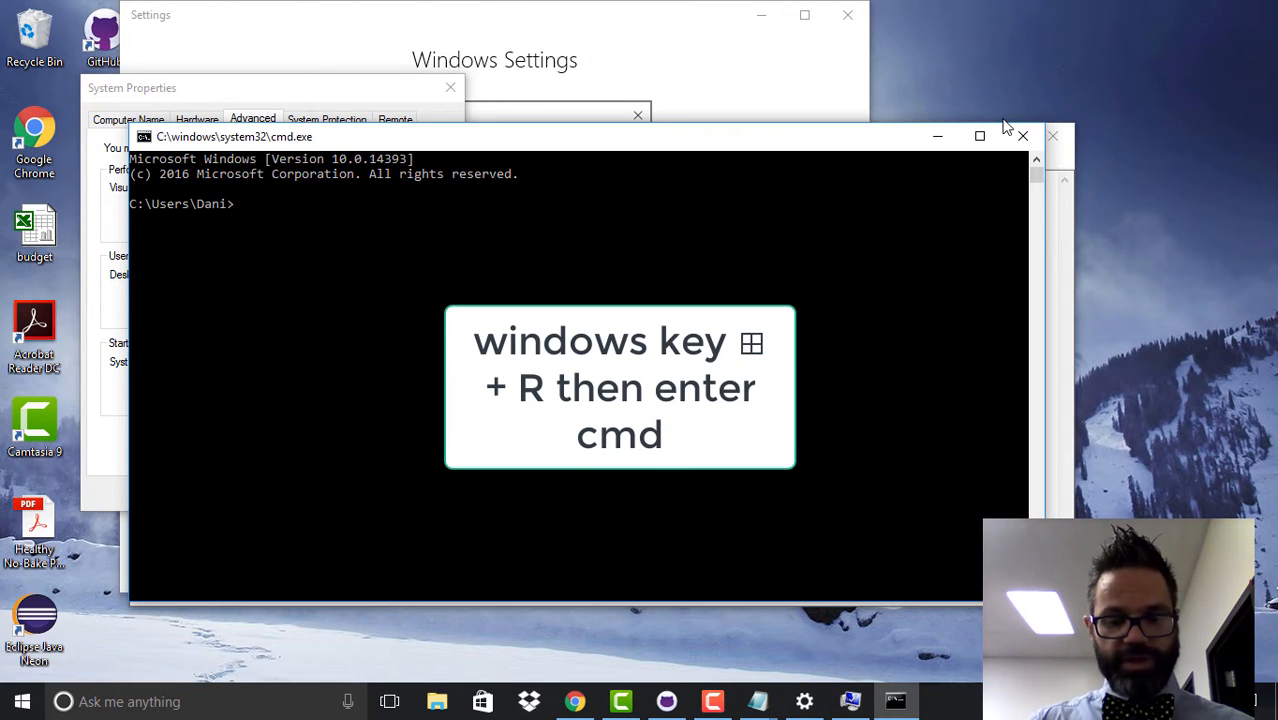
{"action": "type", "text": "g"}
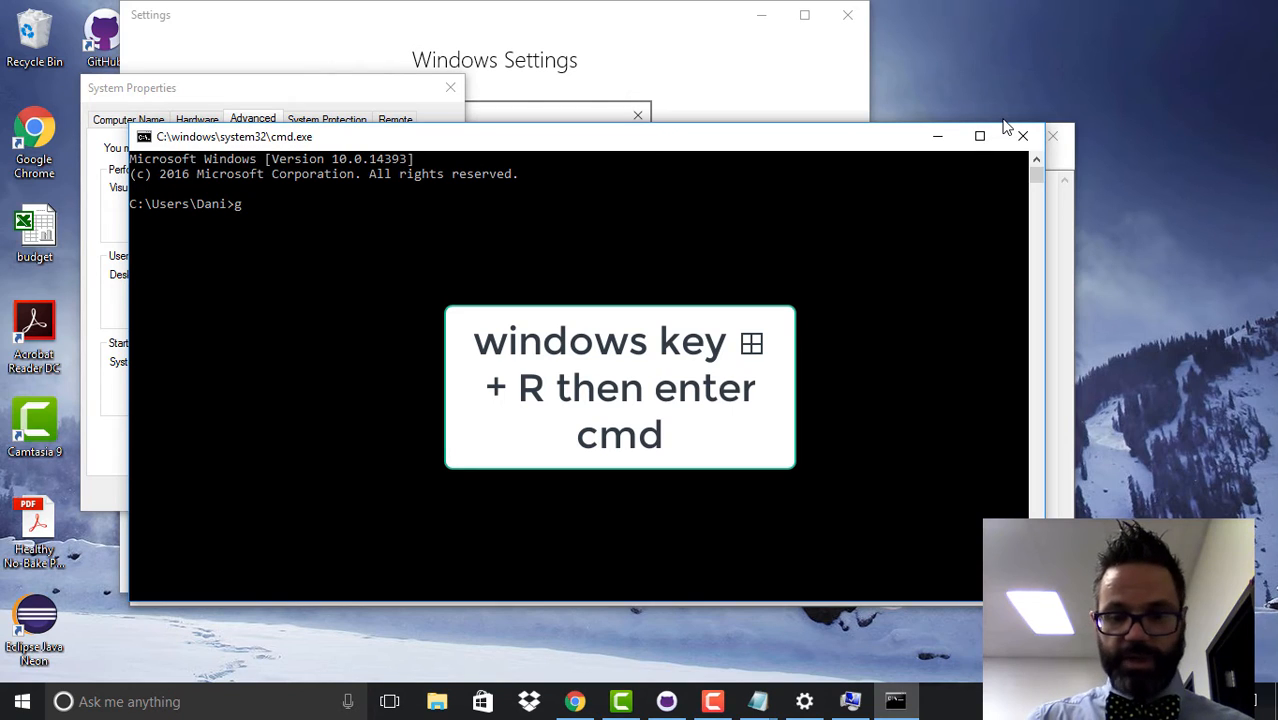
{"action": "type", "text": "++"}
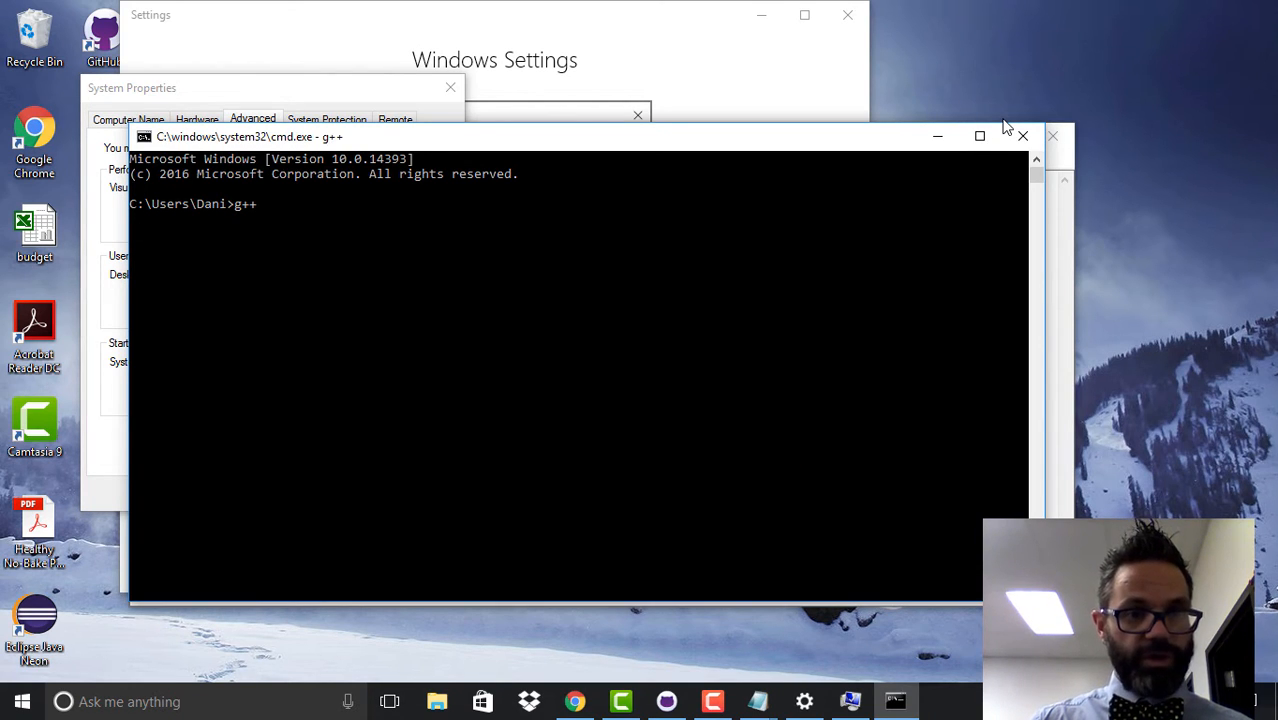
{"action": "key", "text": "enter"}
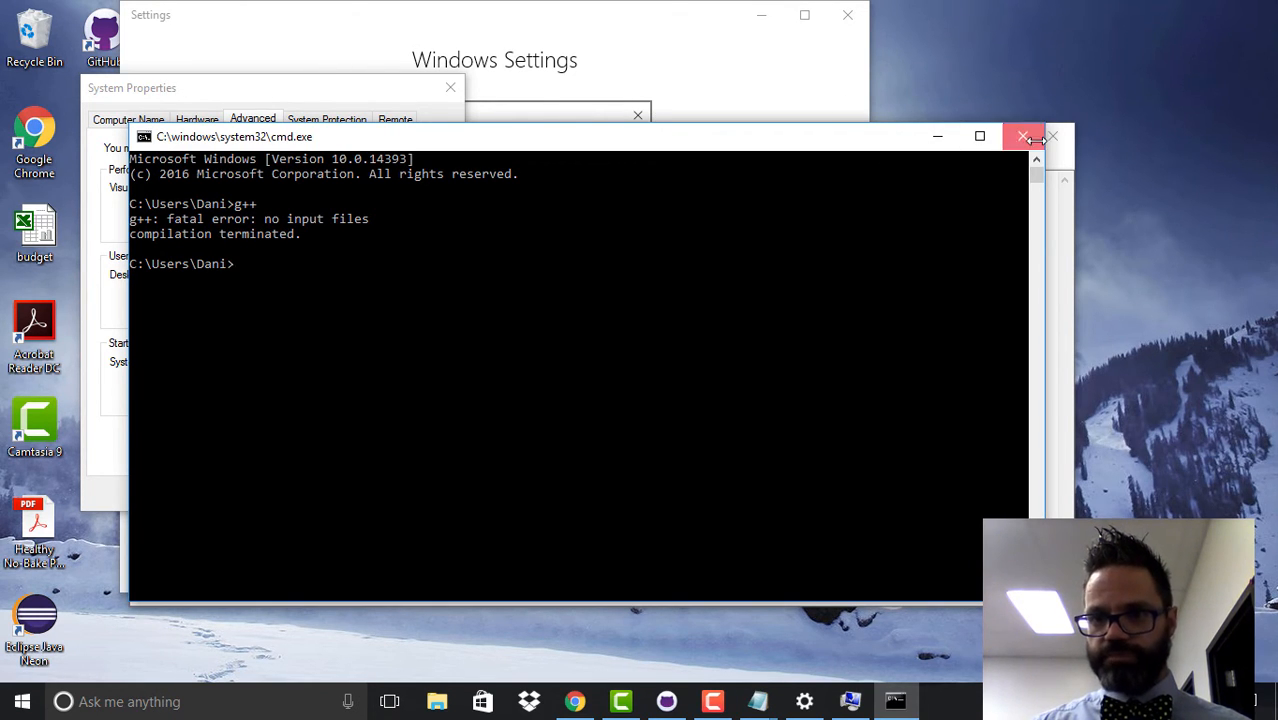
{"action": "left_click", "coordinate": [1024, 136]}
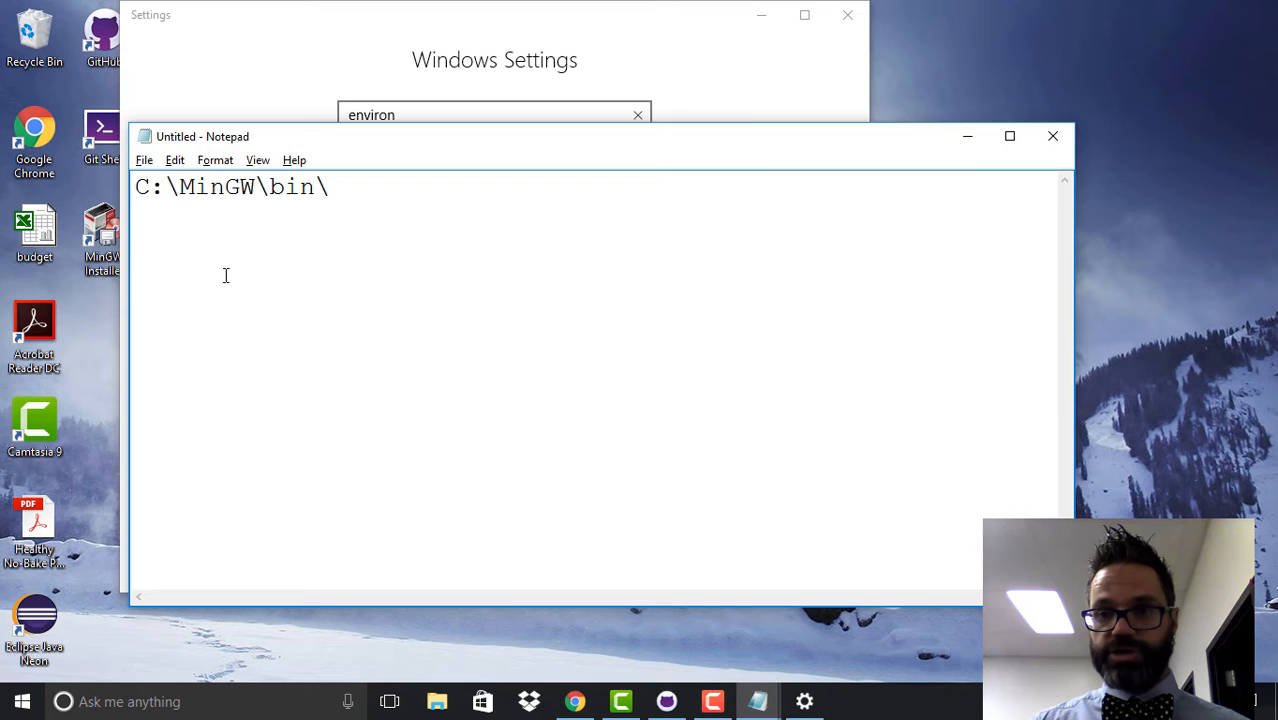
{"action": "mouse_move", "coordinate": [1052, 136]}
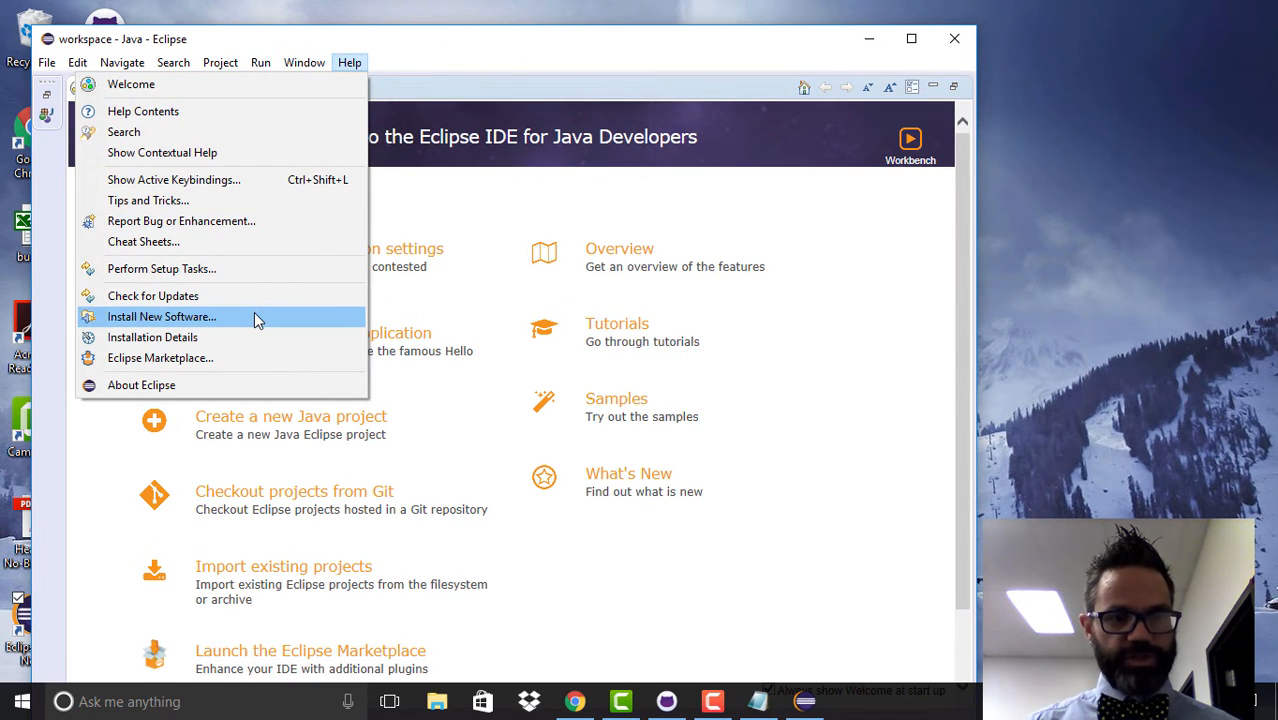
Step: Add a software site named 'C++ Dev' pointing to the CDT releases/9.2 URL
{"action": "left_click", "coordinate": [160, 316]}
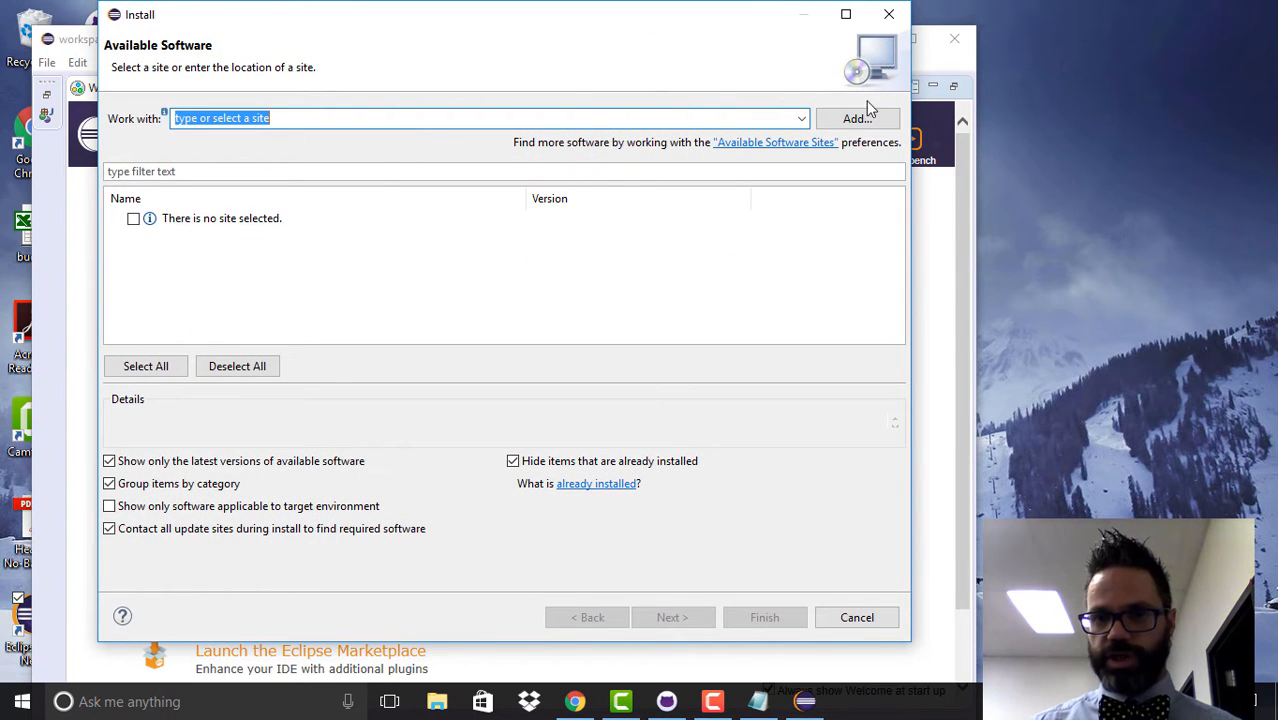
{"action": "left_click", "coordinate": [856, 118]}
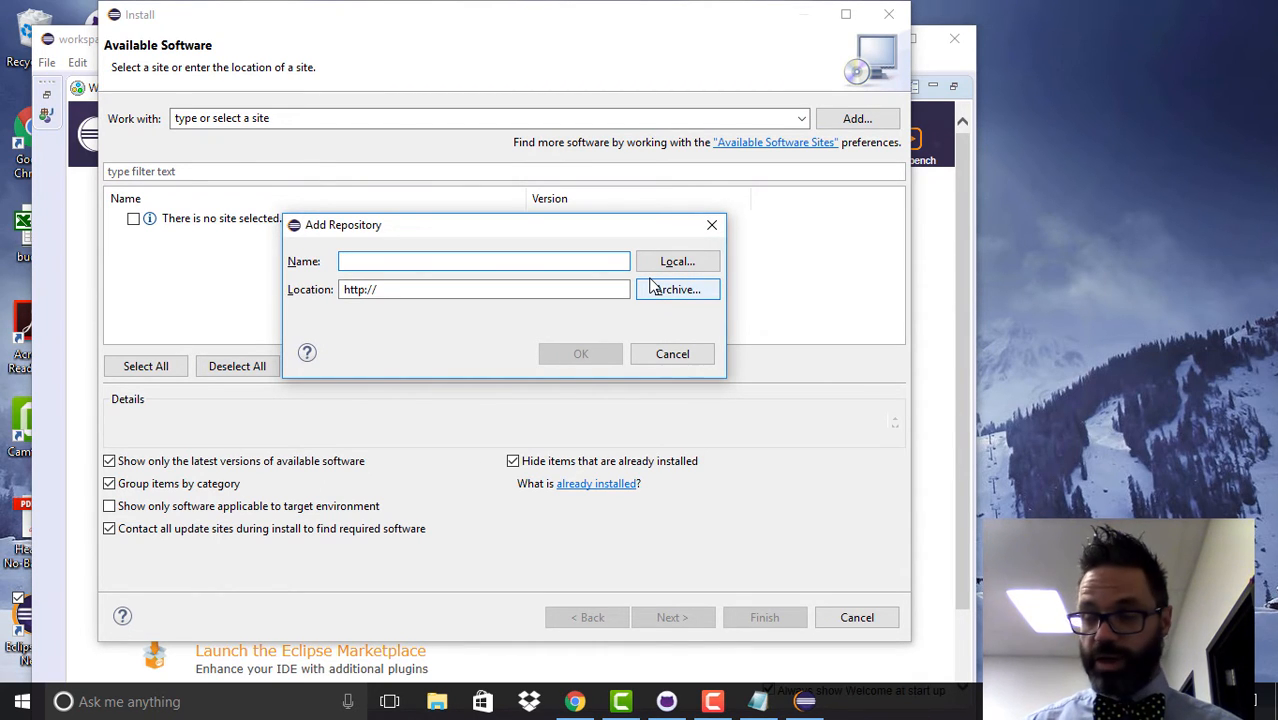
{"action": "left_click", "coordinate": [484, 260]}
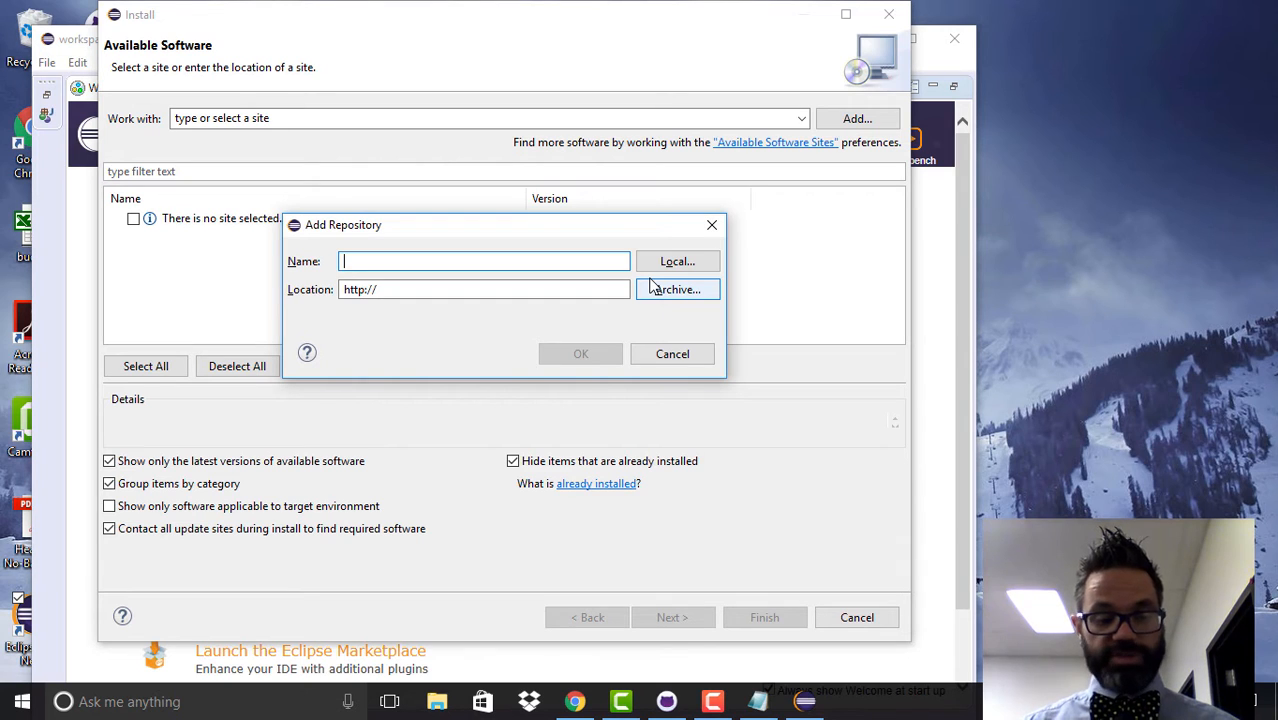
{"action": "key", "text": "alt+tab"}
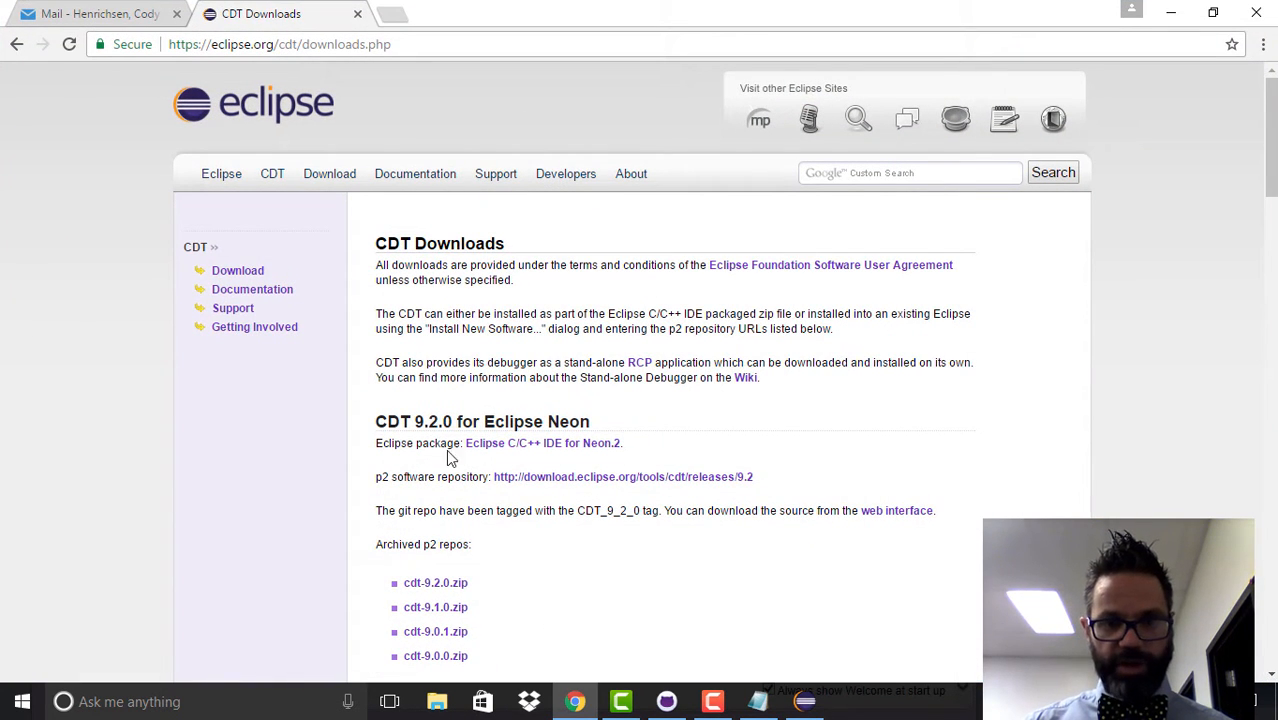
{"action": "mouse_move", "coordinate": [516, 480]}
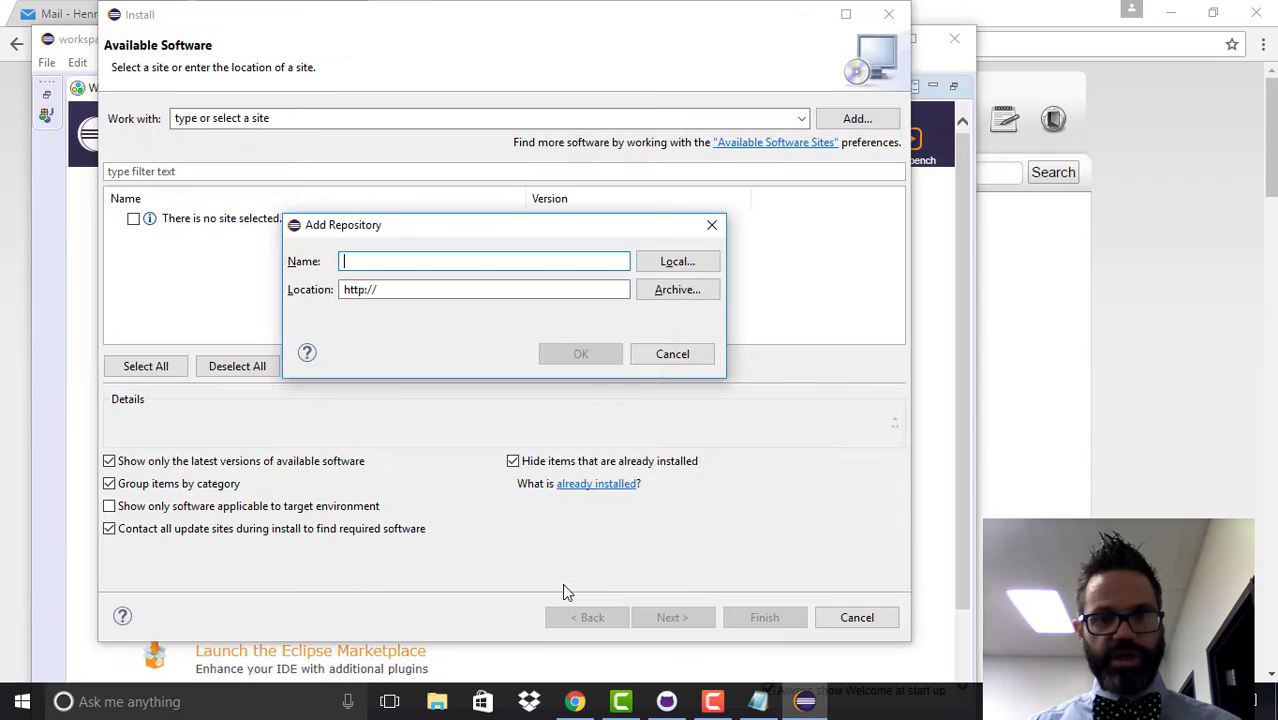
{"action": "type", "text": "C"}
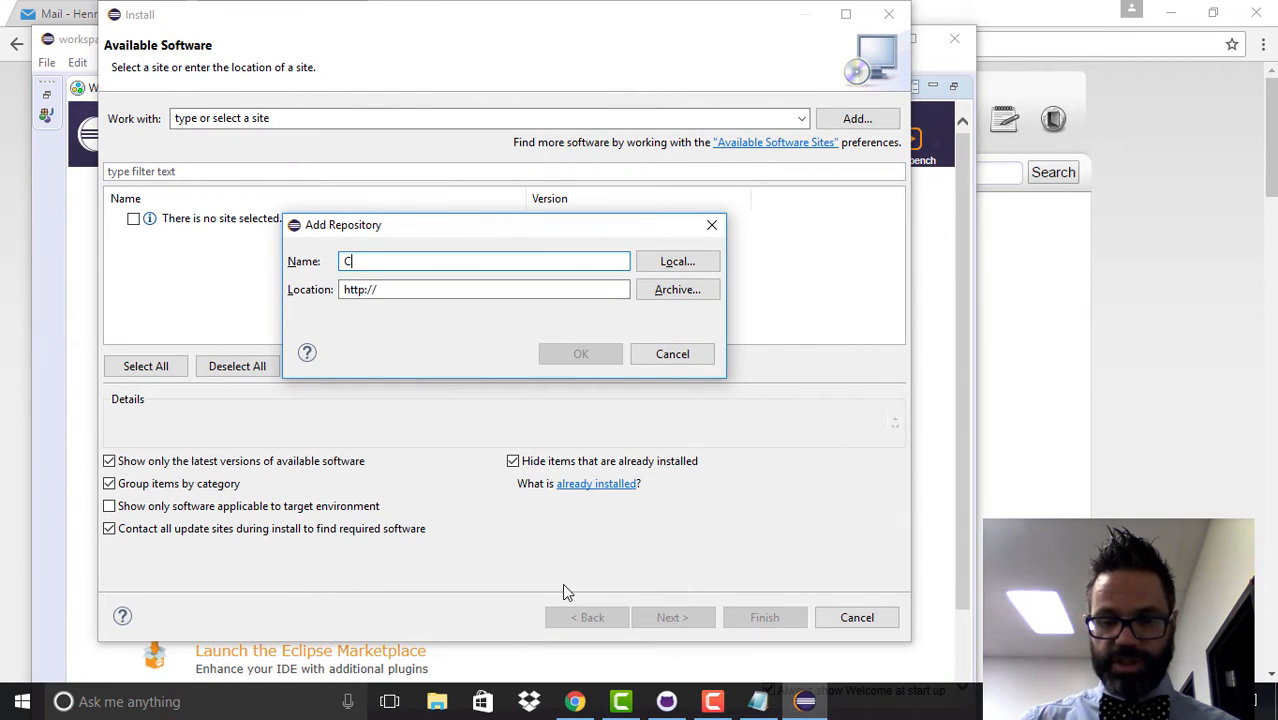
{"action": "type", "text": "++ Dev"}
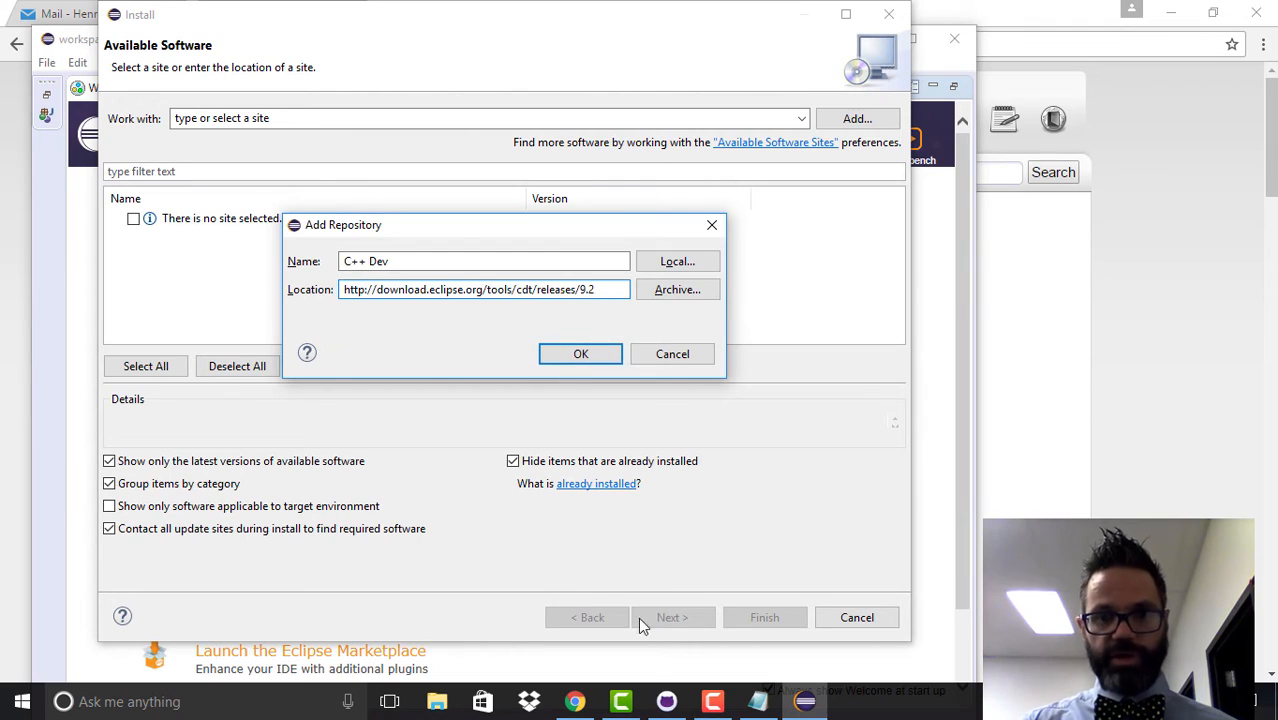
{"action": "left_click", "coordinate": [580, 354]}
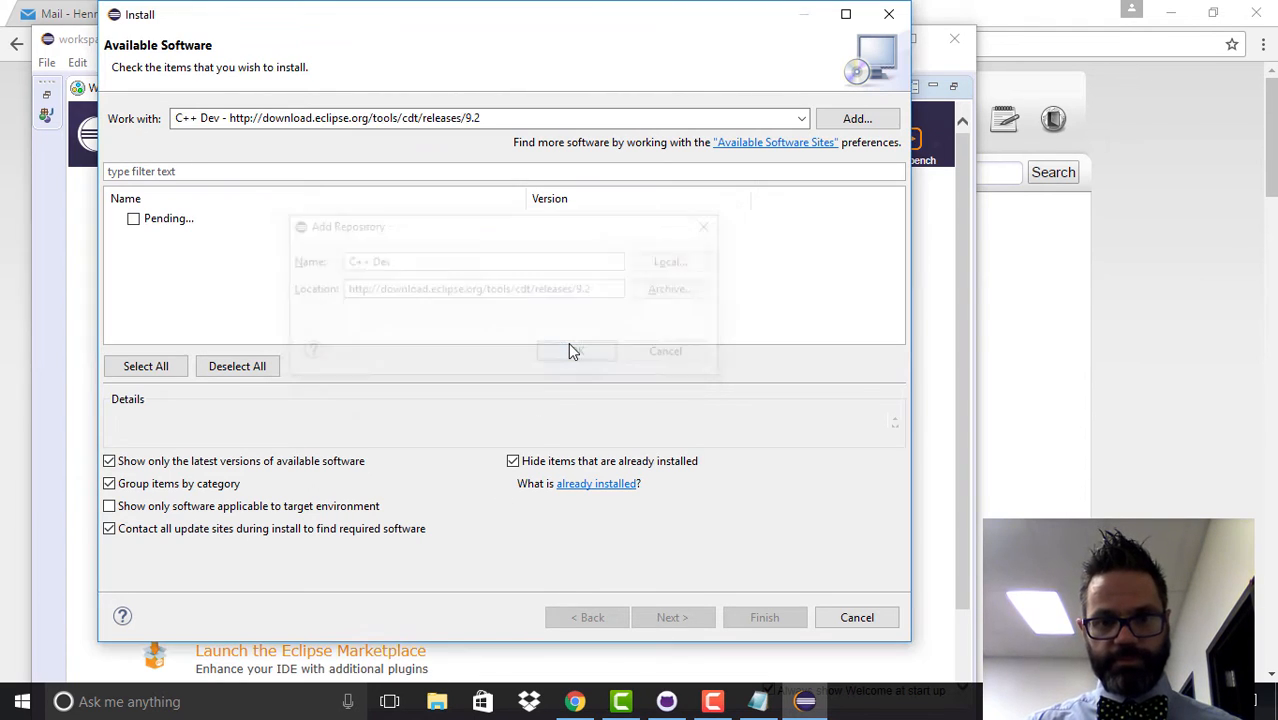
Step: Select all CDT features, accept the license terms and finish the installation
{"action": "left_click", "coordinate": [576, 352]}
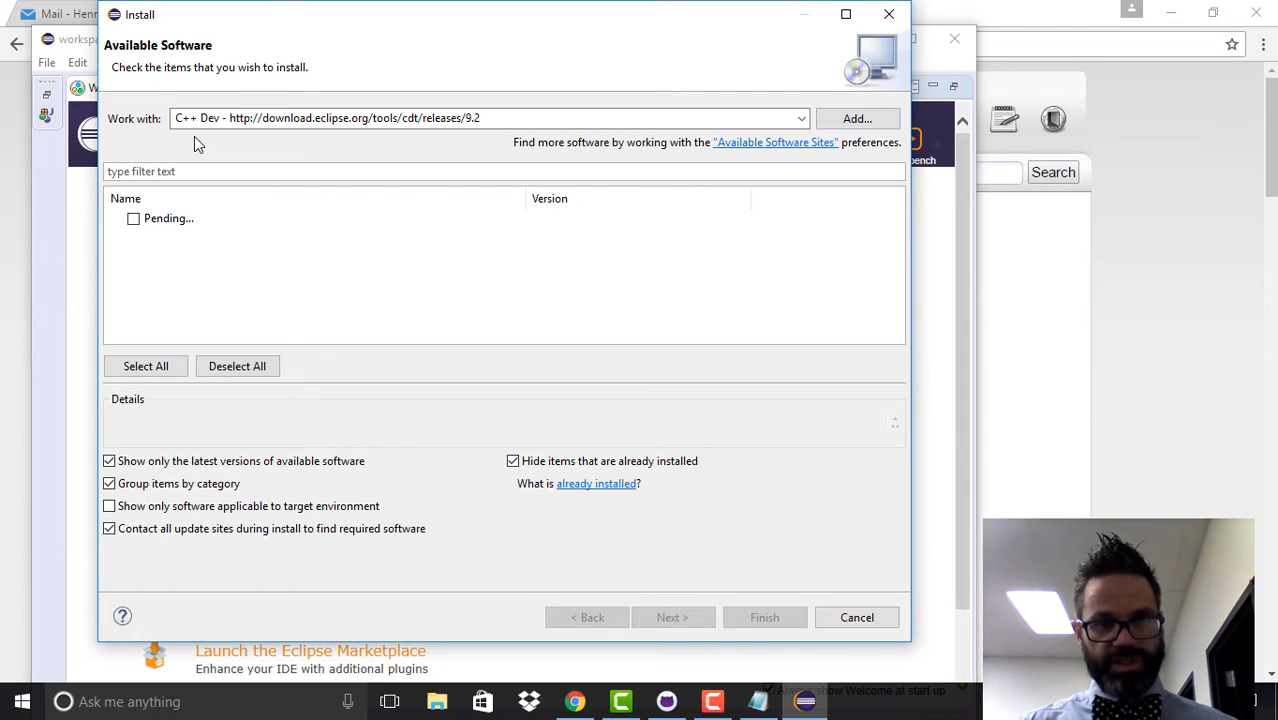
{"action": "left_click", "coordinate": [168, 218]}
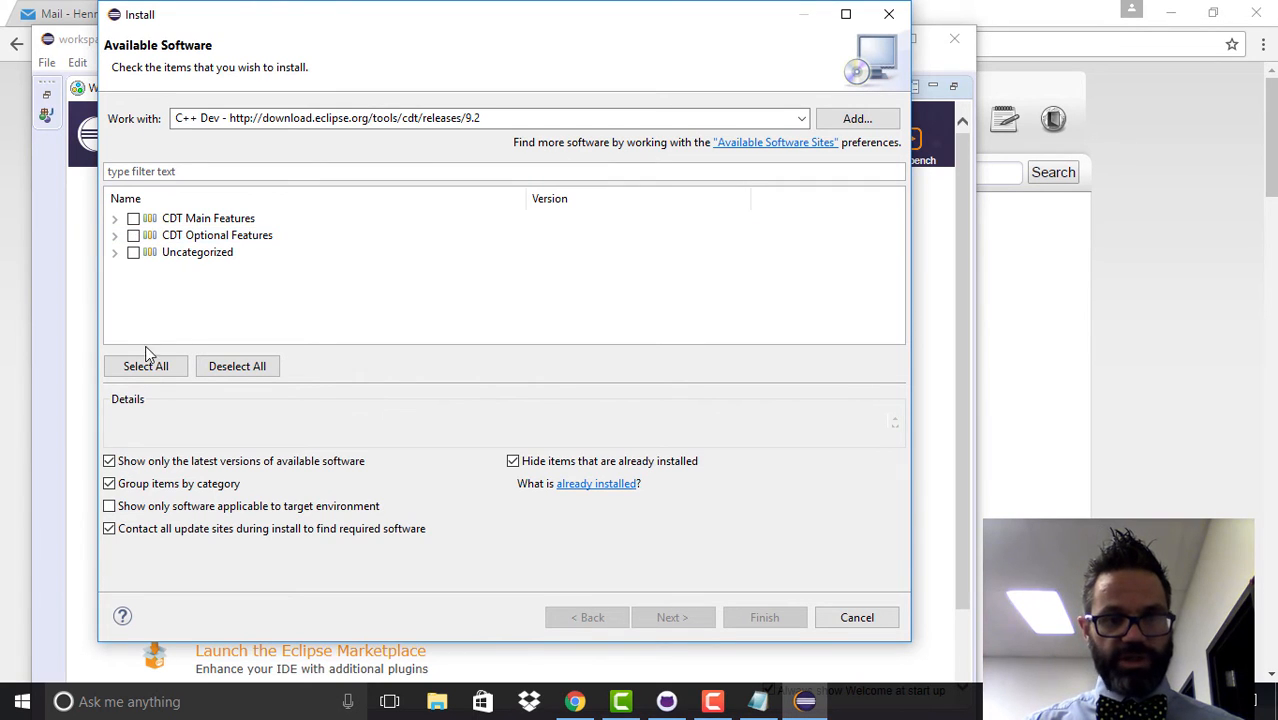
{"action": "left_click", "coordinate": [144, 366]}
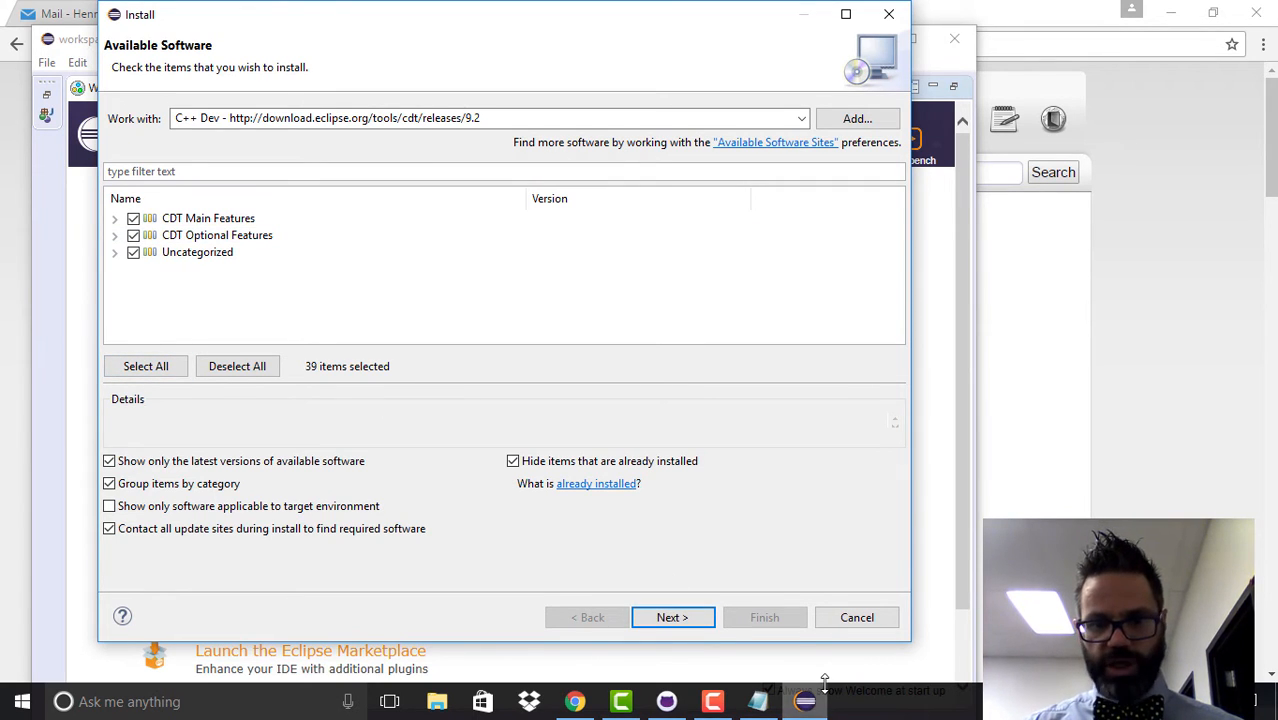
{"action": "left_click", "coordinate": [672, 616]}
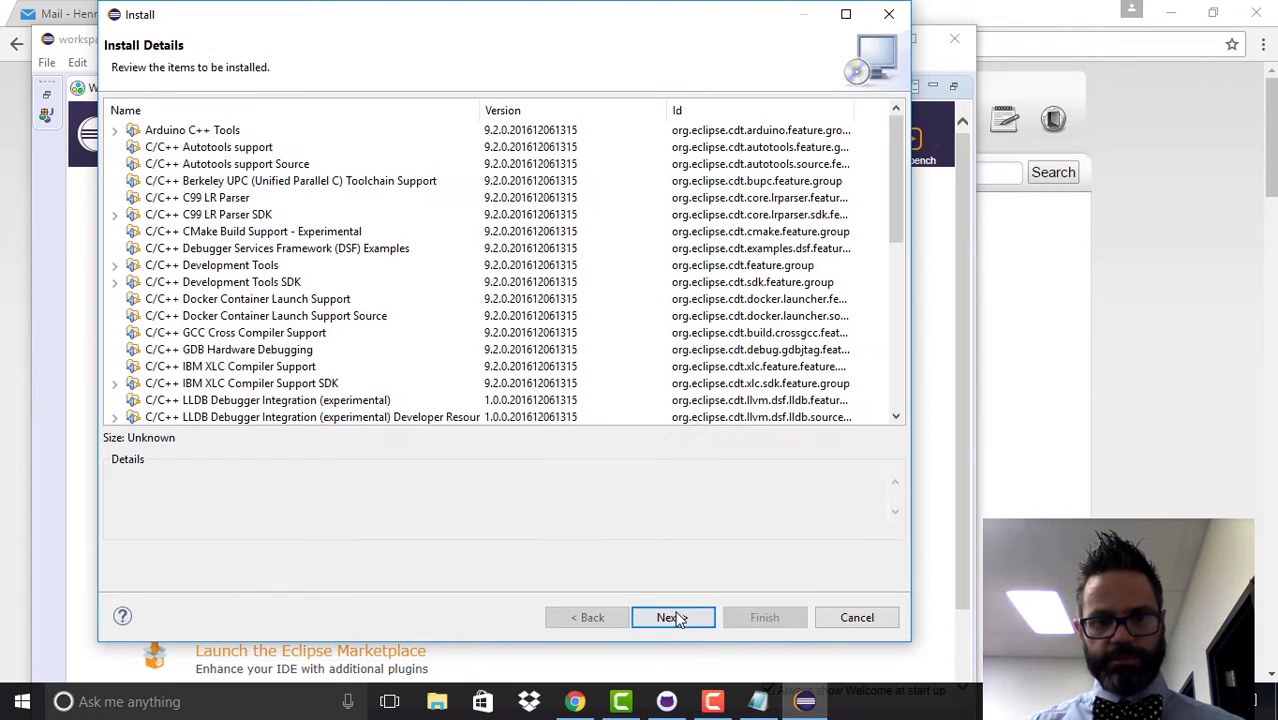
{"action": "mouse_move", "coordinate": [544, 582]}
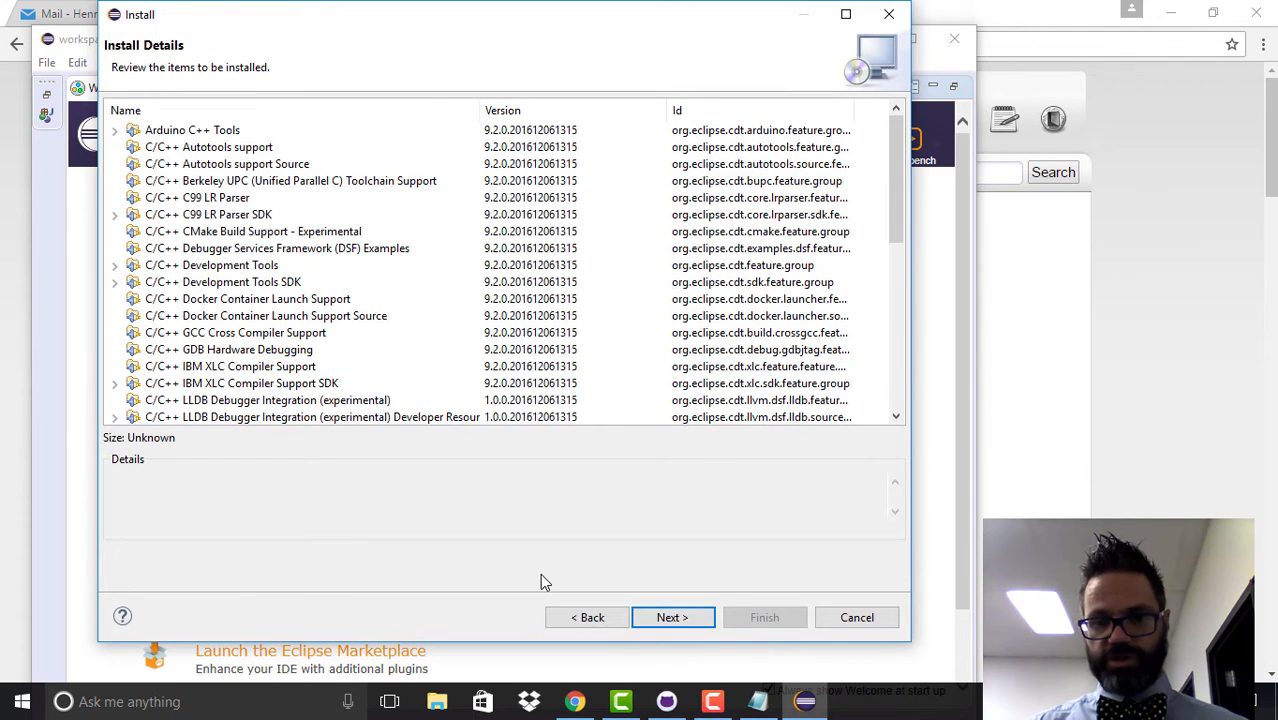
{"action": "left_click", "coordinate": [672, 616]}
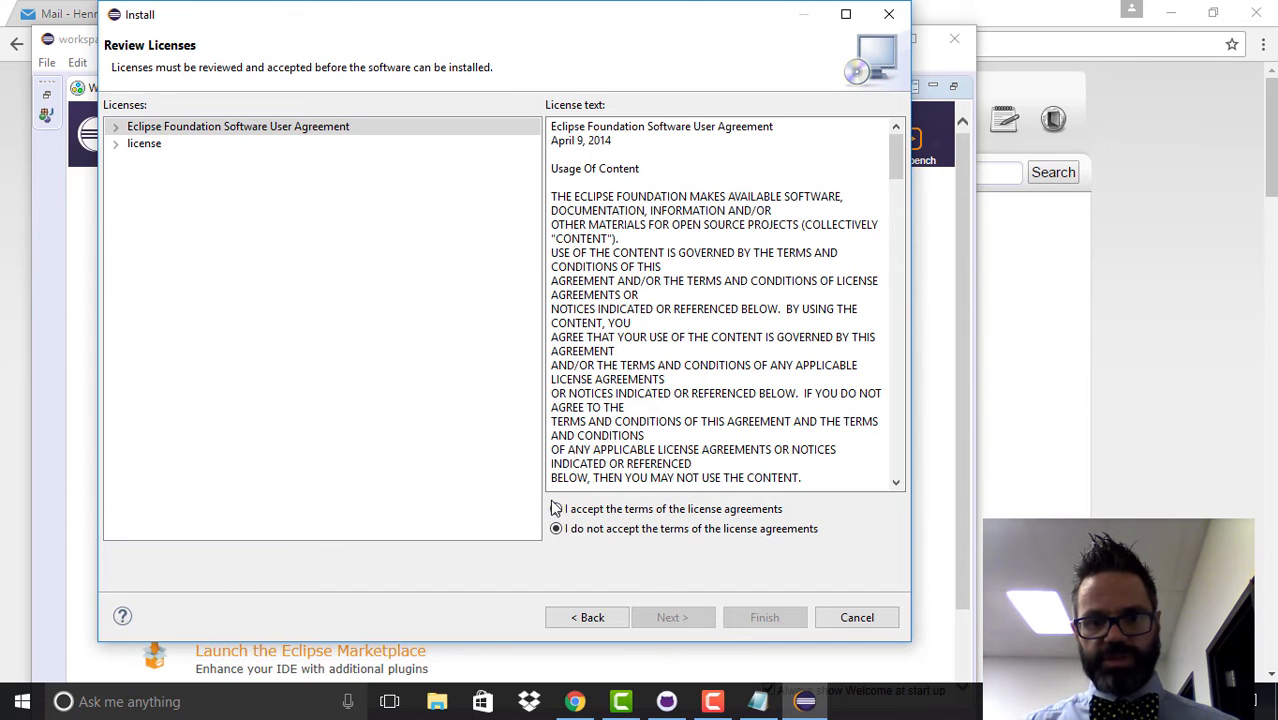
{"action": "left_click", "coordinate": [556, 510]}
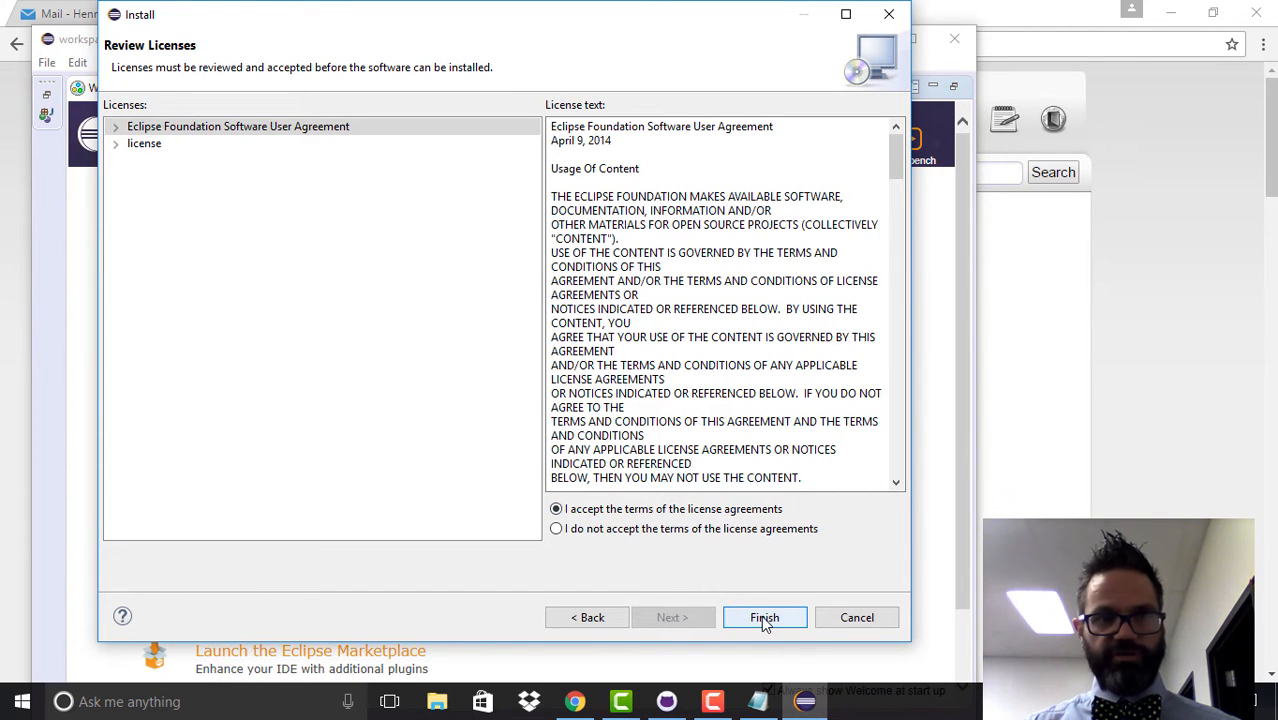
{"action": "left_click", "coordinate": [764, 616]}
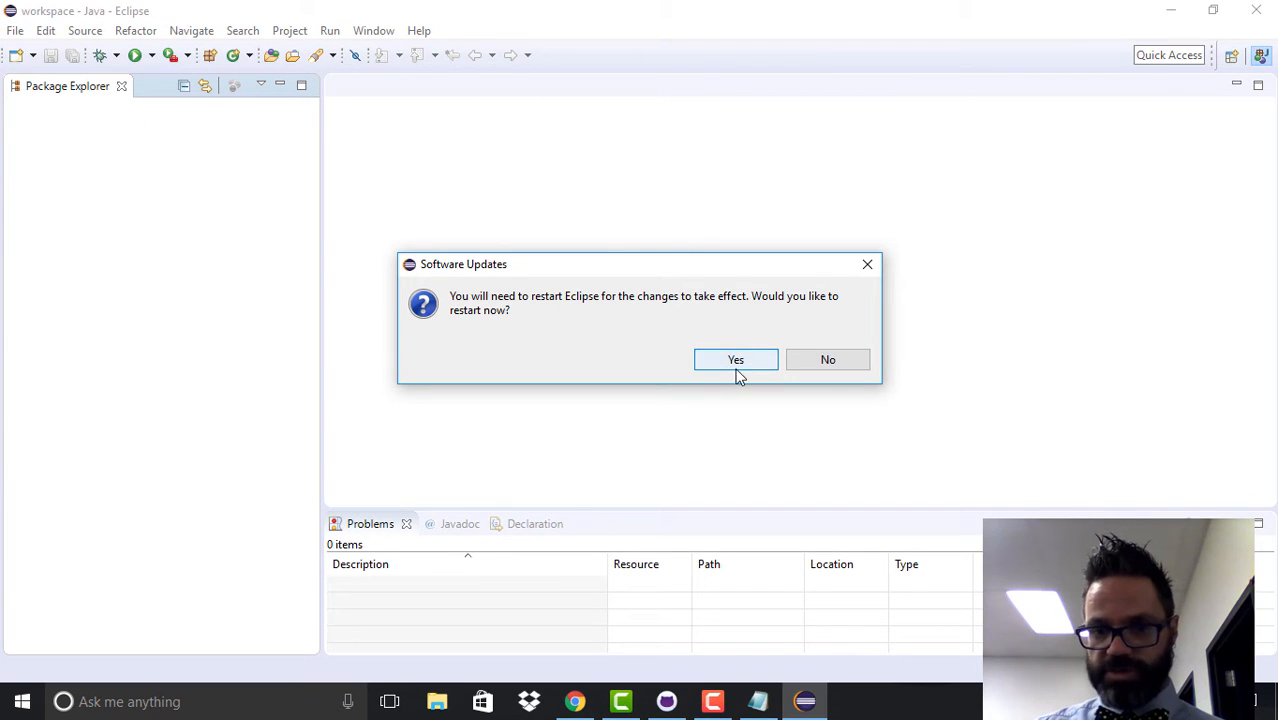
Step: Restart Eclipse to apply CDT and switch to C/C++ Development from the Overview page
{"action": "left_click", "coordinate": [736, 360]}
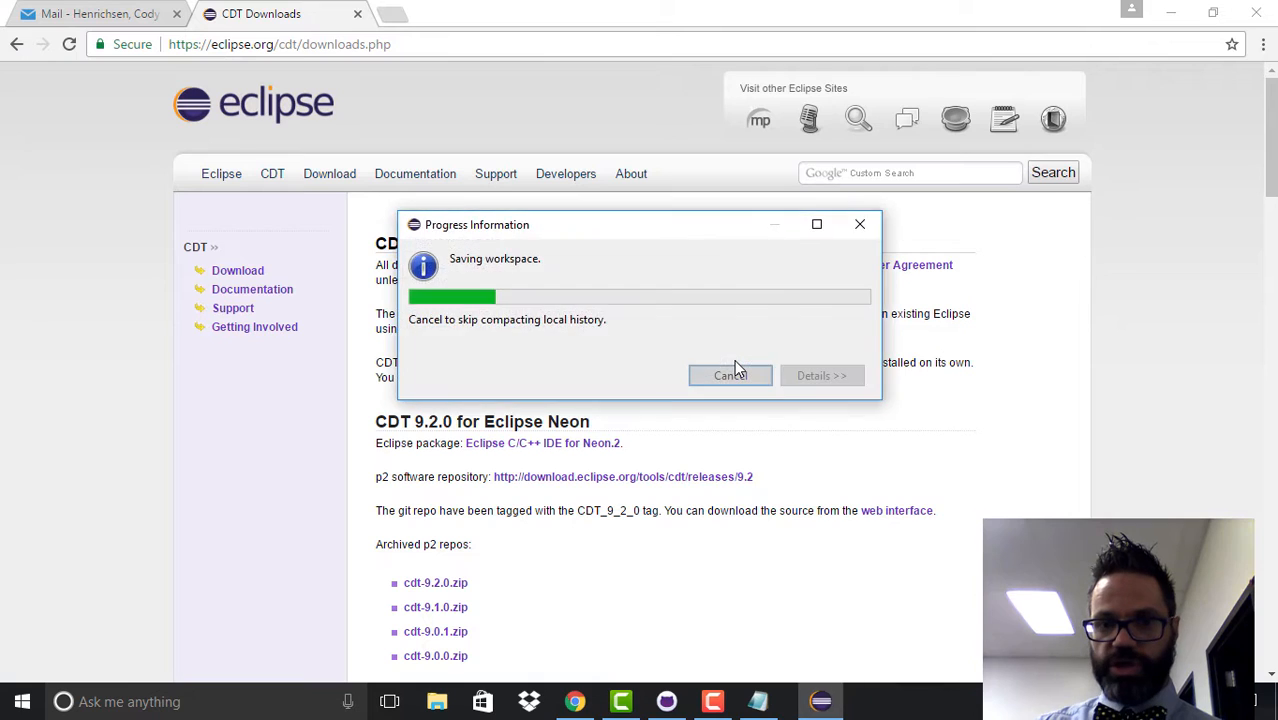
{"action": "left_click", "coordinate": [728, 376]}
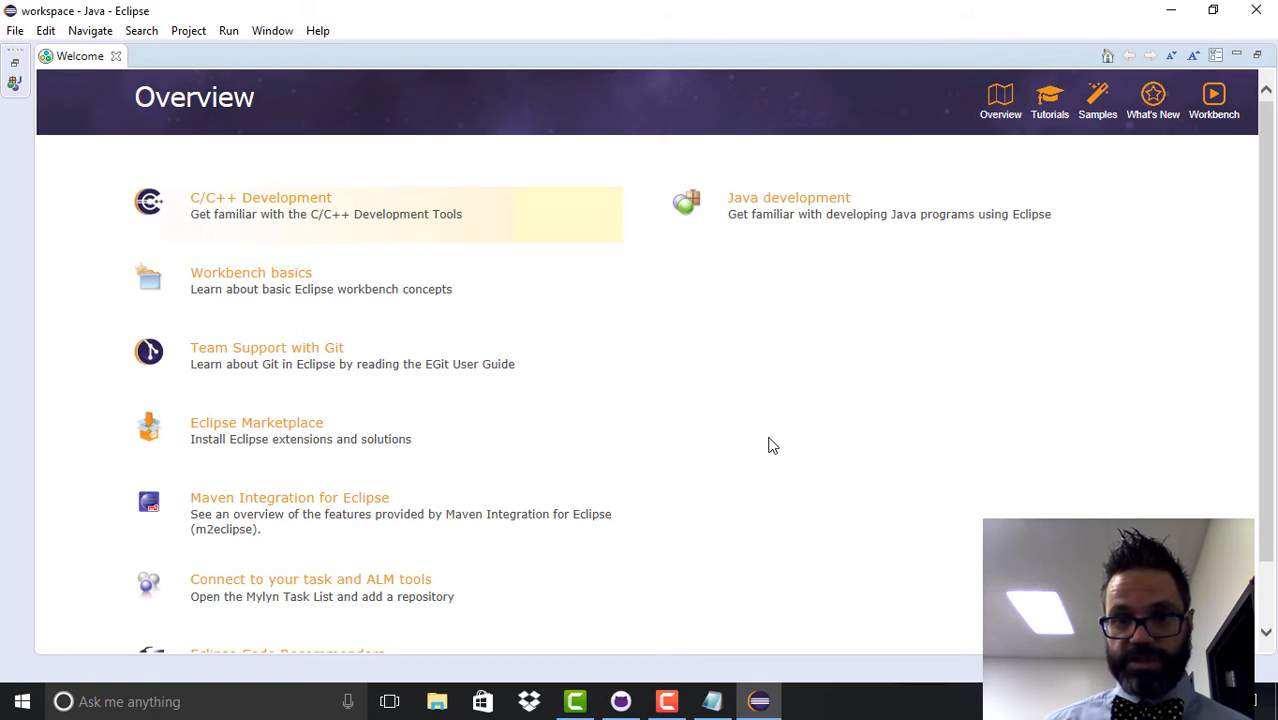
{"action": "mouse_move", "coordinate": [310, 272]}
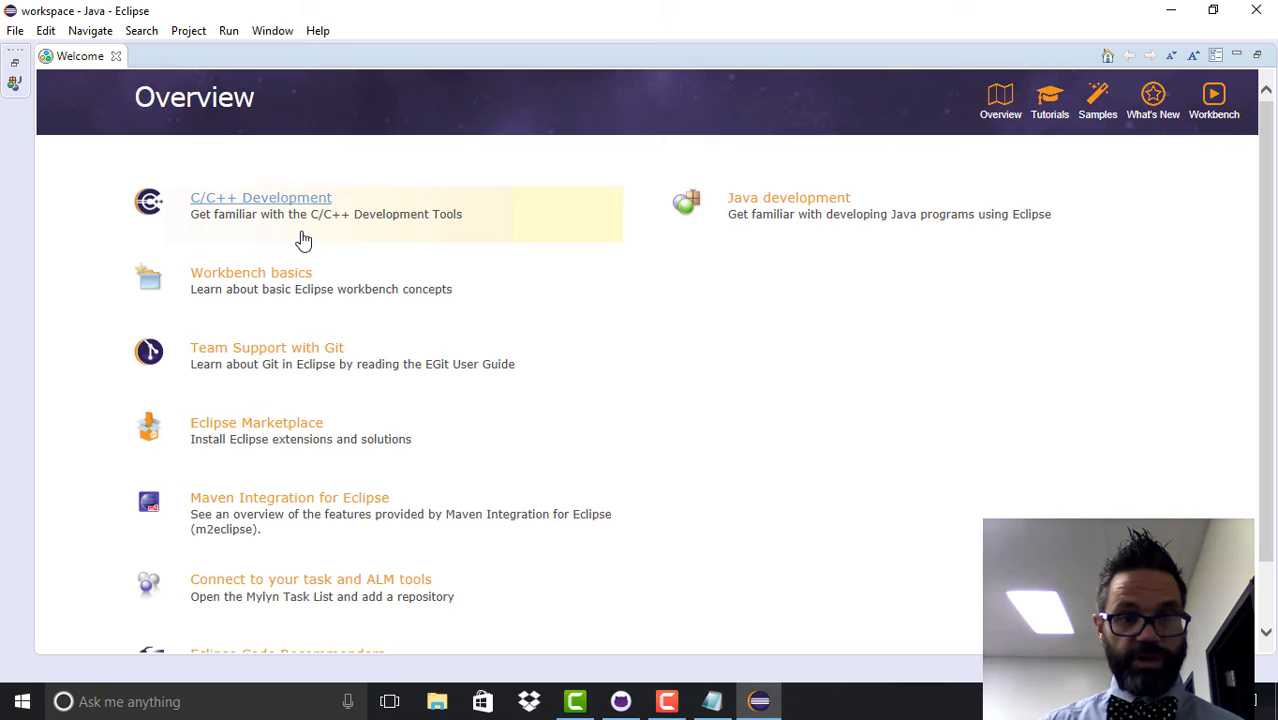
{"action": "left_click", "coordinate": [114, 56]}
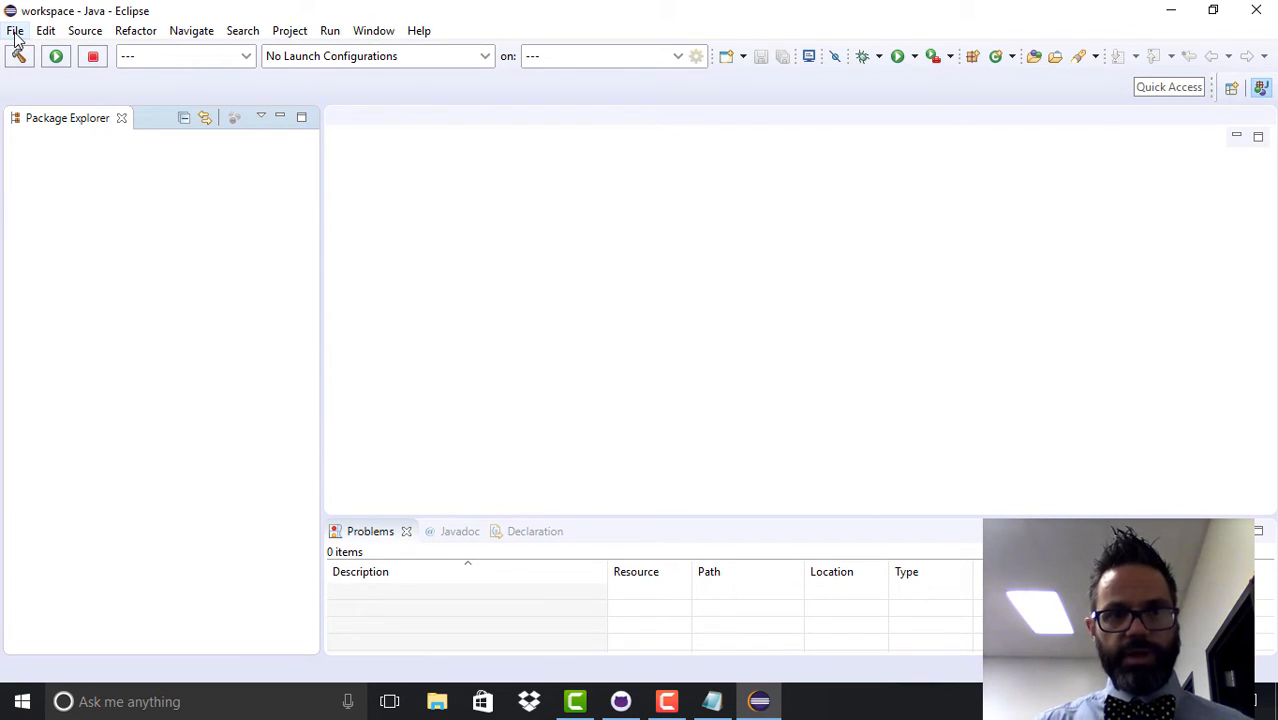
Step: Start the New wizard, pick C++ Project under C/C++ and continue to its setup page
{"action": "left_click", "coordinate": [16, 30]}
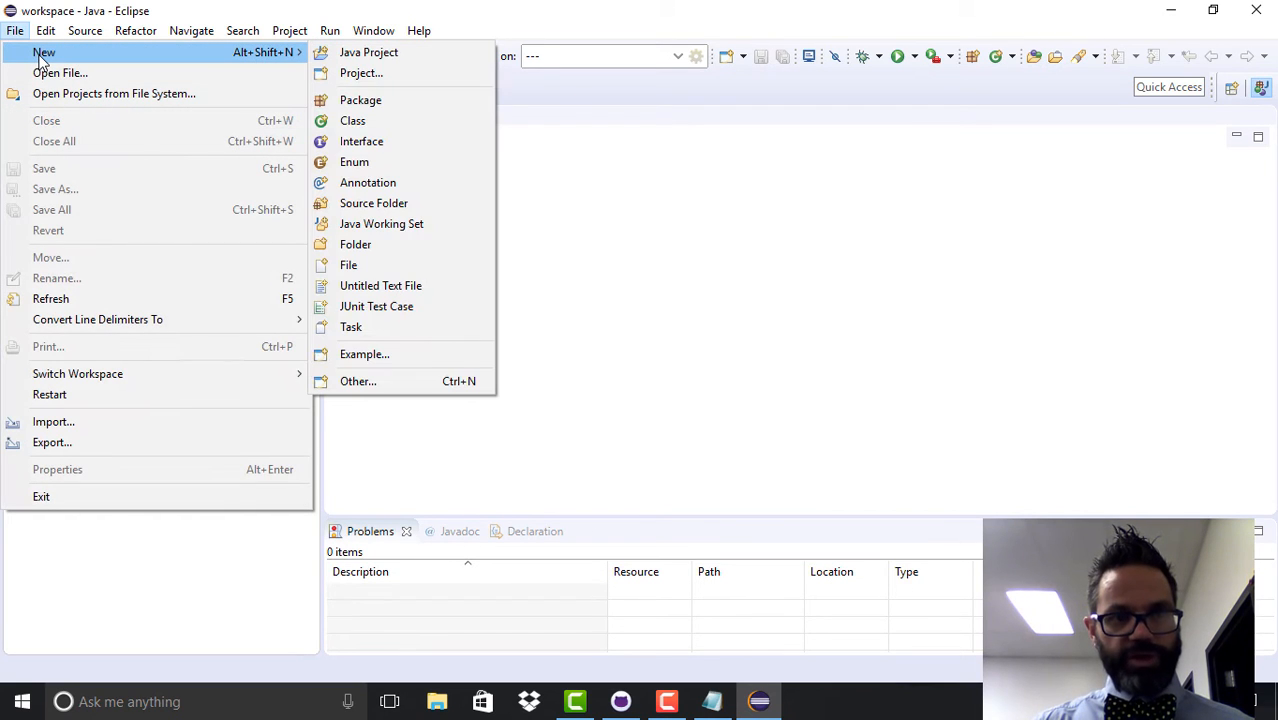
{"action": "mouse_move", "coordinate": [390, 380]}
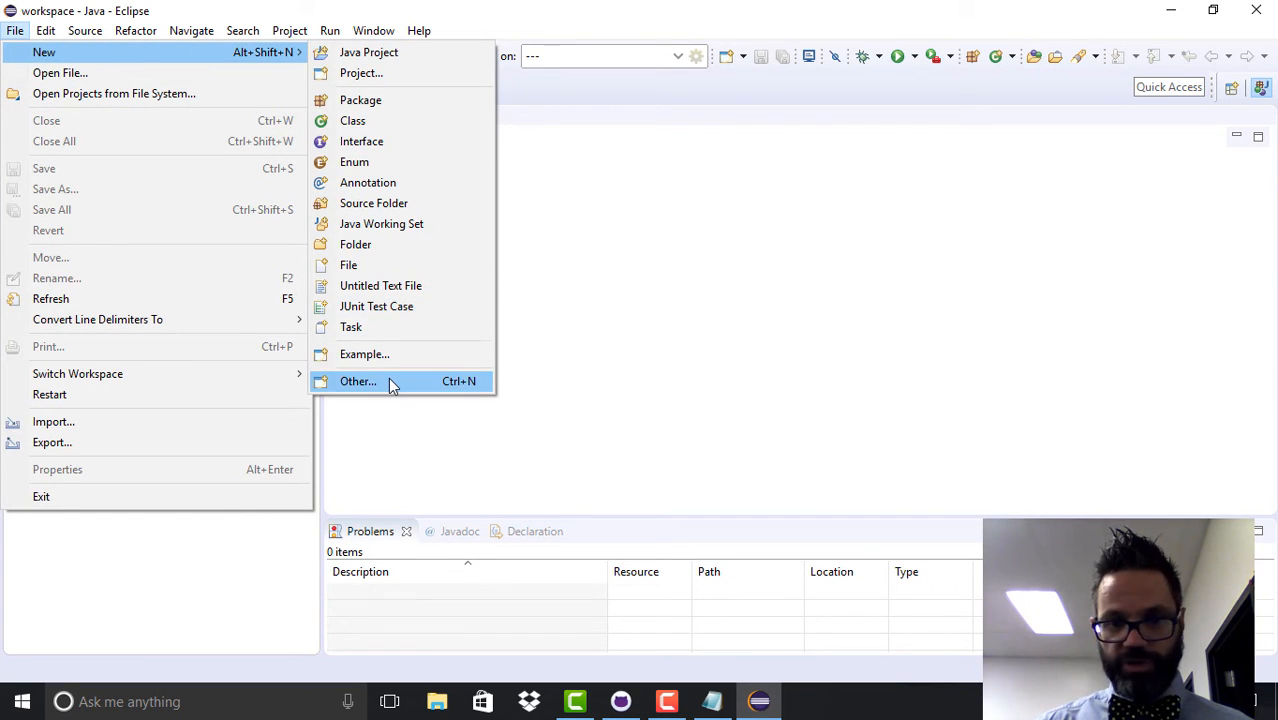
{"action": "left_click", "coordinate": [358, 380]}
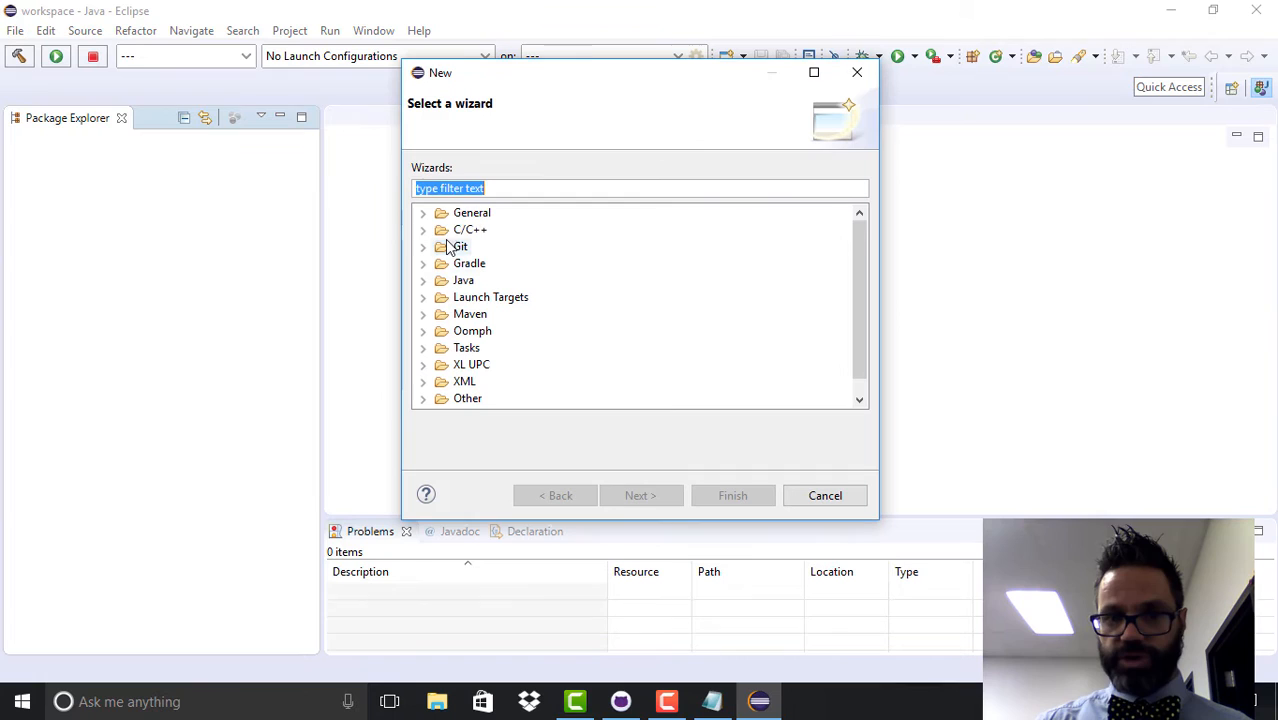
{"action": "left_click", "coordinate": [470, 228]}
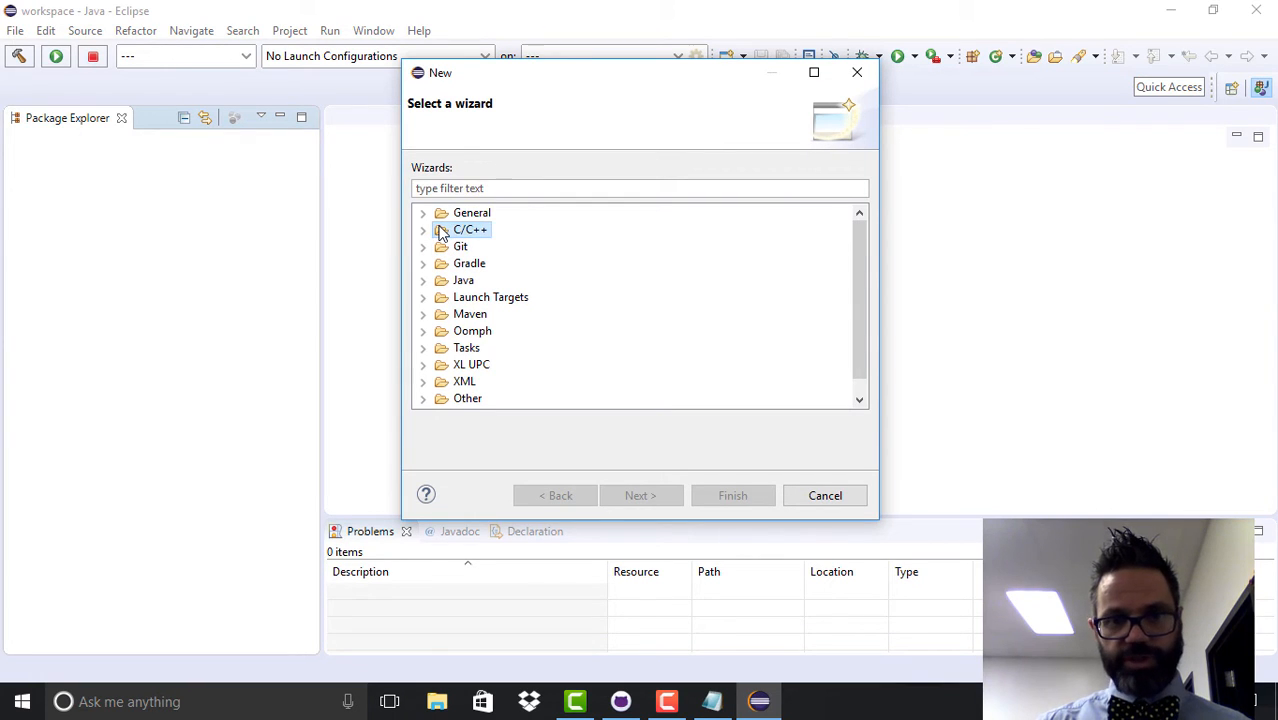
{"action": "left_click", "coordinate": [424, 228]}
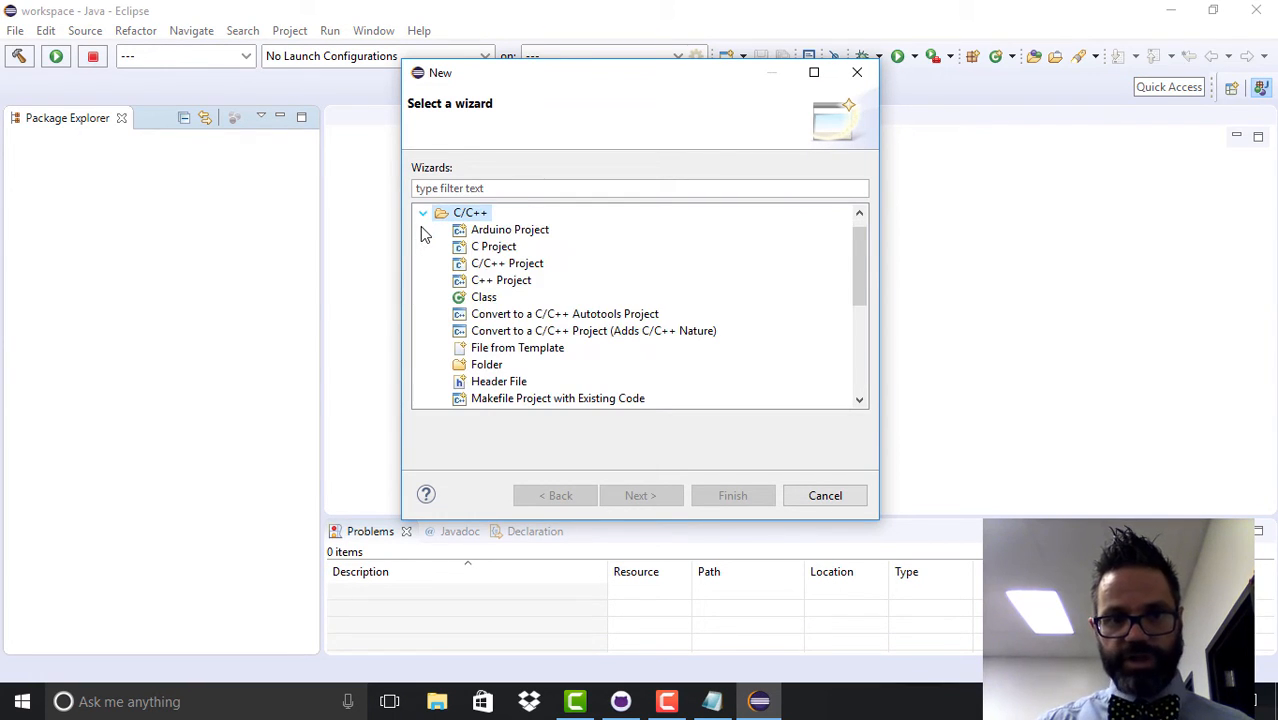
{"action": "left_click", "coordinate": [500, 280]}
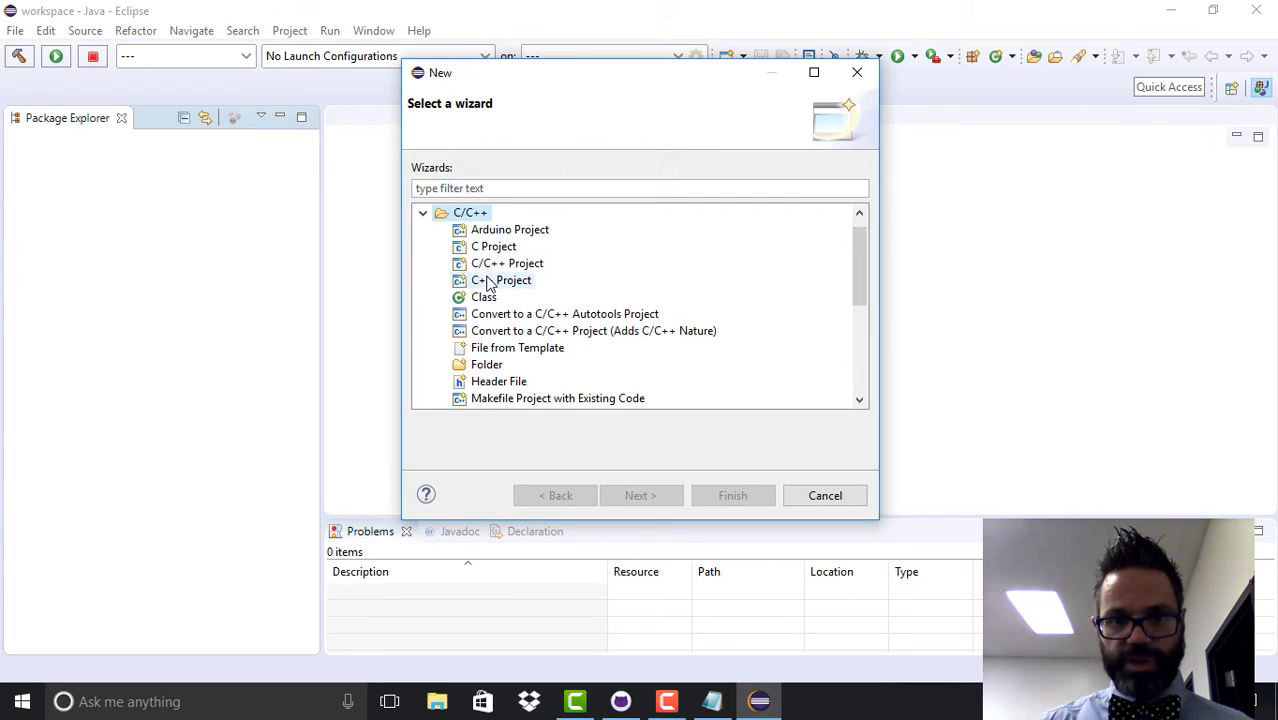
{"action": "left_click", "coordinate": [500, 280]}
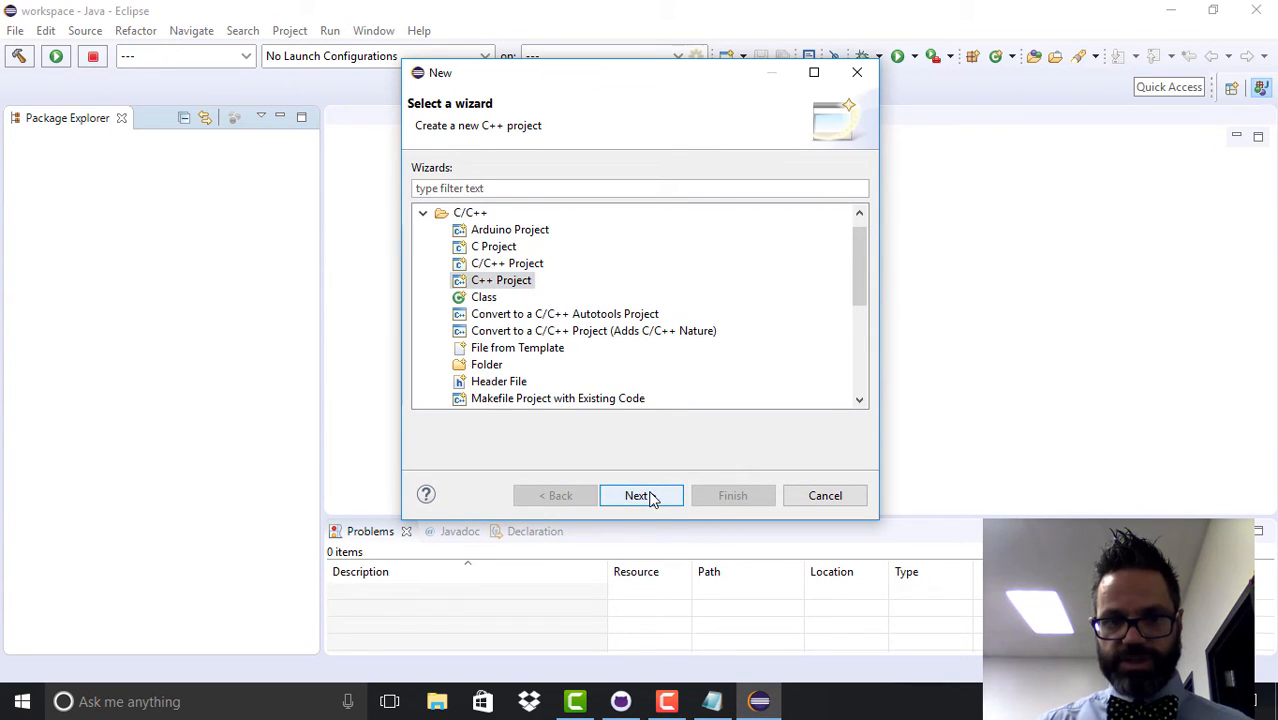
{"action": "left_click", "coordinate": [636, 496]}
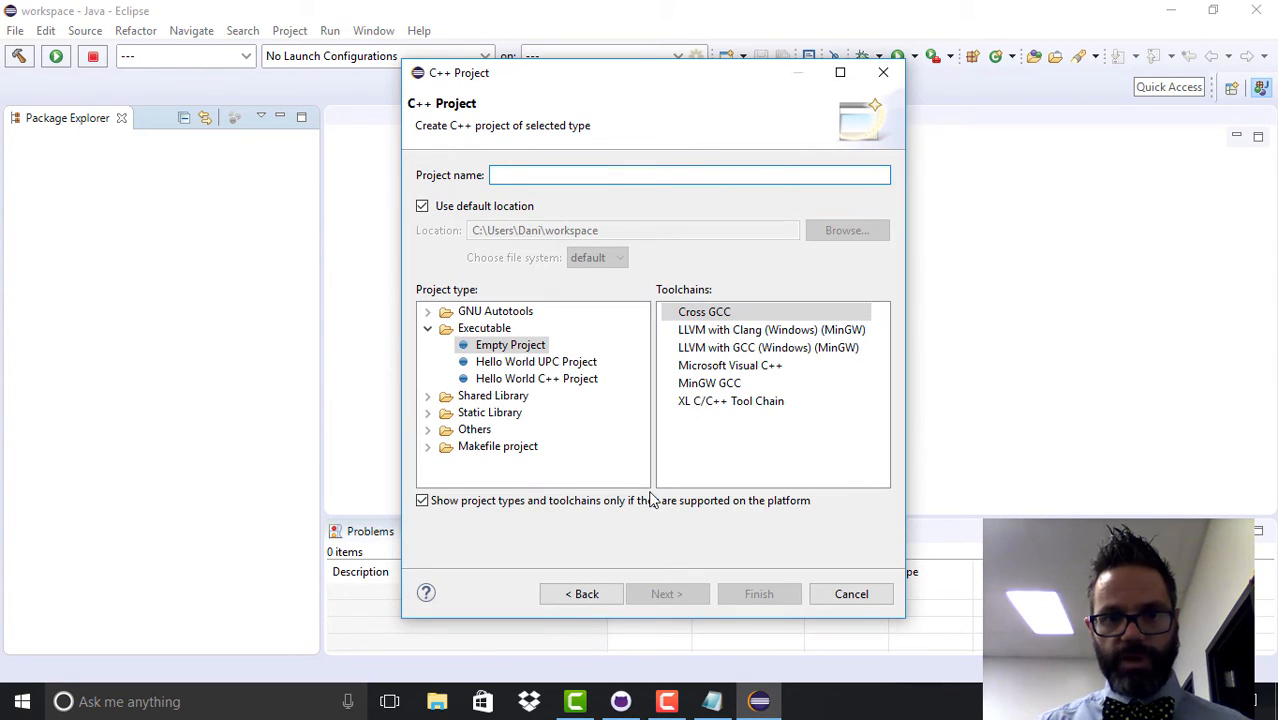
Step: Name the new C++ project FirstCPP
{"action": "left_click", "coordinate": [602, 176]}
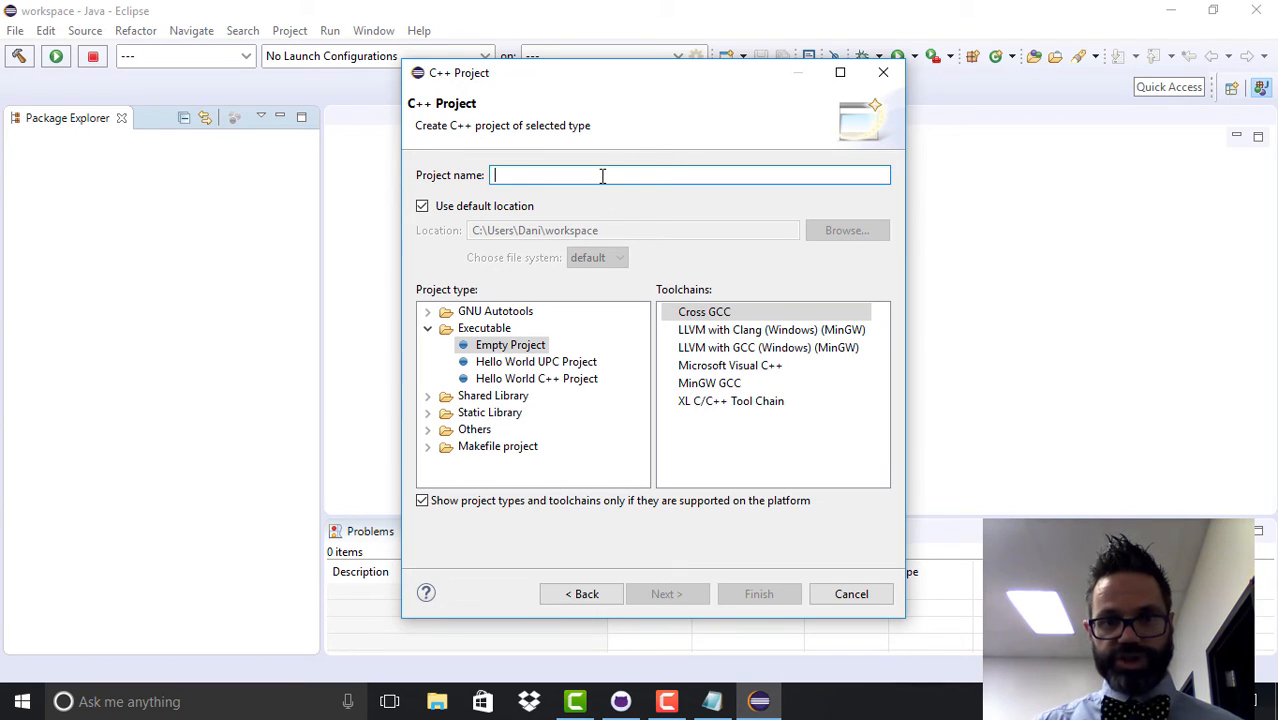
{"action": "type", "text": "F"}
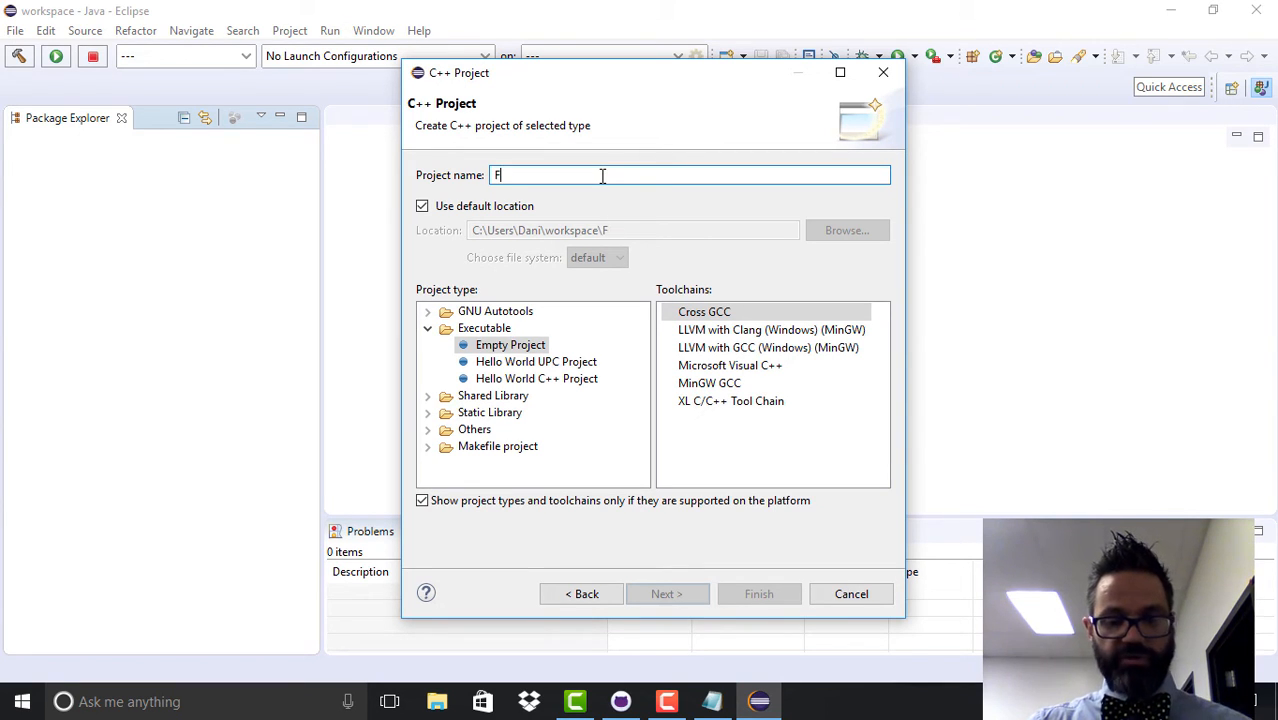
{"action": "type", "text": "irstCPP"}
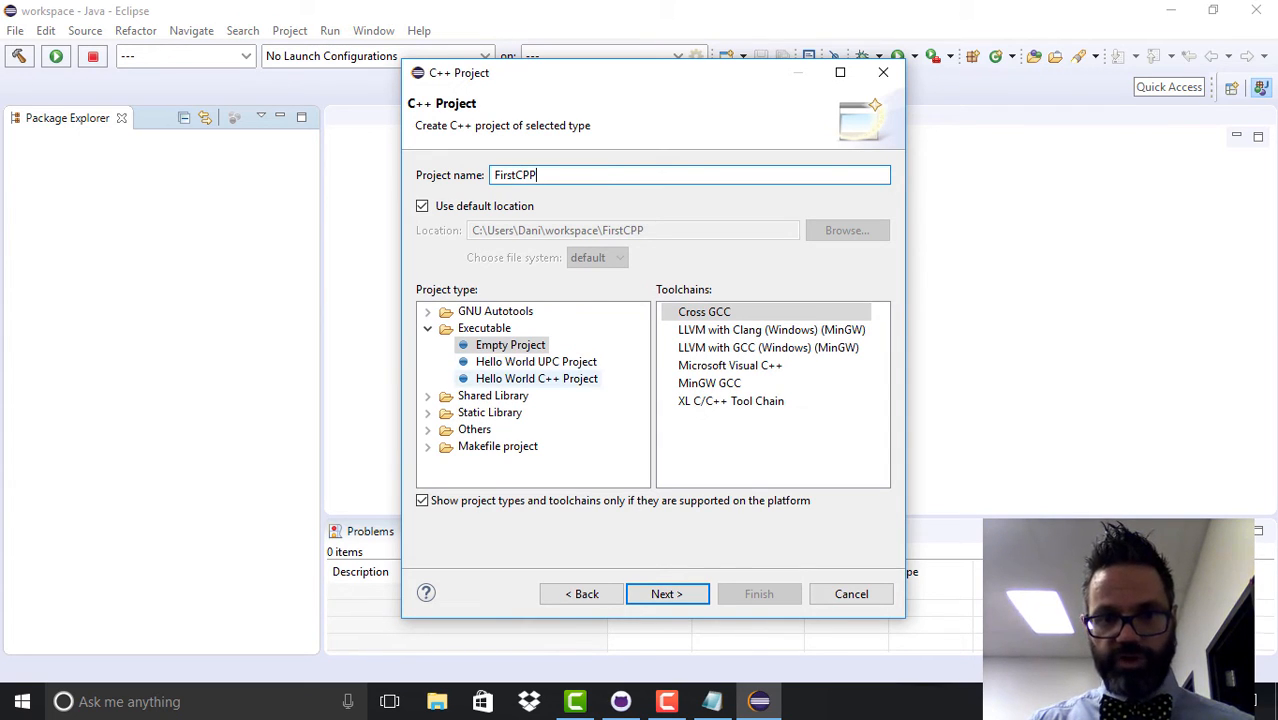
Step: Choose the Hello World C++ Project template with the MinGW GCC toolchain and continue to Basic Settings
{"action": "left_click", "coordinate": [536, 378]}
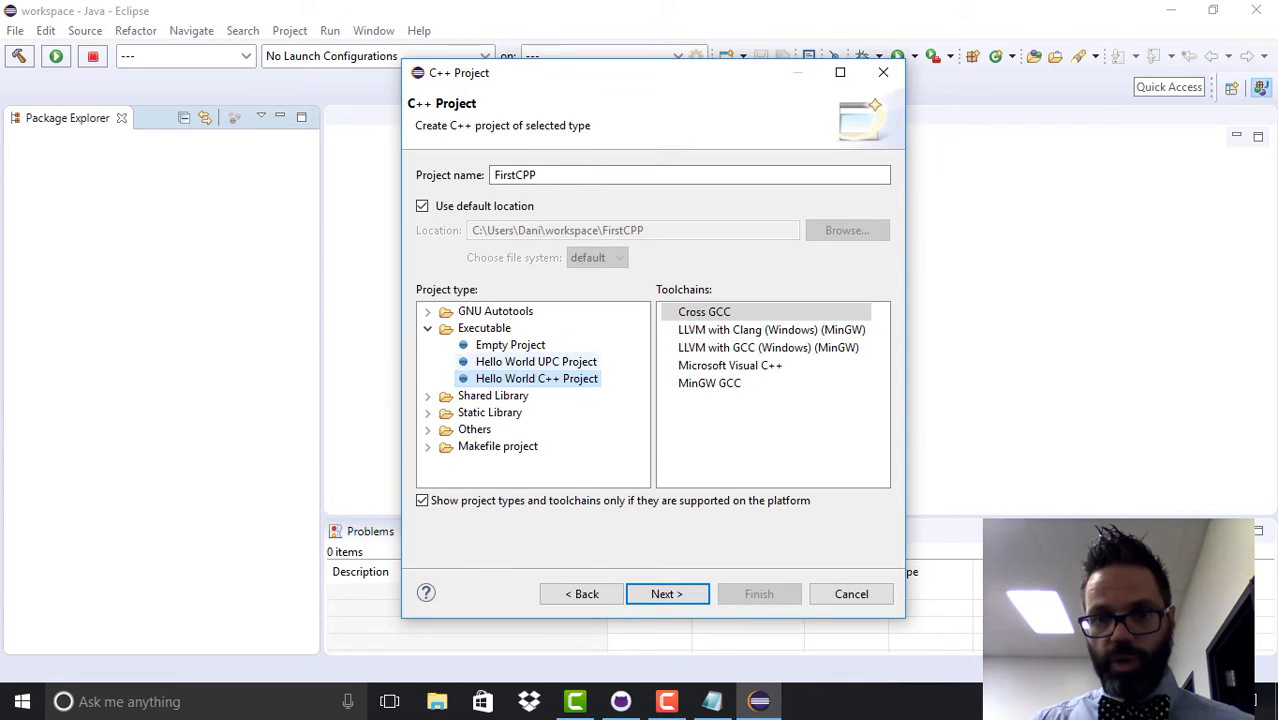
{"action": "left_click", "coordinate": [704, 312]}
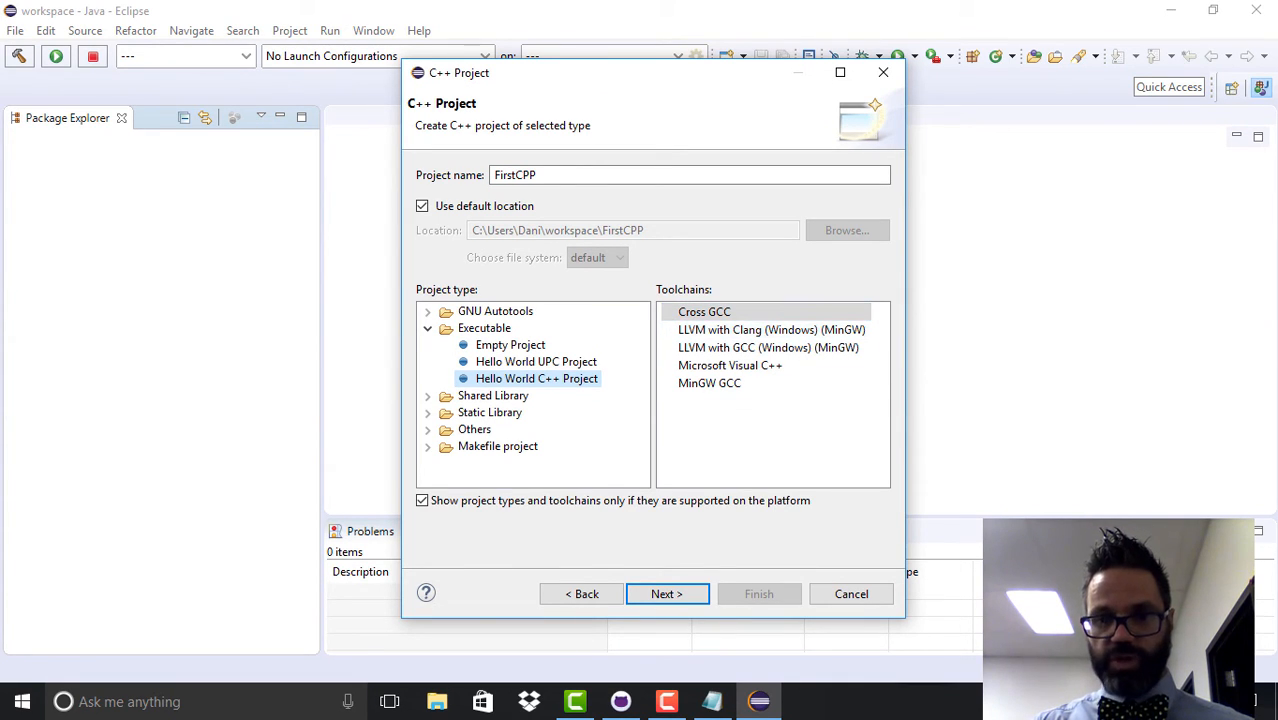
{"action": "left_click", "coordinate": [708, 384]}
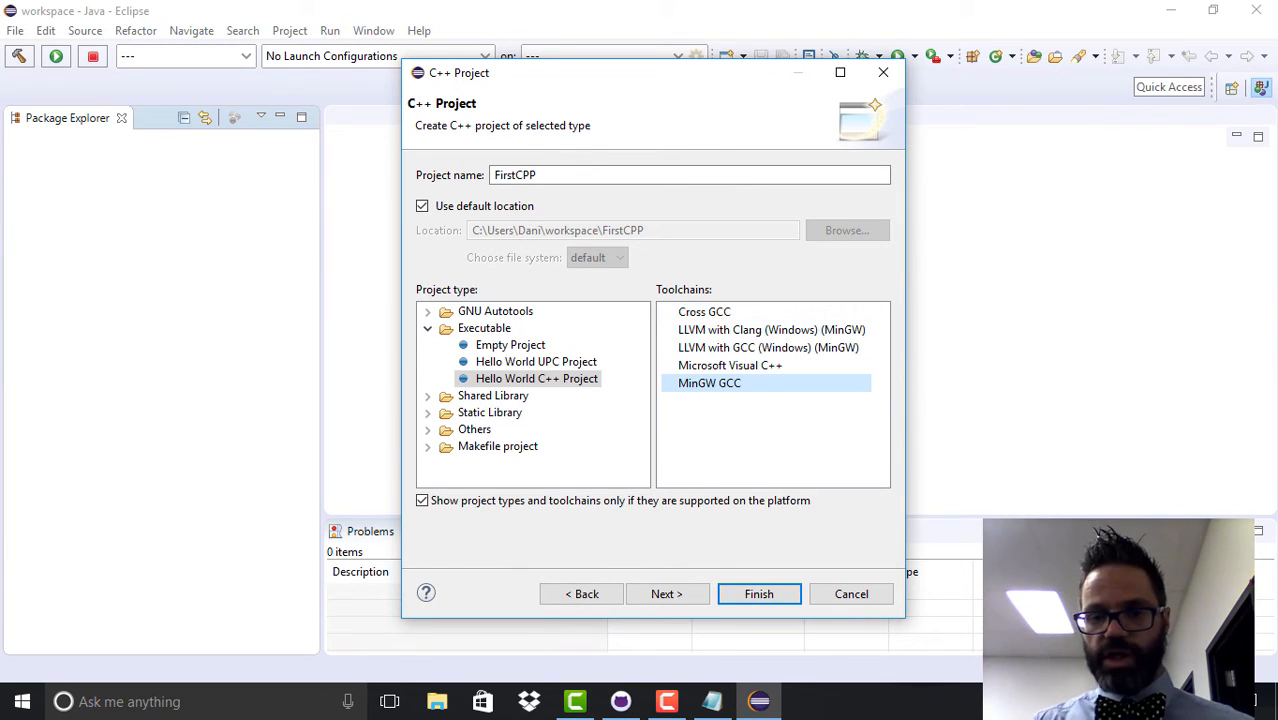
{"action": "left_click", "coordinate": [666, 592]}
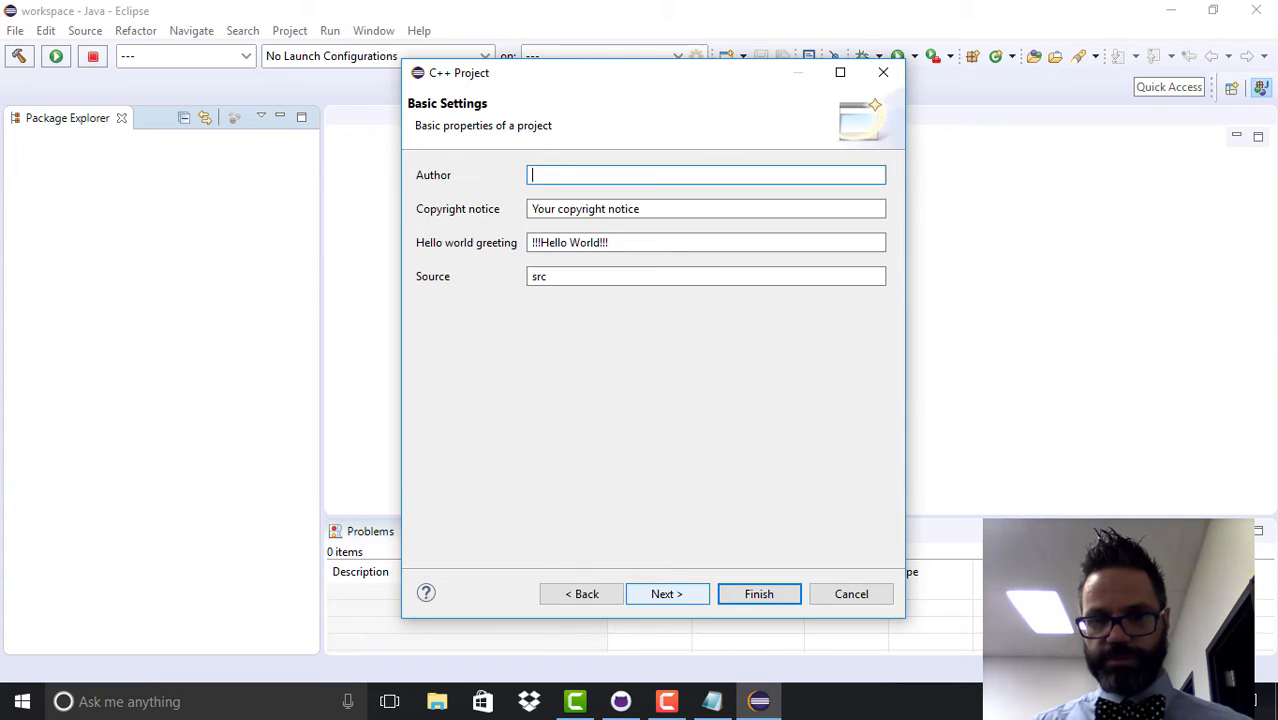
Step: Fill in author and copyright, set the greeting to 'Greetings to all mammals!', and continue
{"action": "type", "text": "Cody"}
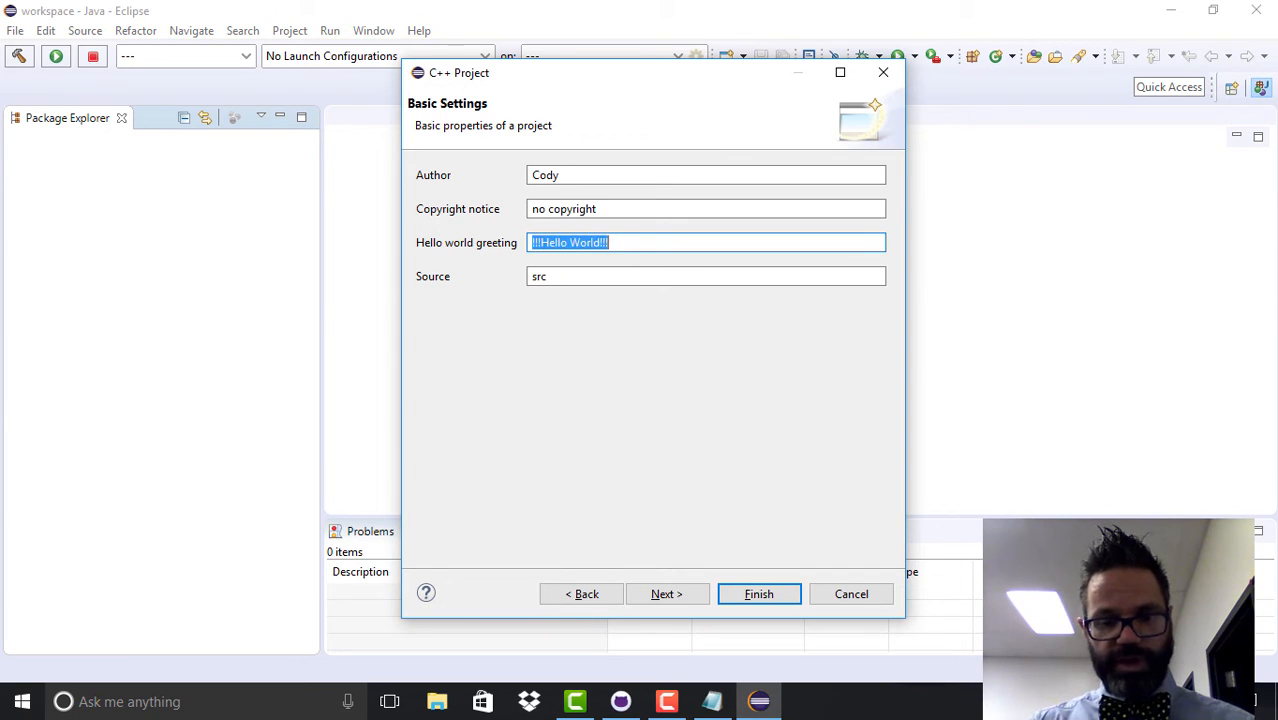
{"action": "type", "text": "Greetings to all mammals!"}
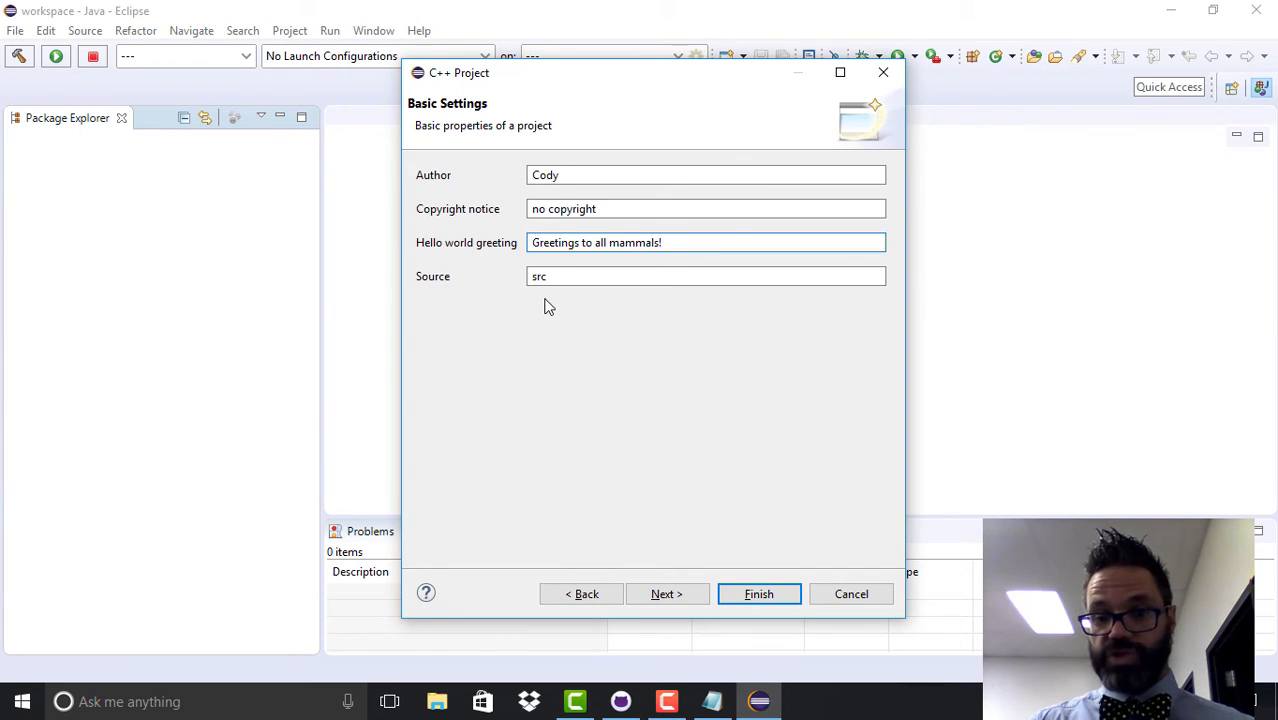
{"action": "left_click", "coordinate": [666, 592]}
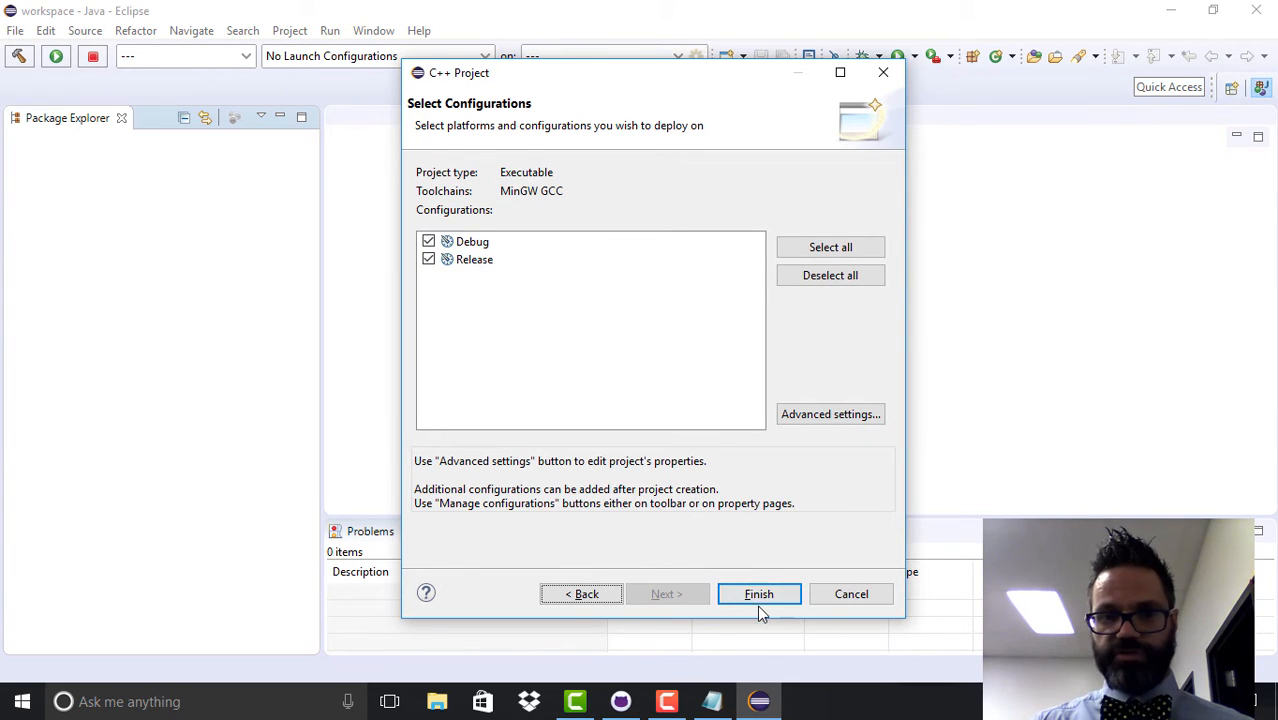
Step: Finish creating FirstCPP and switch to the C/C++ perspective
{"action": "left_click", "coordinate": [758, 592]}
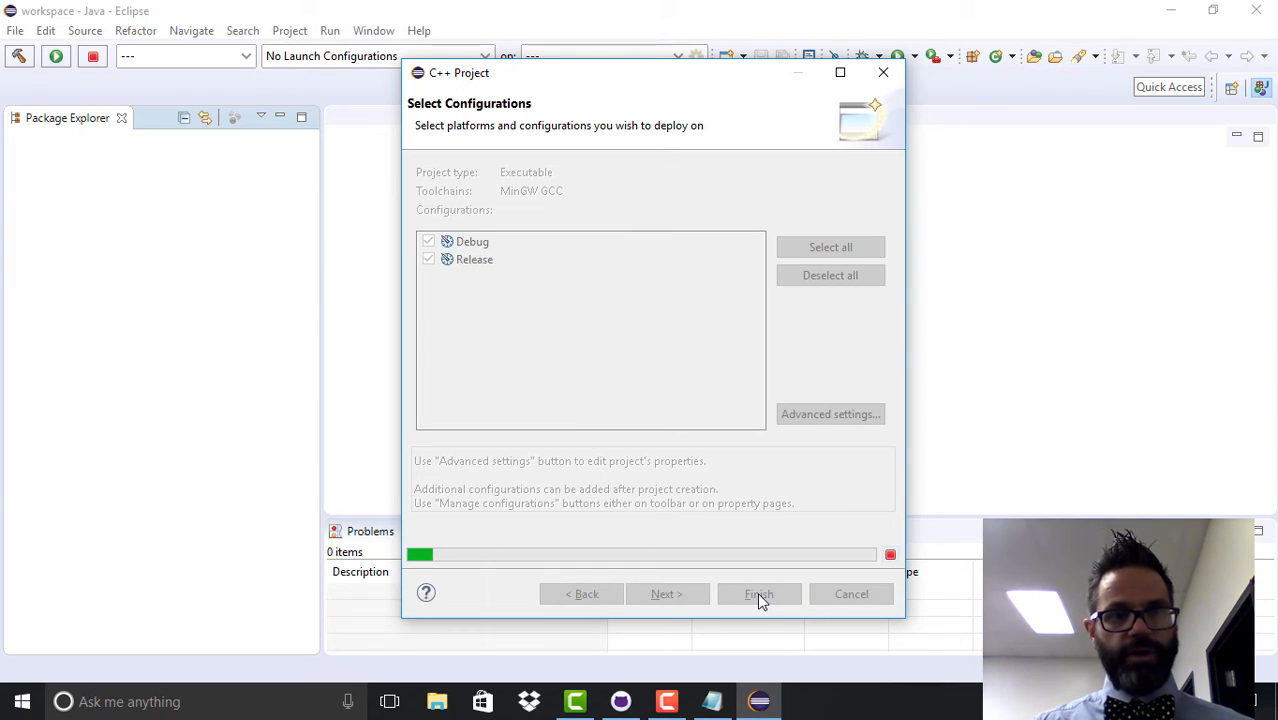
{"action": "left_click", "coordinate": [758, 594]}
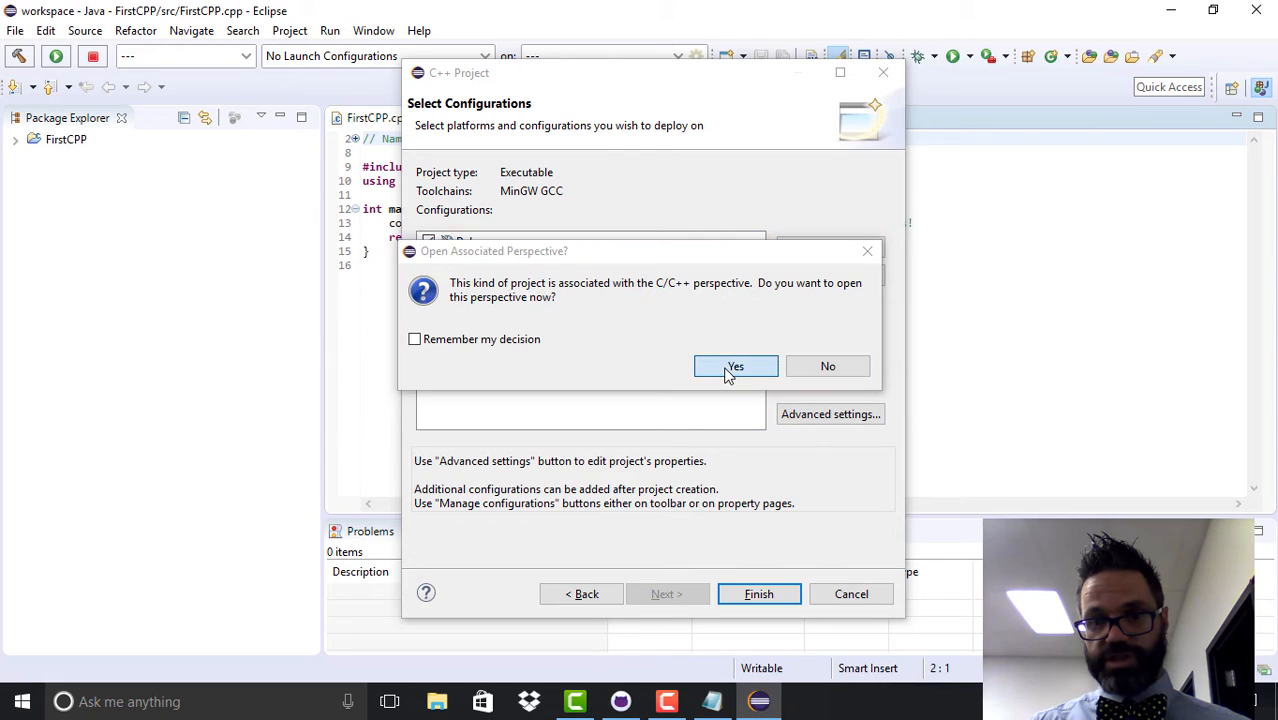
{"action": "left_click", "coordinate": [736, 366]}
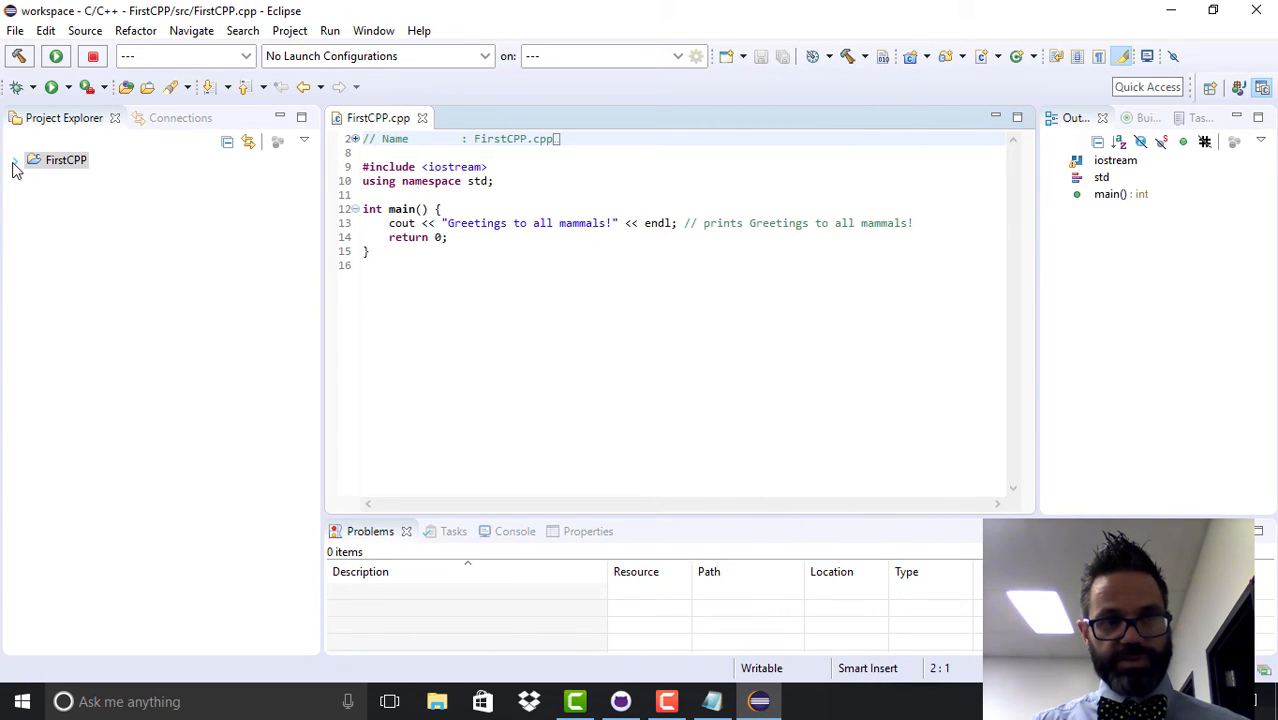
Step: Expand FirstCPP and src in Project Explorer and close the build targets side panel
{"action": "left_click", "coordinate": [16, 160]}
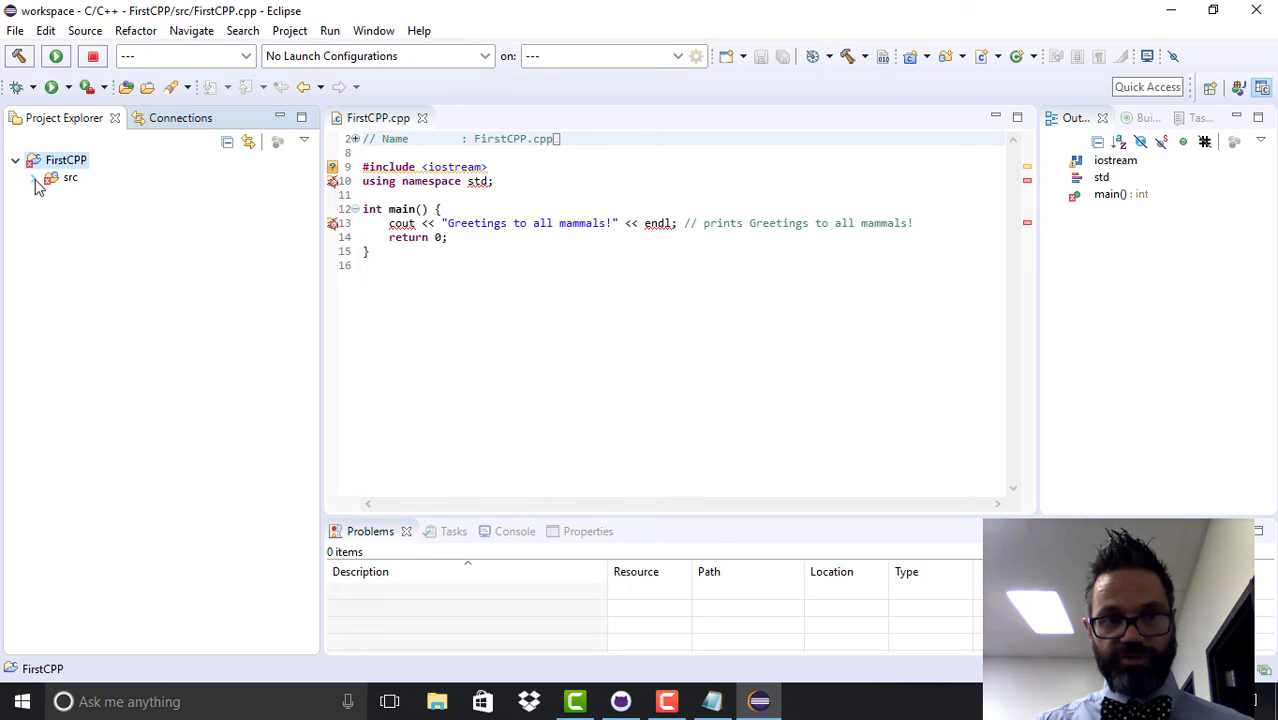
{"action": "left_click", "coordinate": [40, 176]}
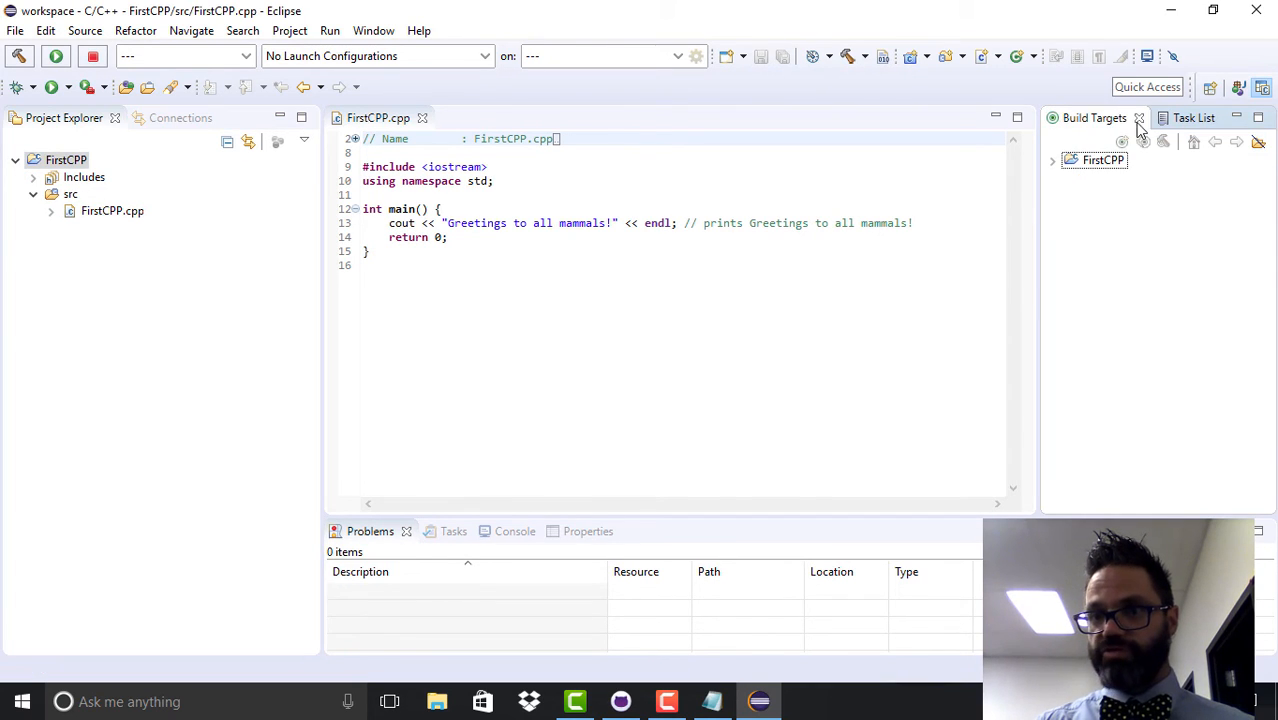
{"action": "left_click", "coordinate": [1140, 116]}
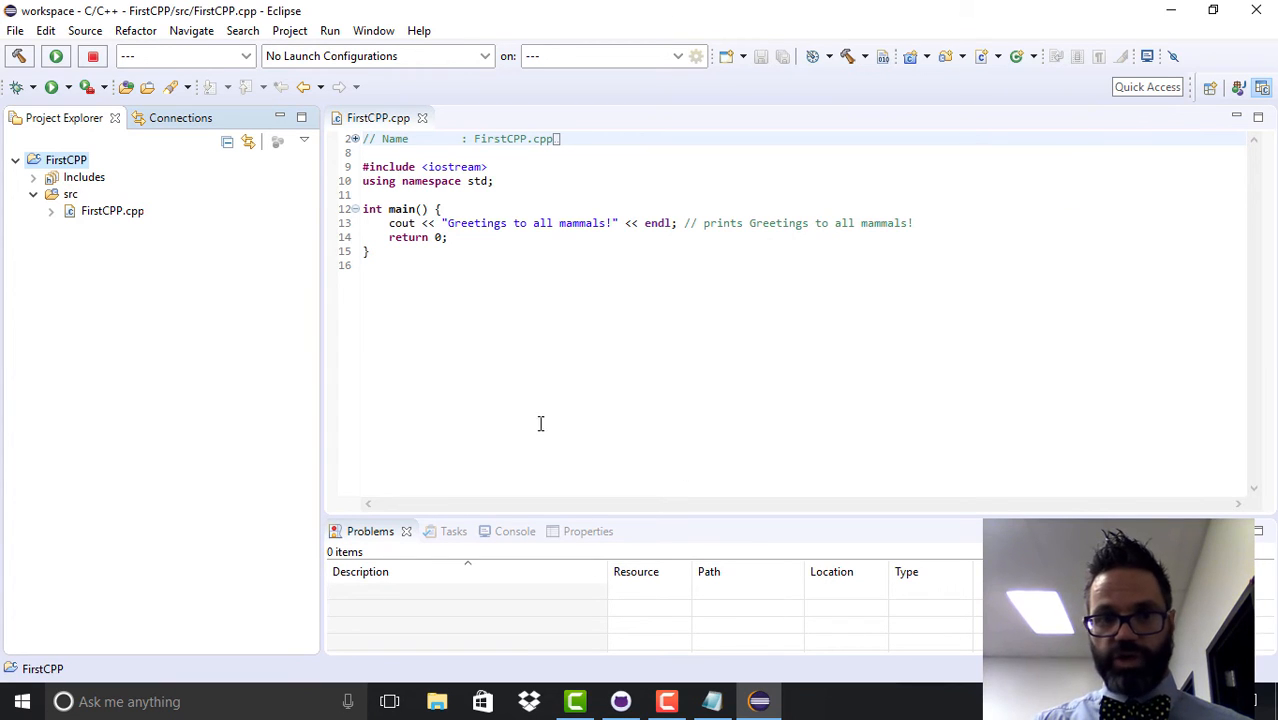
{"action": "mouse_move", "coordinate": [300, 172]}
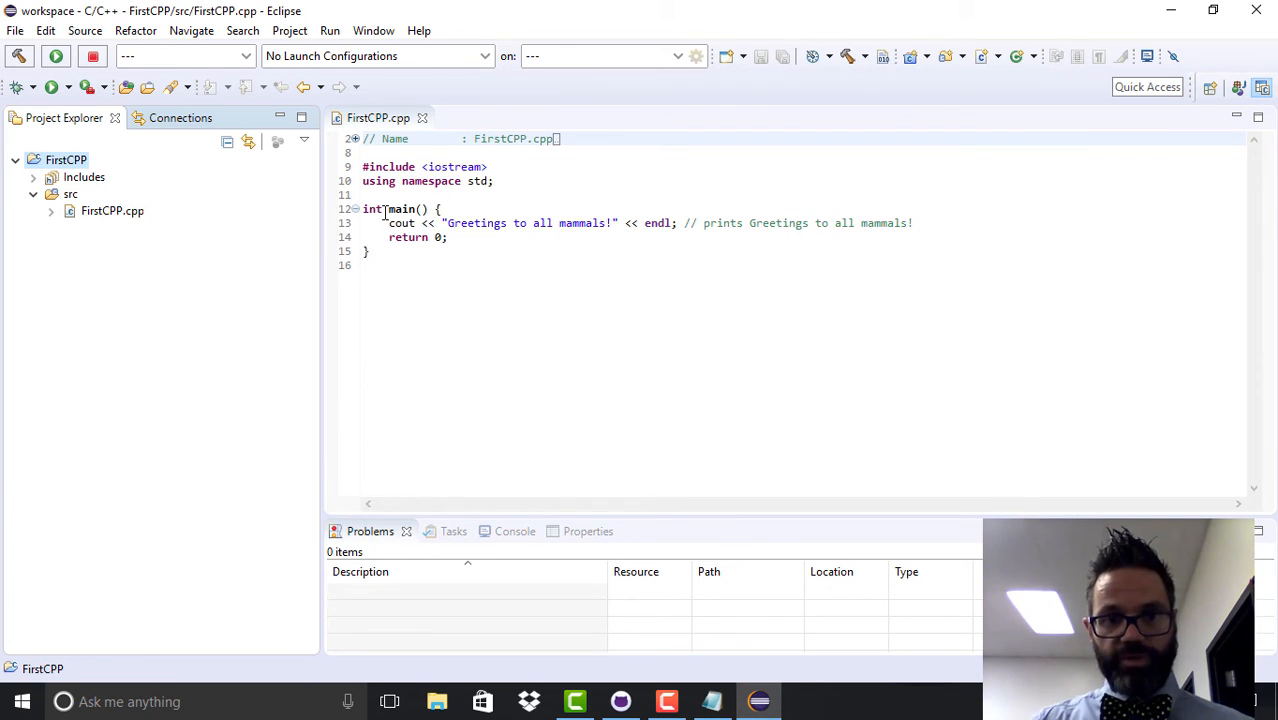
Step: Move main's opening brace onto its own line in FirstCPP.cpp
{"action": "left_click", "coordinate": [428, 208]}
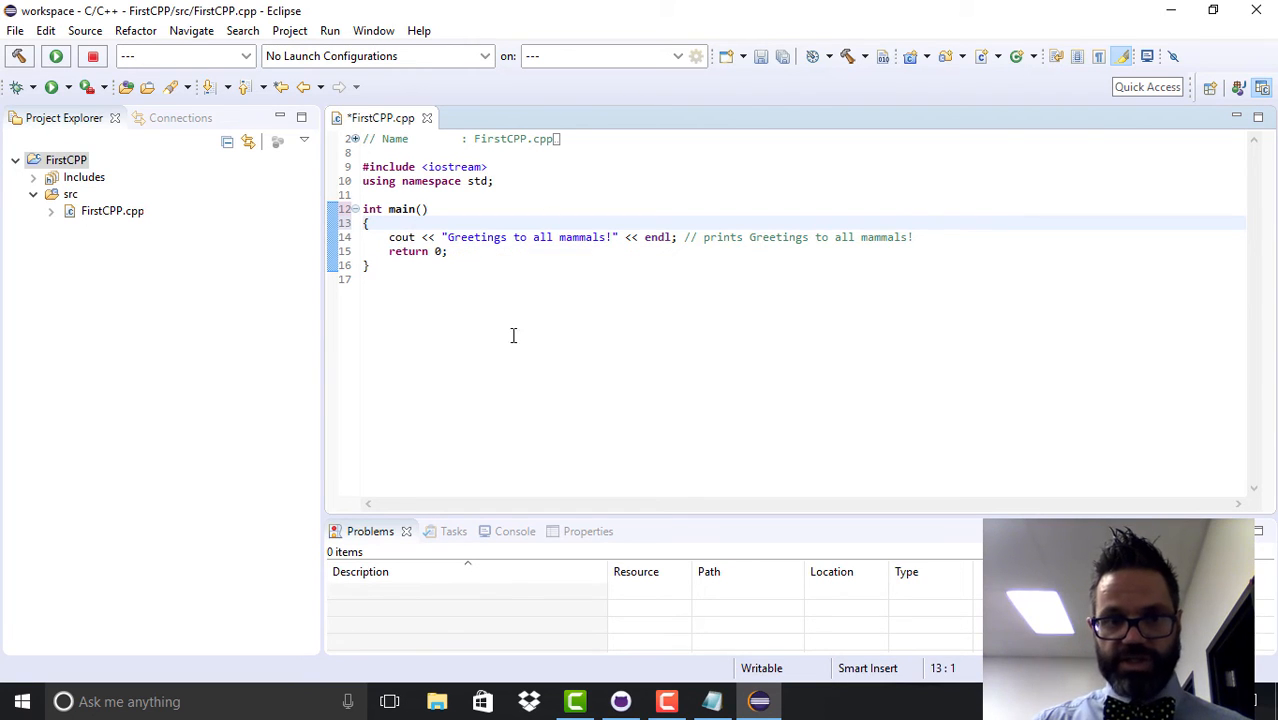
{"action": "mouse_move", "coordinate": [404, 260]}
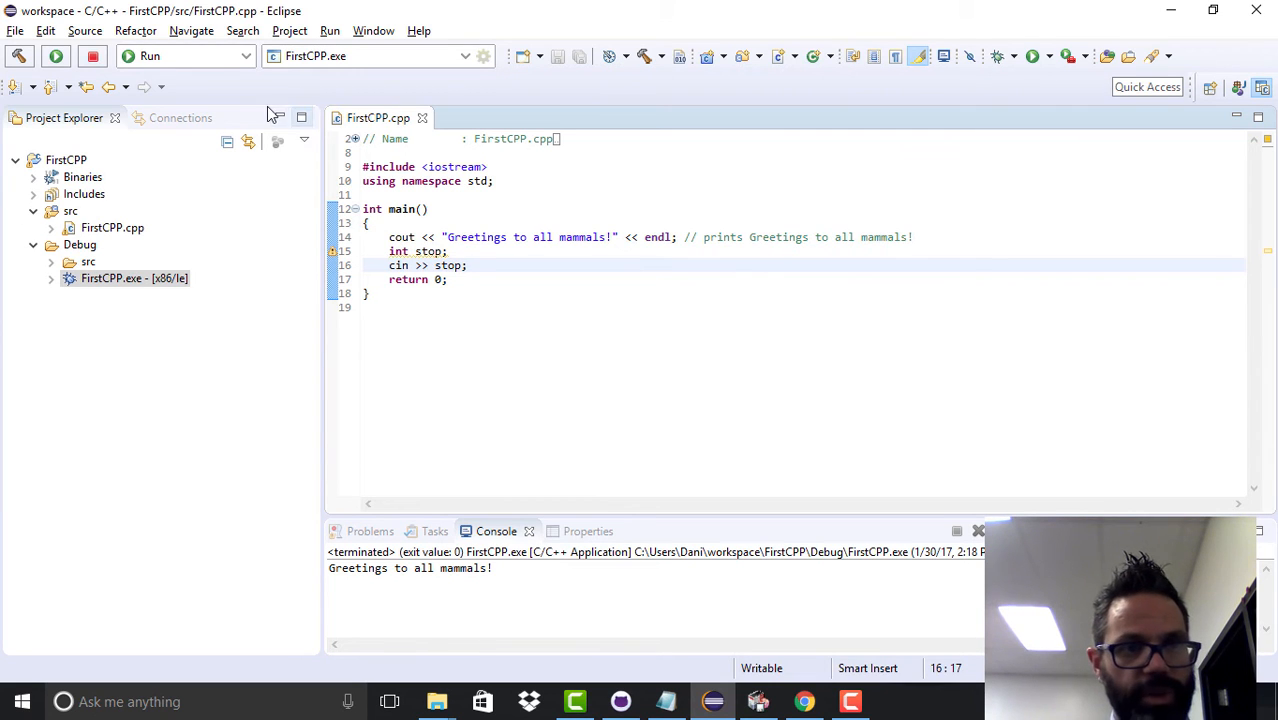
Step: Build and run FirstCPP, then select FirstCPP.exe under Debug in Project Explorer
{"action": "left_click", "coordinate": [18, 56]}
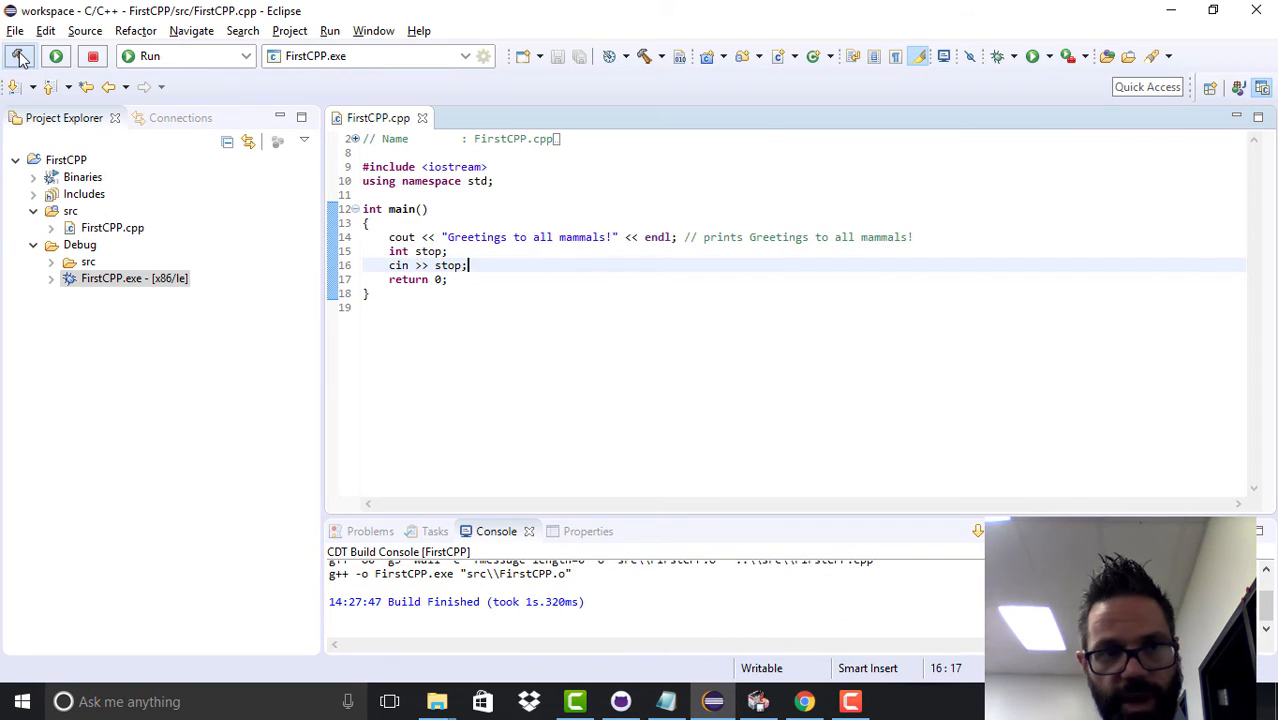
{"action": "left_click", "coordinate": [20, 56]}
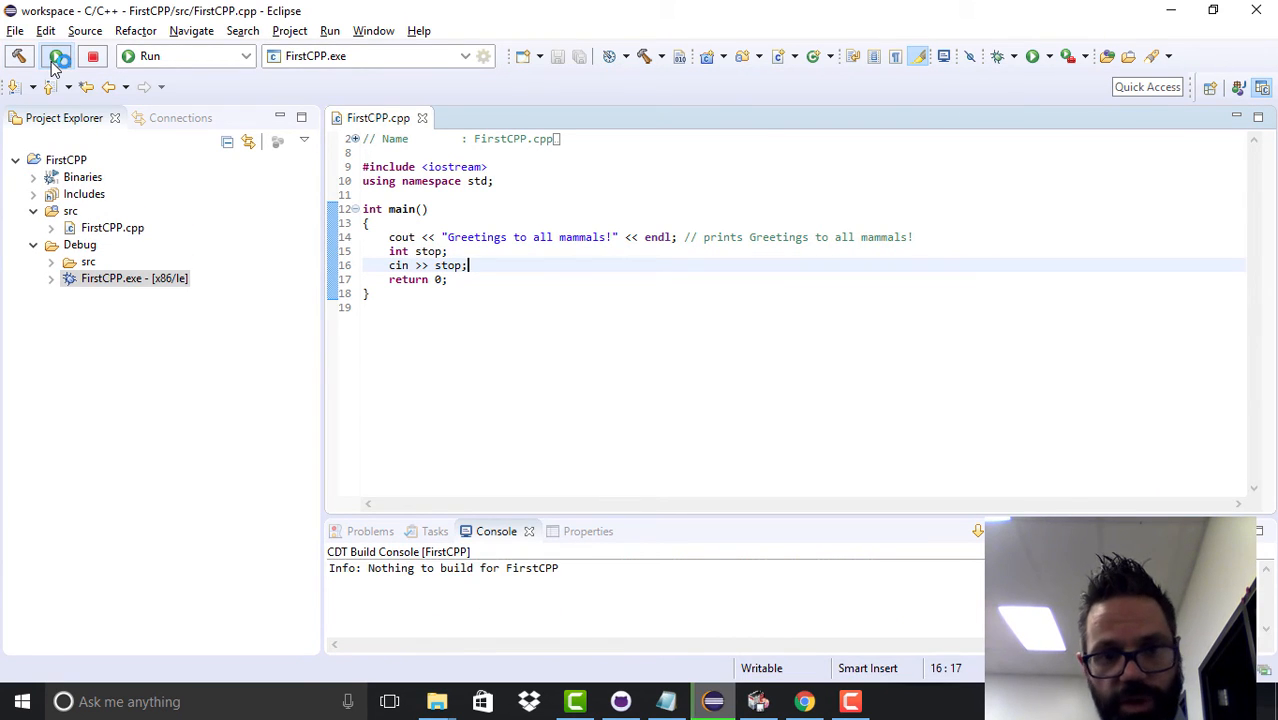
{"action": "left_click", "coordinate": [56, 56]}
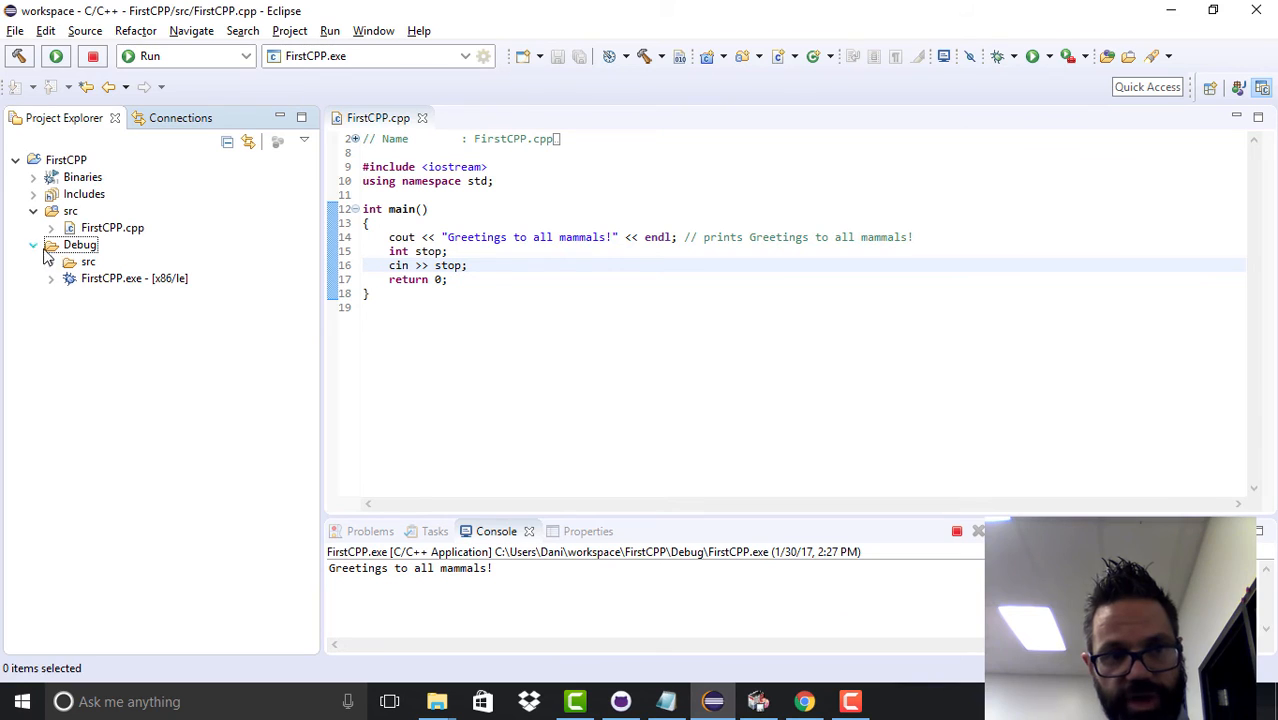
{"action": "left_click", "coordinate": [134, 278]}
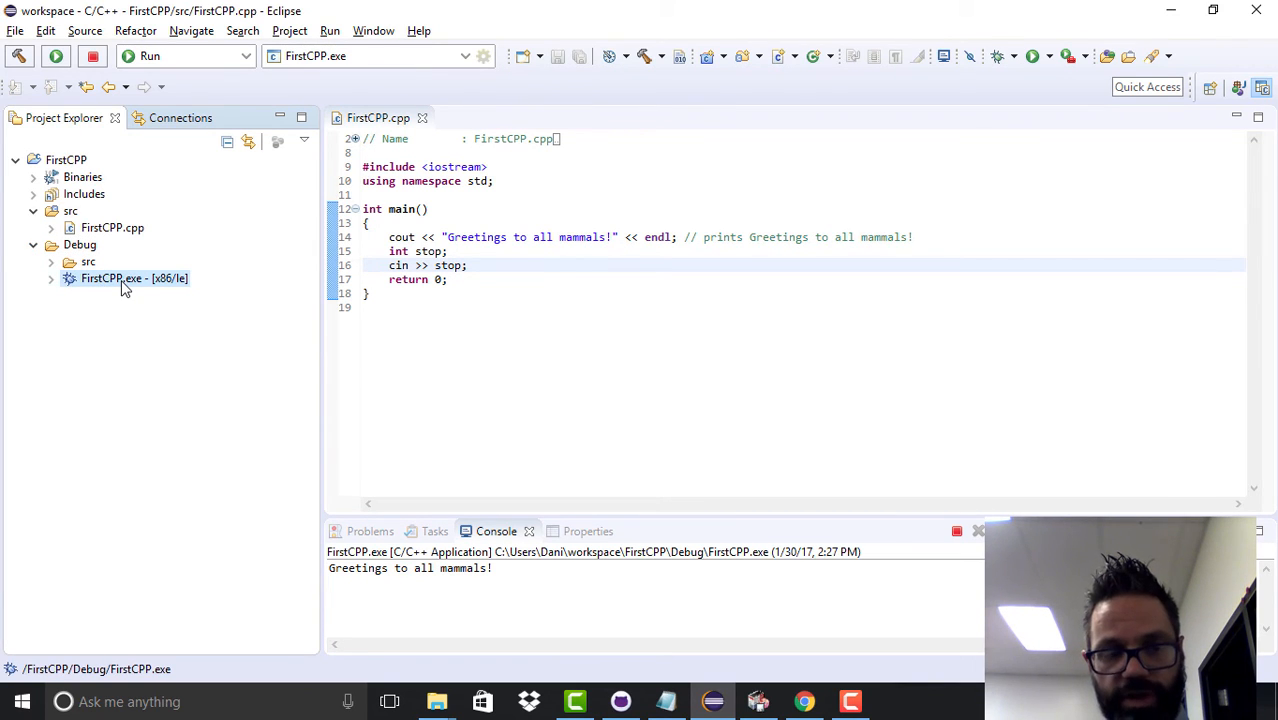
Step: Run FirstCPP.exe as a Local C/C++ Application and enter 3 so it greets and terminates
{"action": "right_click", "coordinate": [134, 278]}
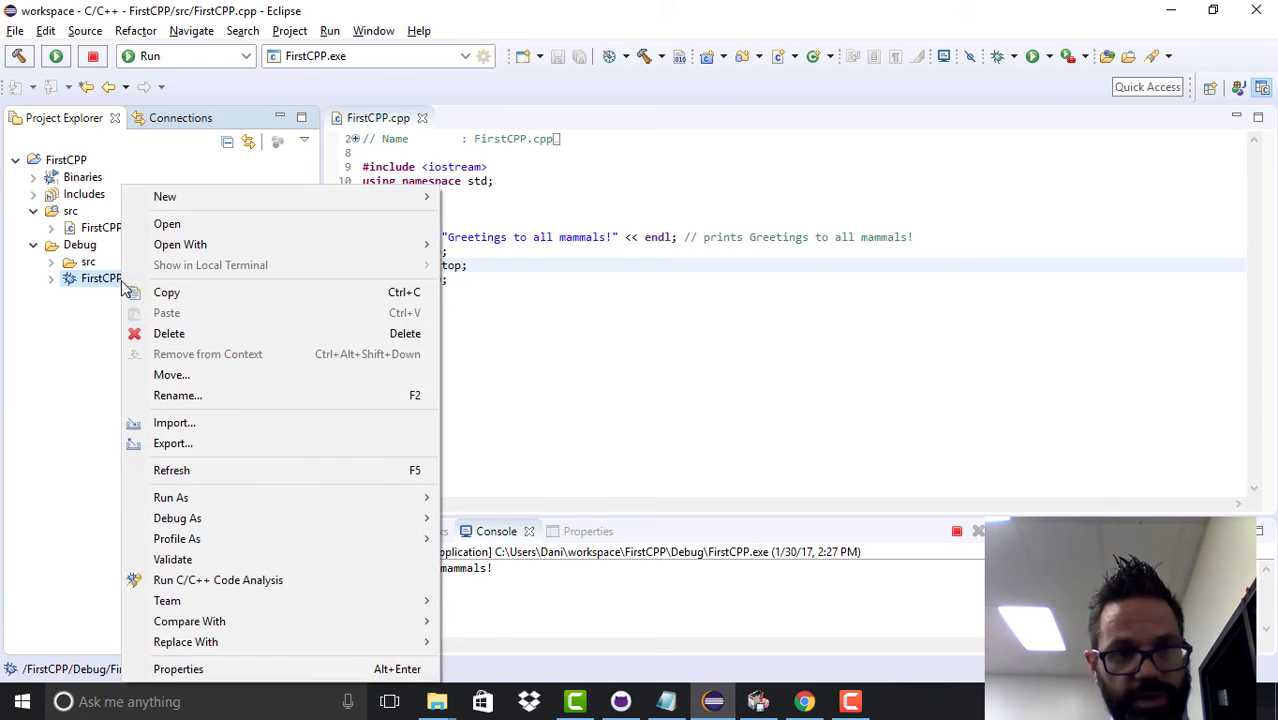
{"action": "mouse_move", "coordinate": [170, 496]}
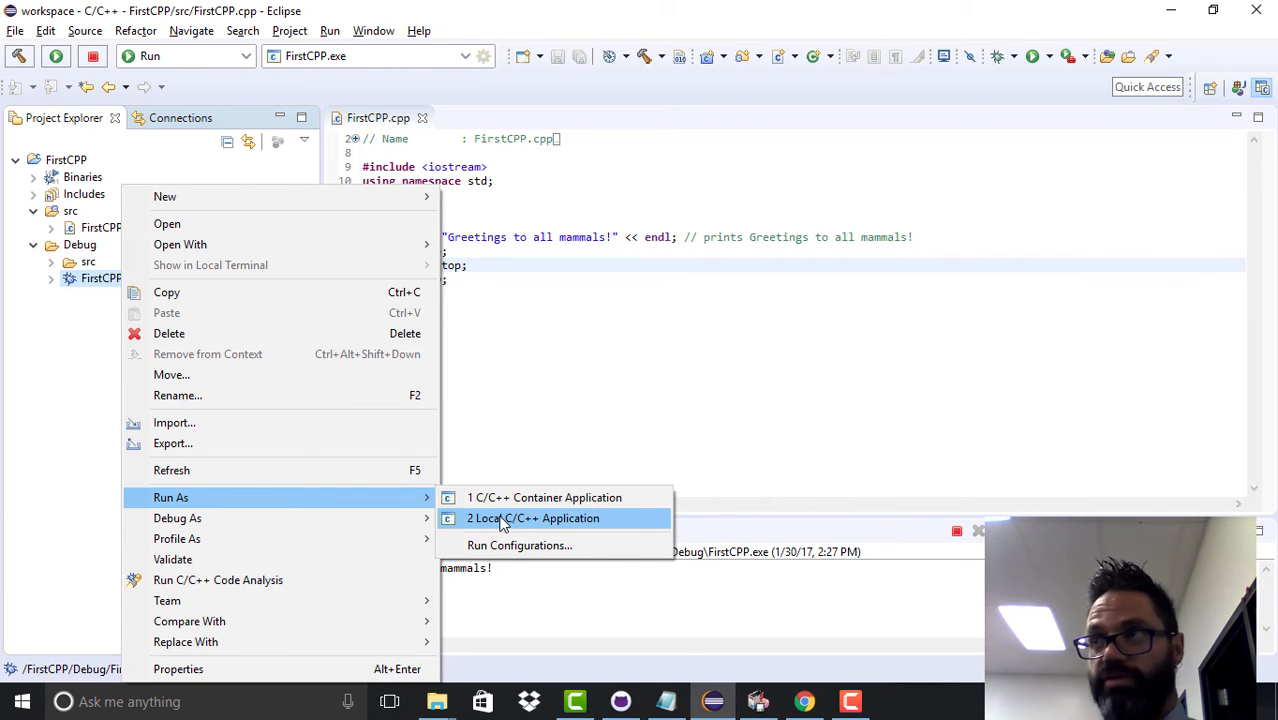
{"action": "left_click", "coordinate": [532, 518]}
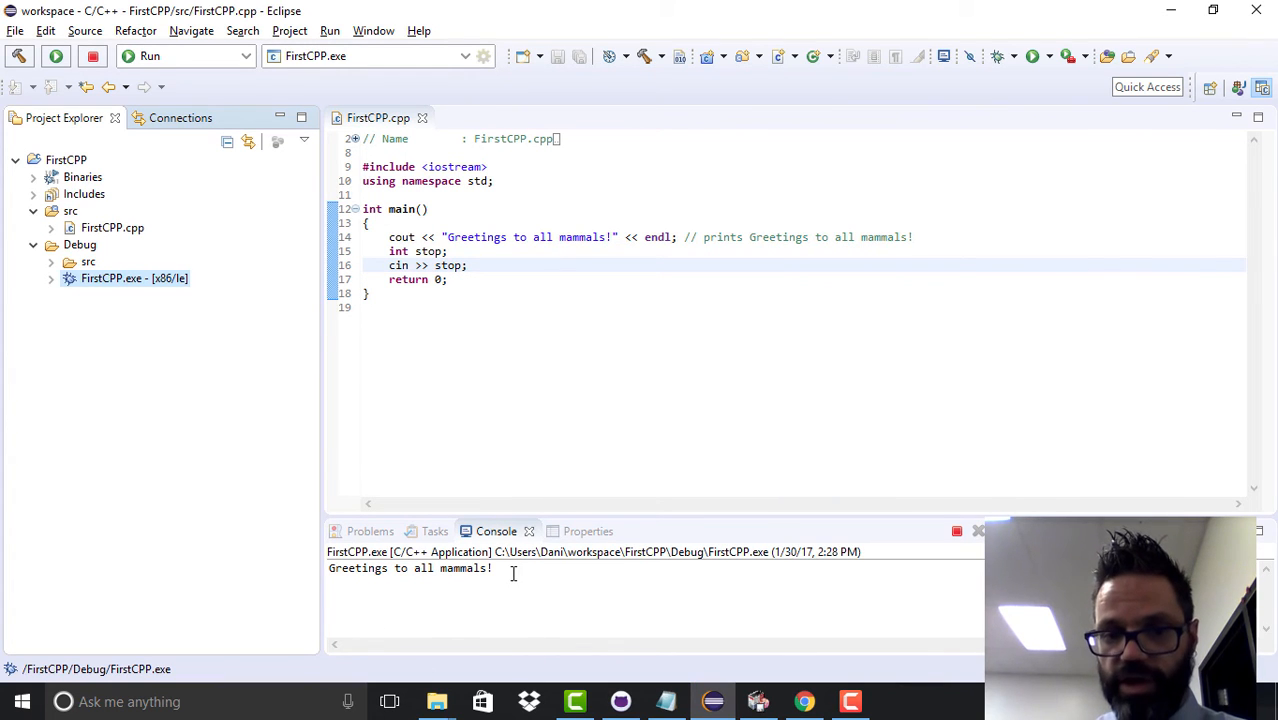
{"action": "type", "text": "3"}
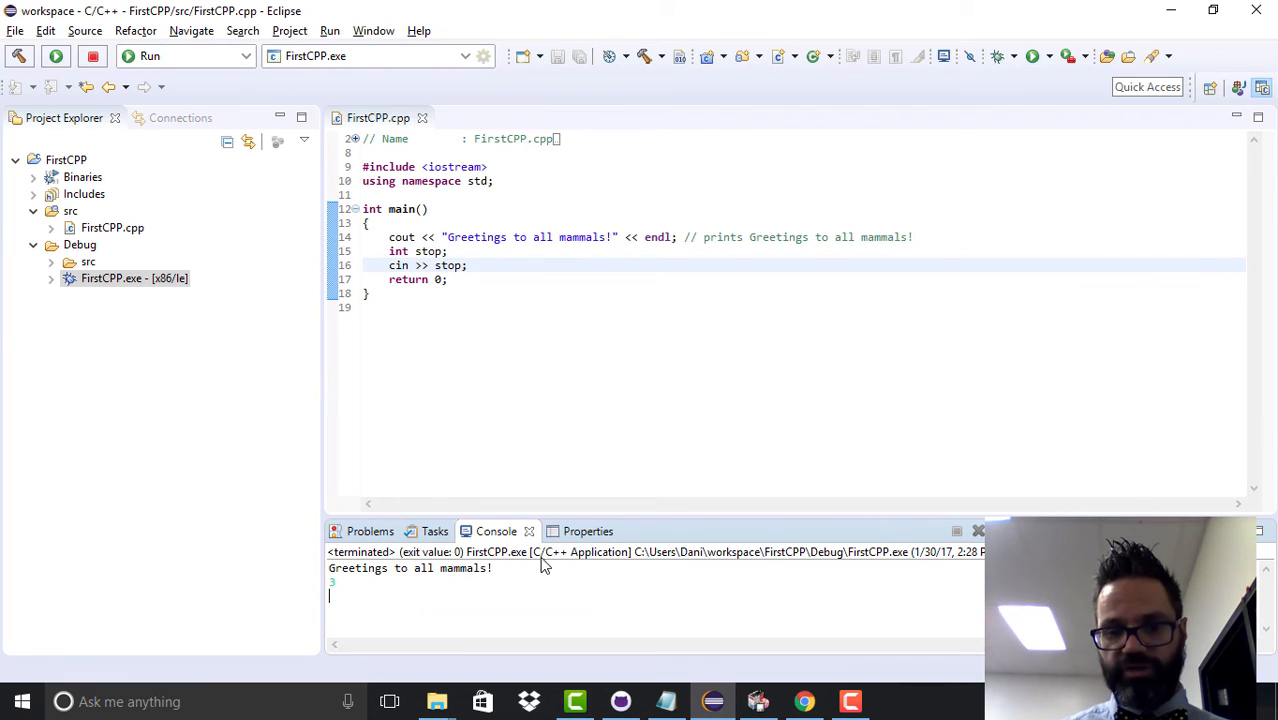
{"action": "mouse_move", "coordinate": [576, 700]}
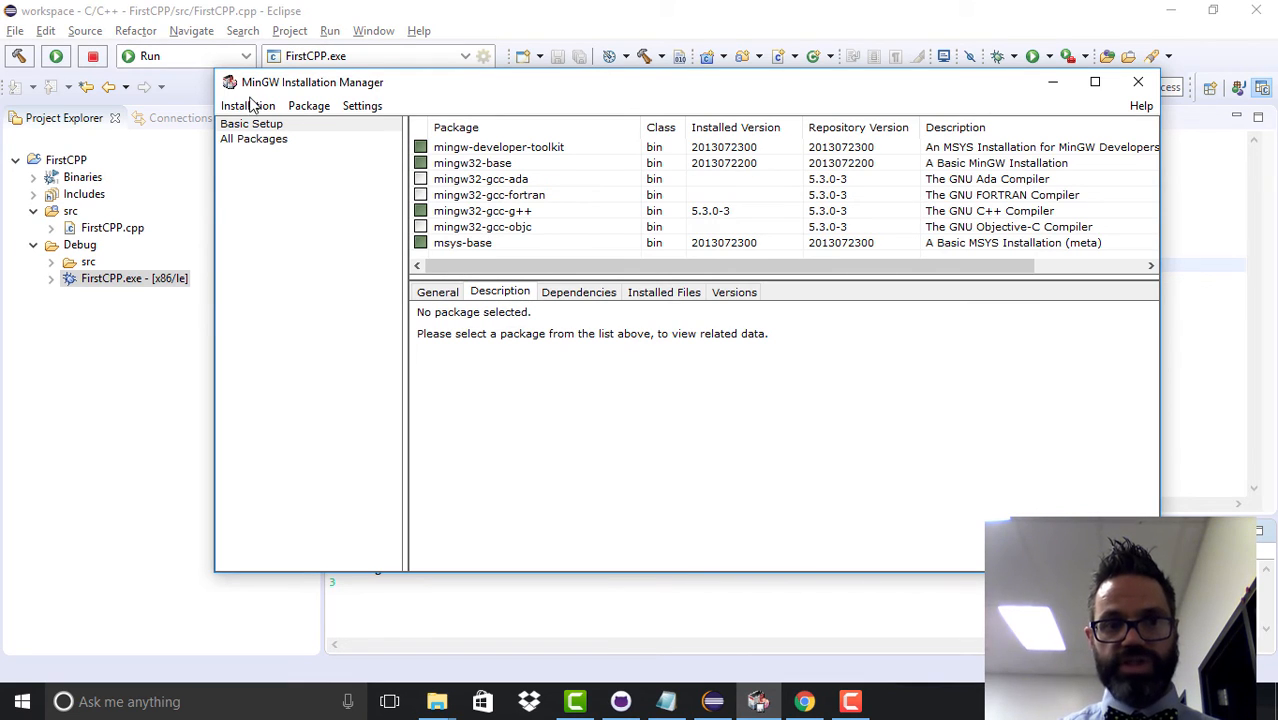
Step: Put away the MinGW Installation Manager window to return to Eclipse
{"action": "left_click", "coordinate": [246, 104]}
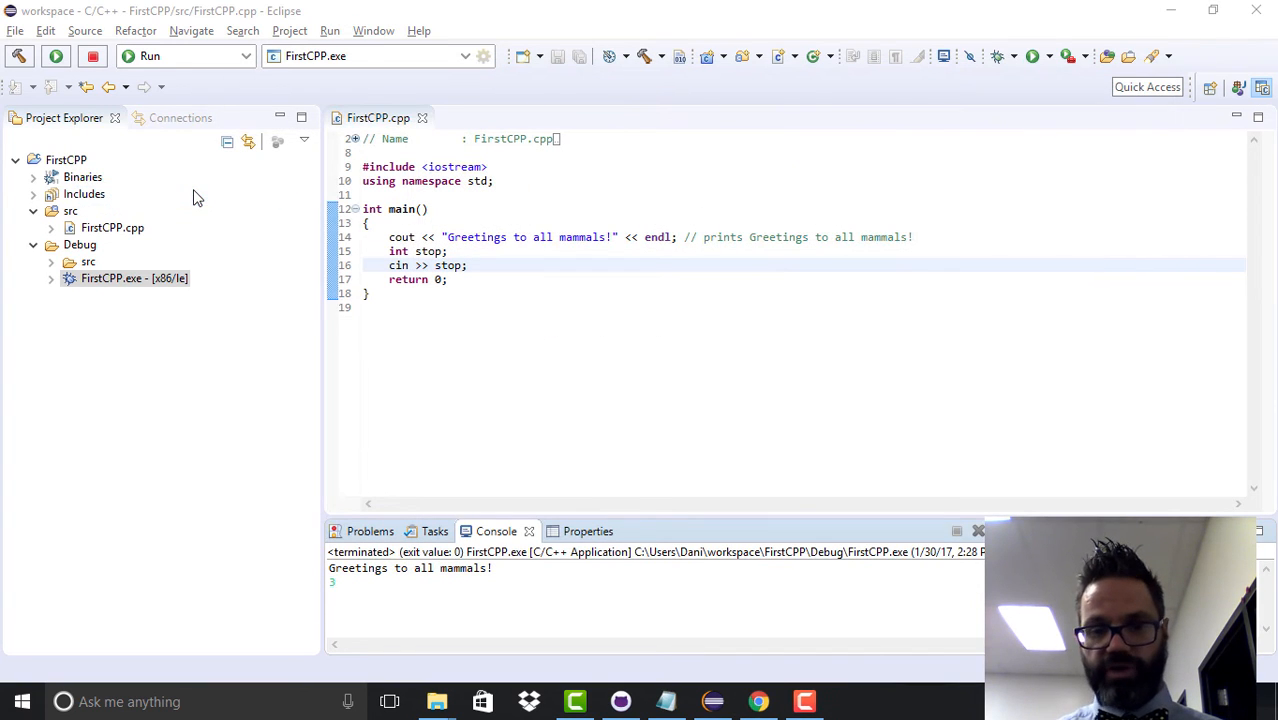
{"action": "mouse_move", "coordinate": [620, 678]}
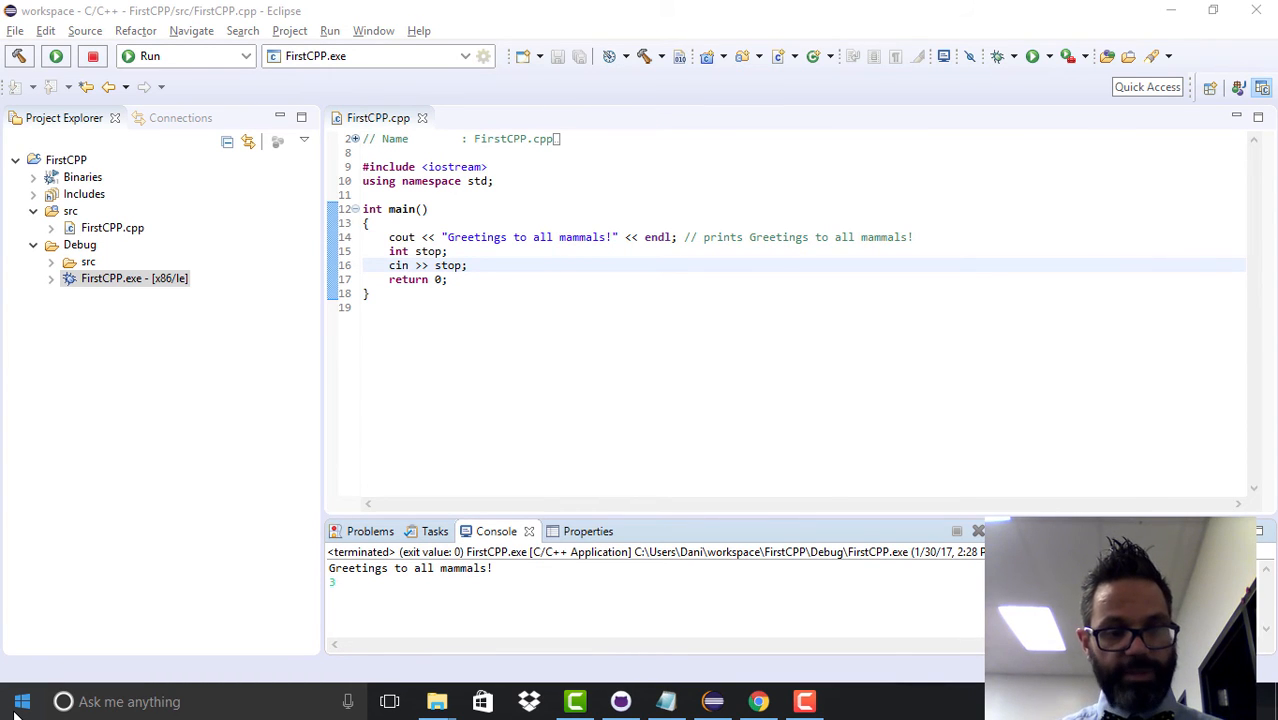
Step: In Windows Settings search 'env', check Path contains C:\MinGW\bin\, and close the editor
{"action": "left_click", "coordinate": [22, 700]}
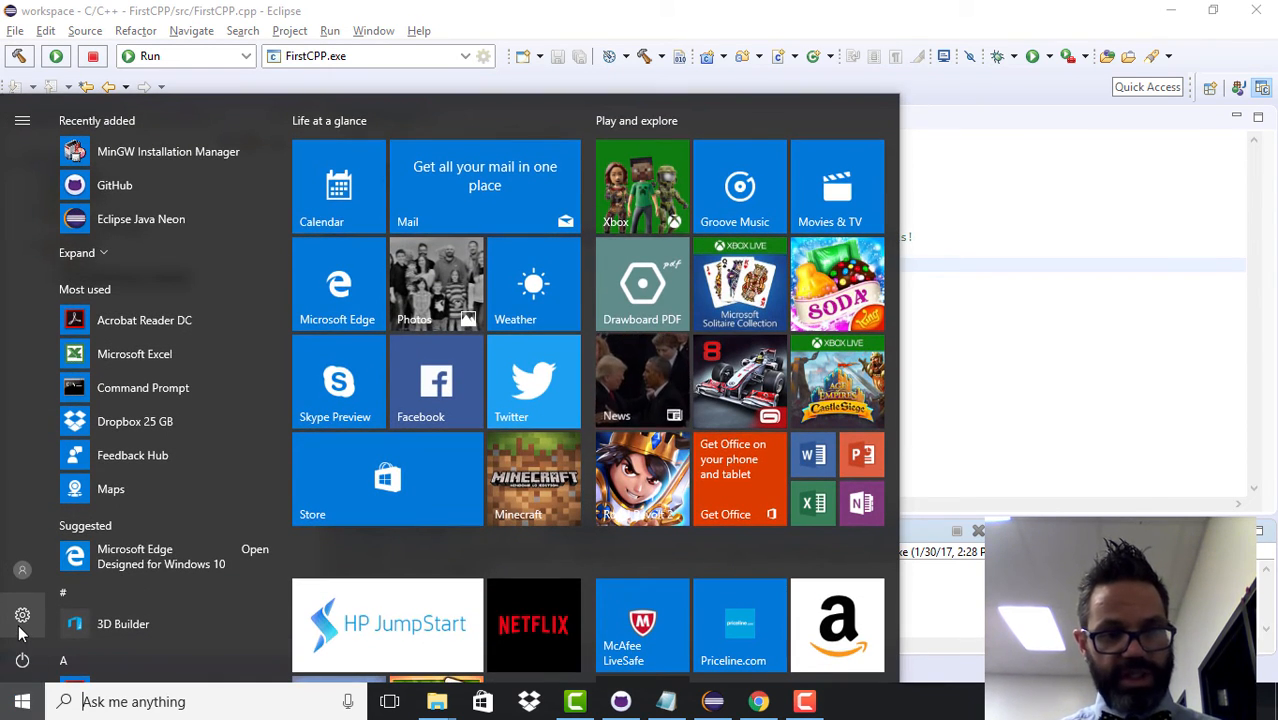
{"action": "left_click", "coordinate": [22, 616]}
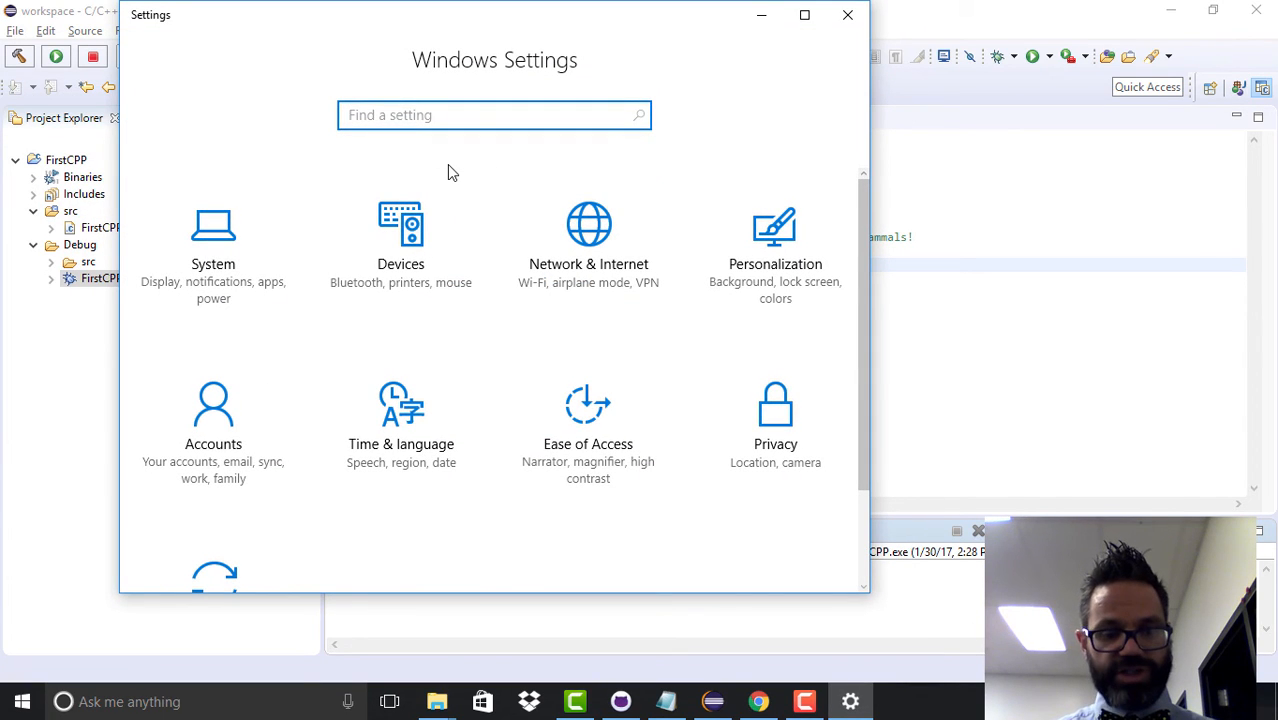
{"action": "type", "text": "env"}
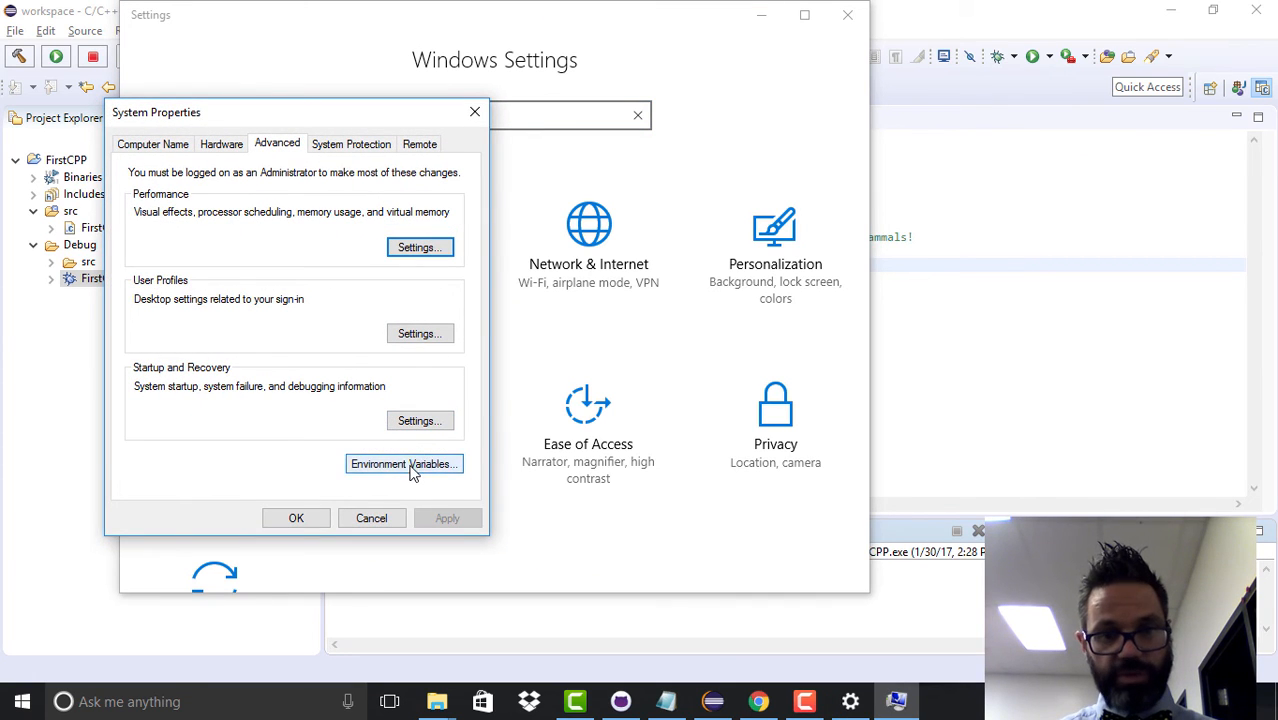
{"action": "left_click", "coordinate": [404, 464]}
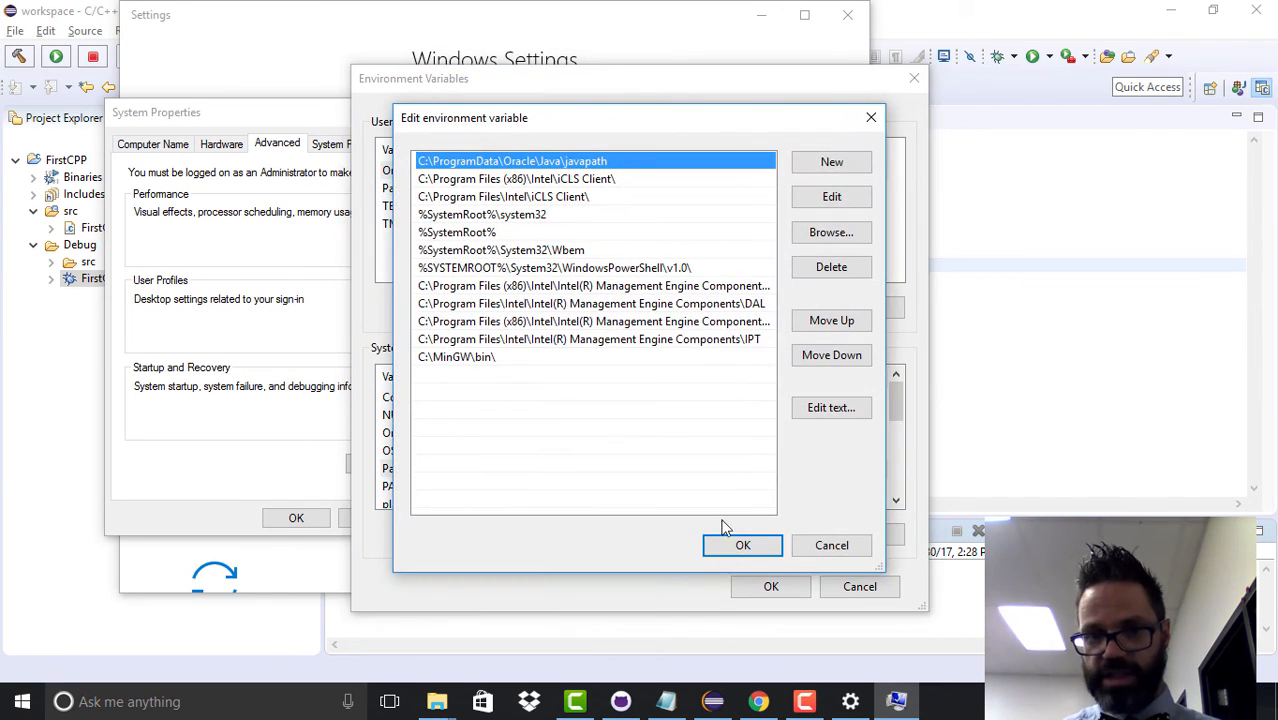
{"action": "mouse_move", "coordinate": [476, 388]}
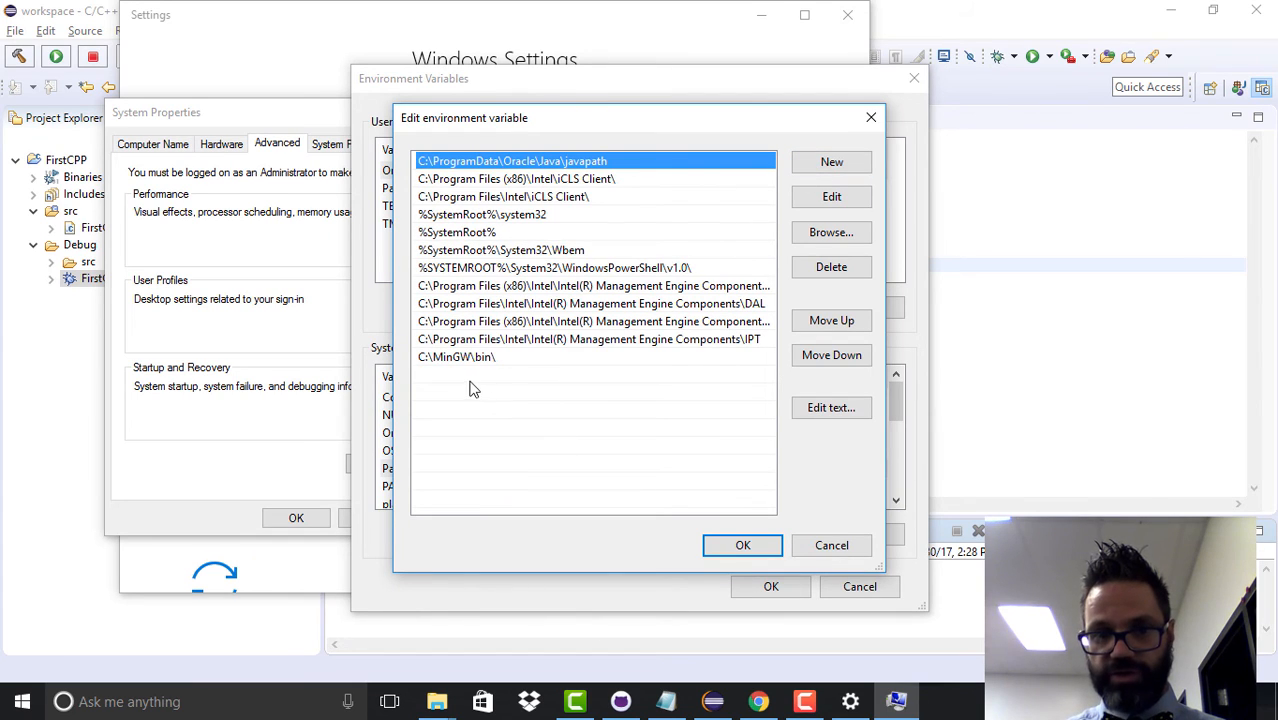
{"action": "mouse_move", "coordinate": [446, 370]}
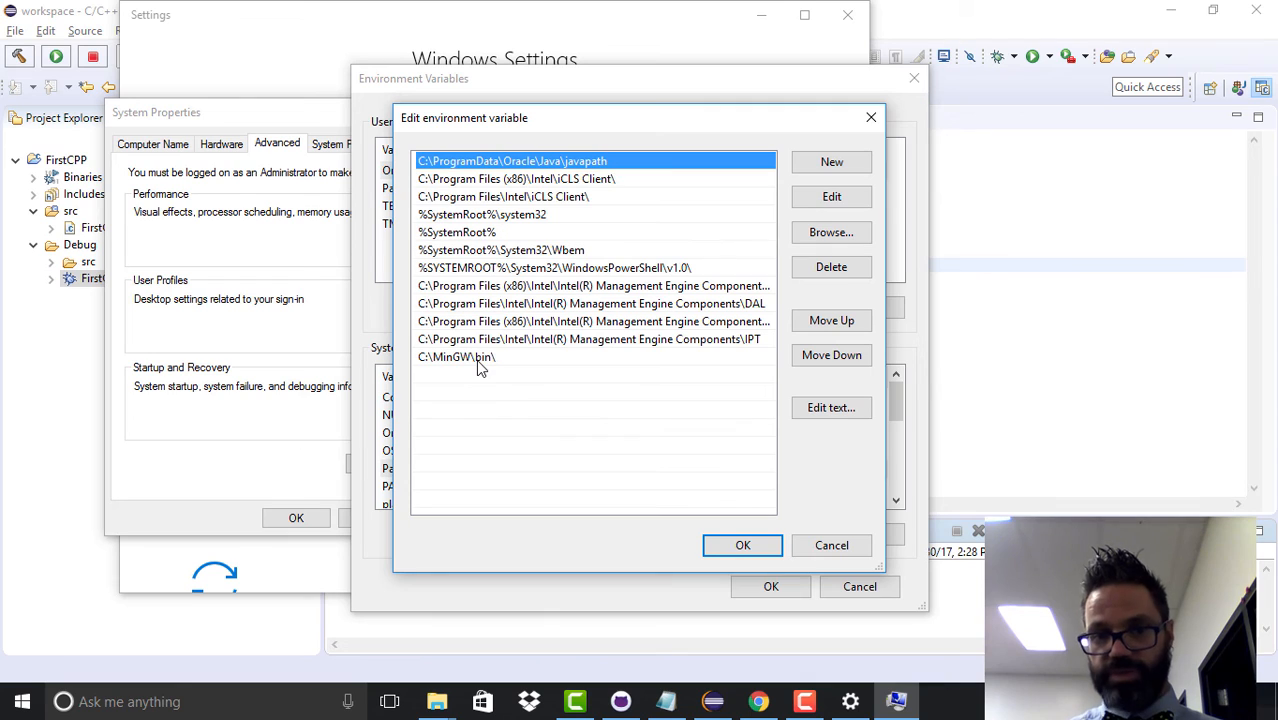
{"action": "mouse_move", "coordinate": [536, 360]}
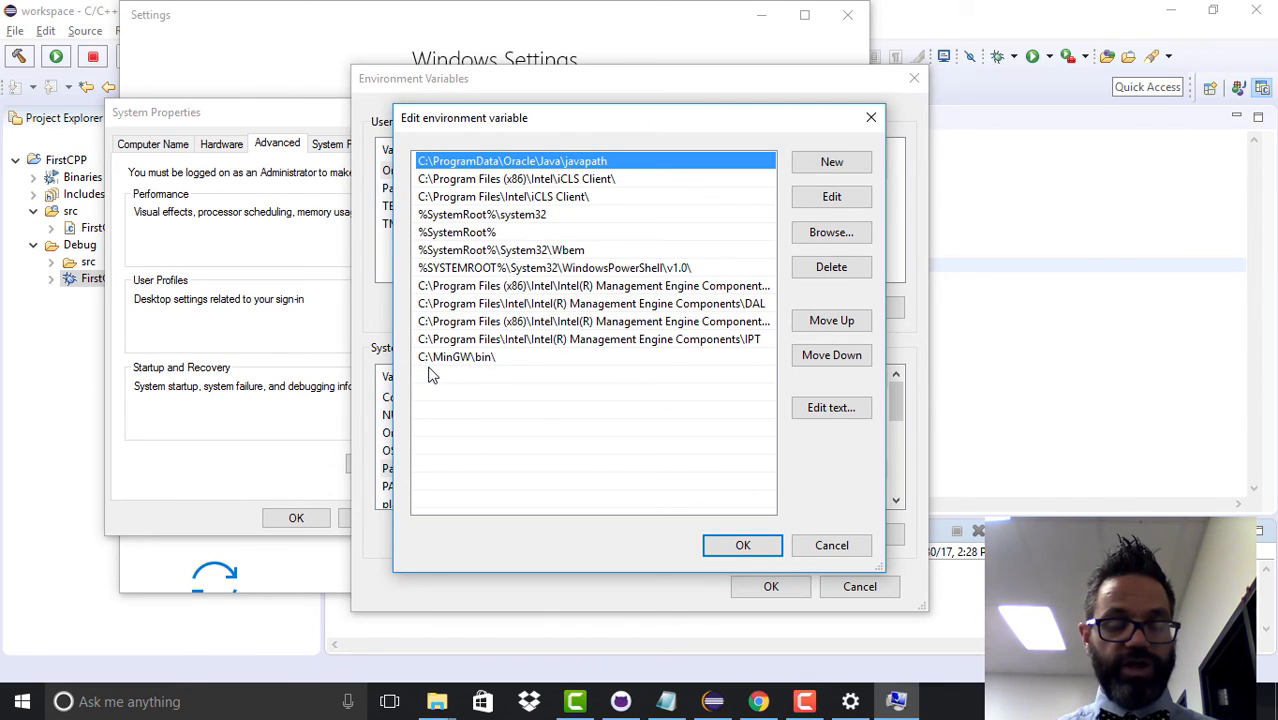
{"action": "mouse_move", "coordinate": [604, 482]}
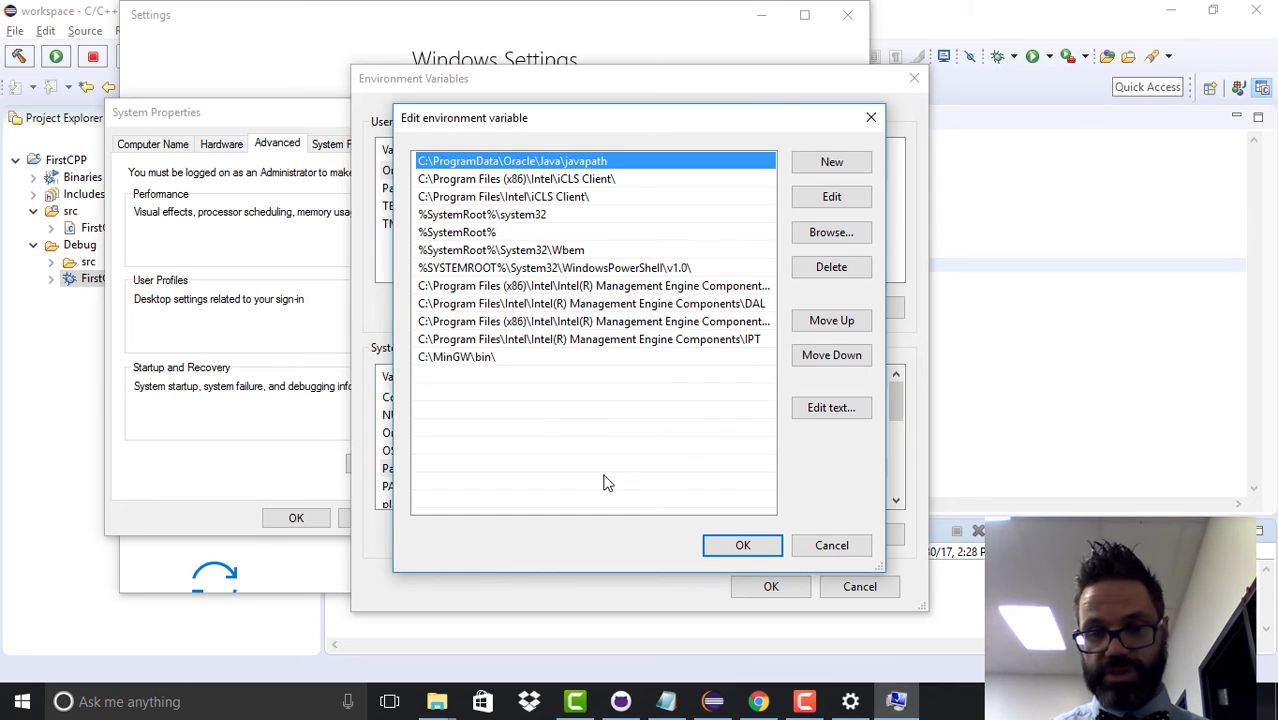
{"action": "left_click", "coordinate": [742, 544]}
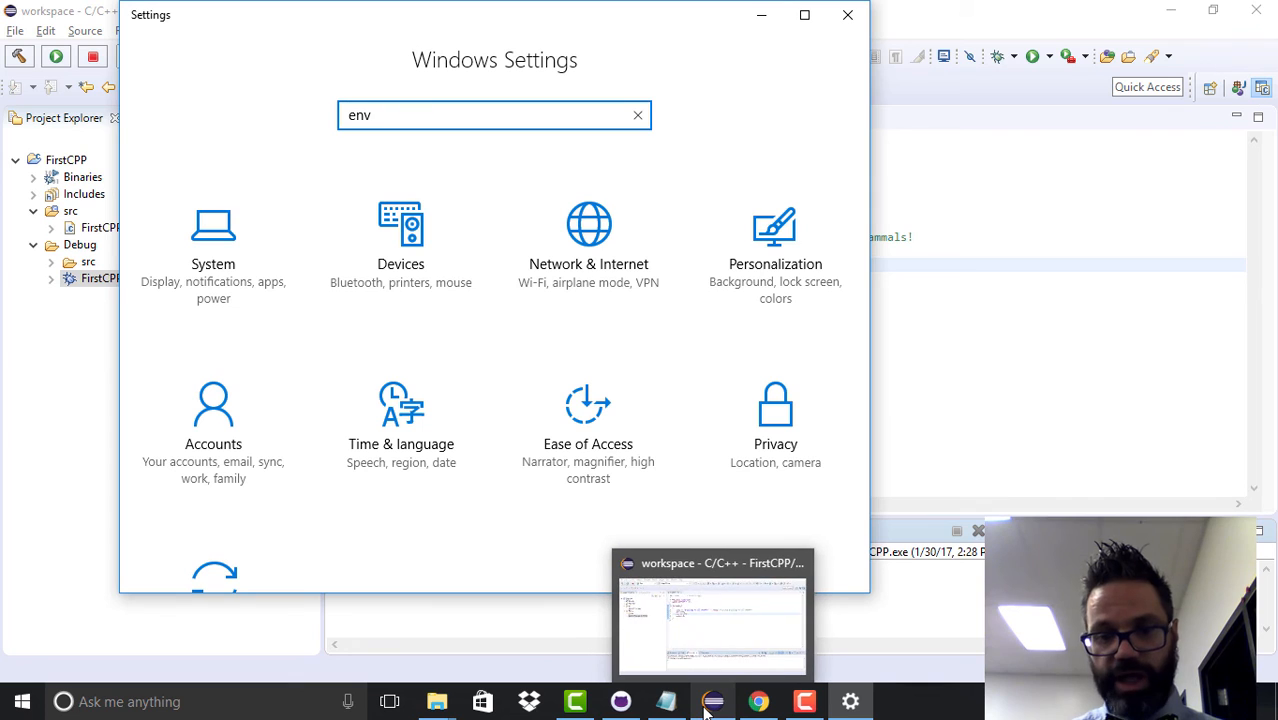
Step: Review the MinGW setup notes in Notepad, then bring Eclipse back to the front
{"action": "left_click", "coordinate": [664, 700]}
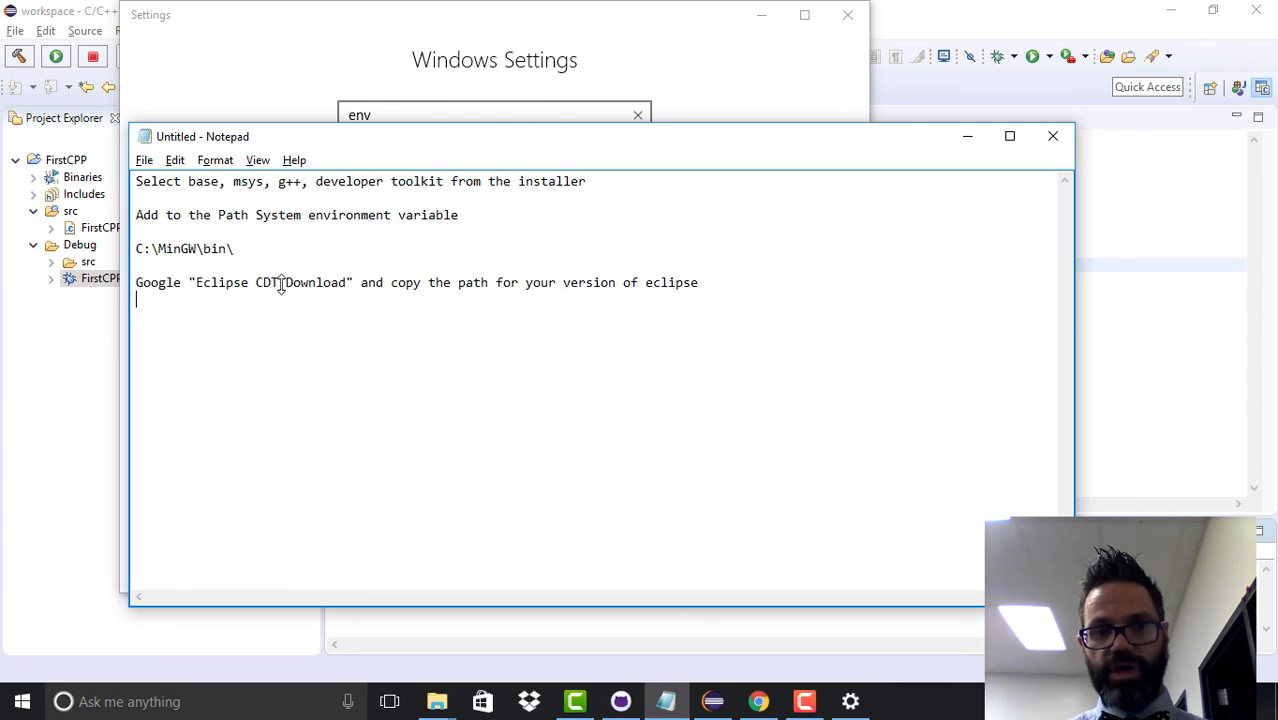
{"action": "mouse_move", "coordinate": [456, 282]}
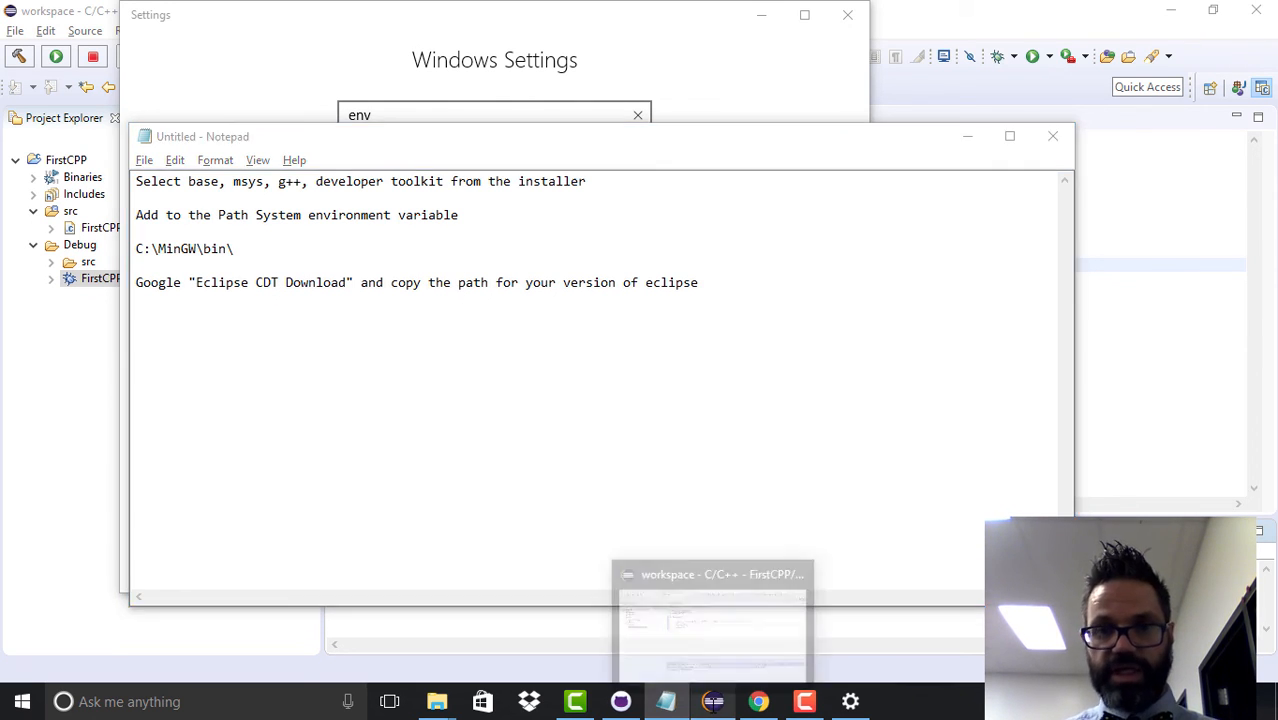
{"action": "left_click", "coordinate": [420, 30]}
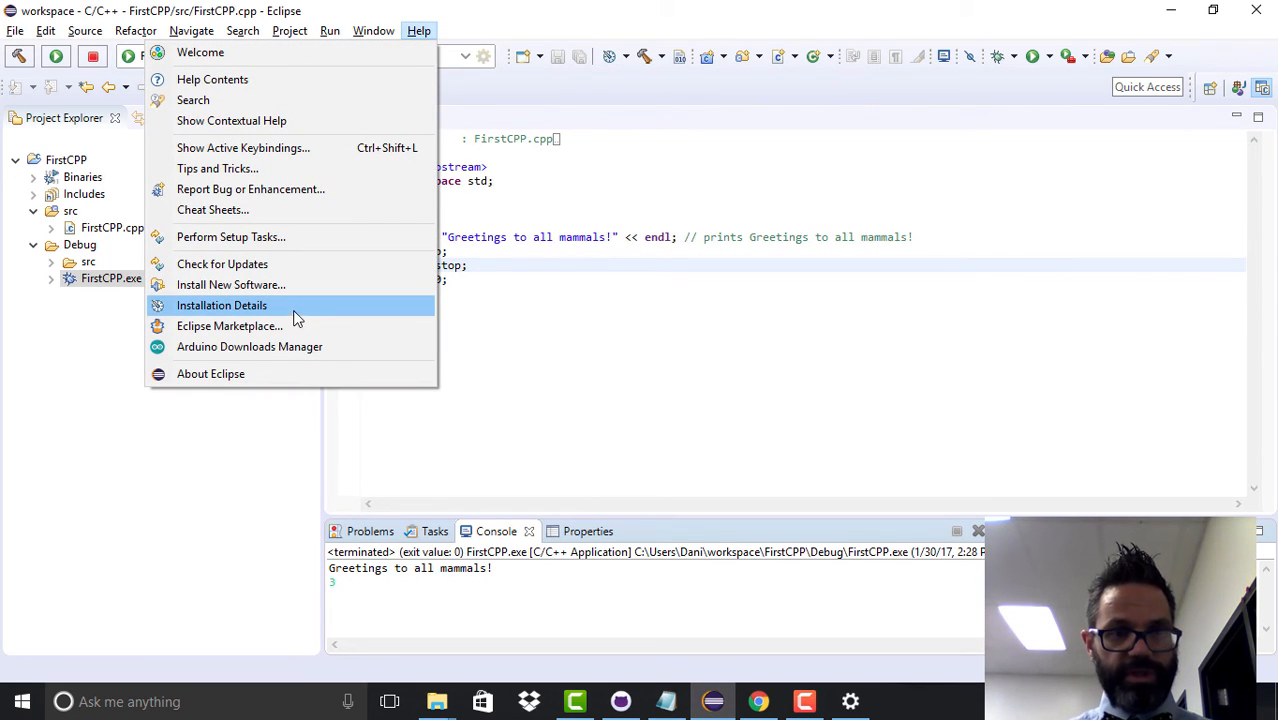
{"action": "left_click", "coordinate": [230, 284]}
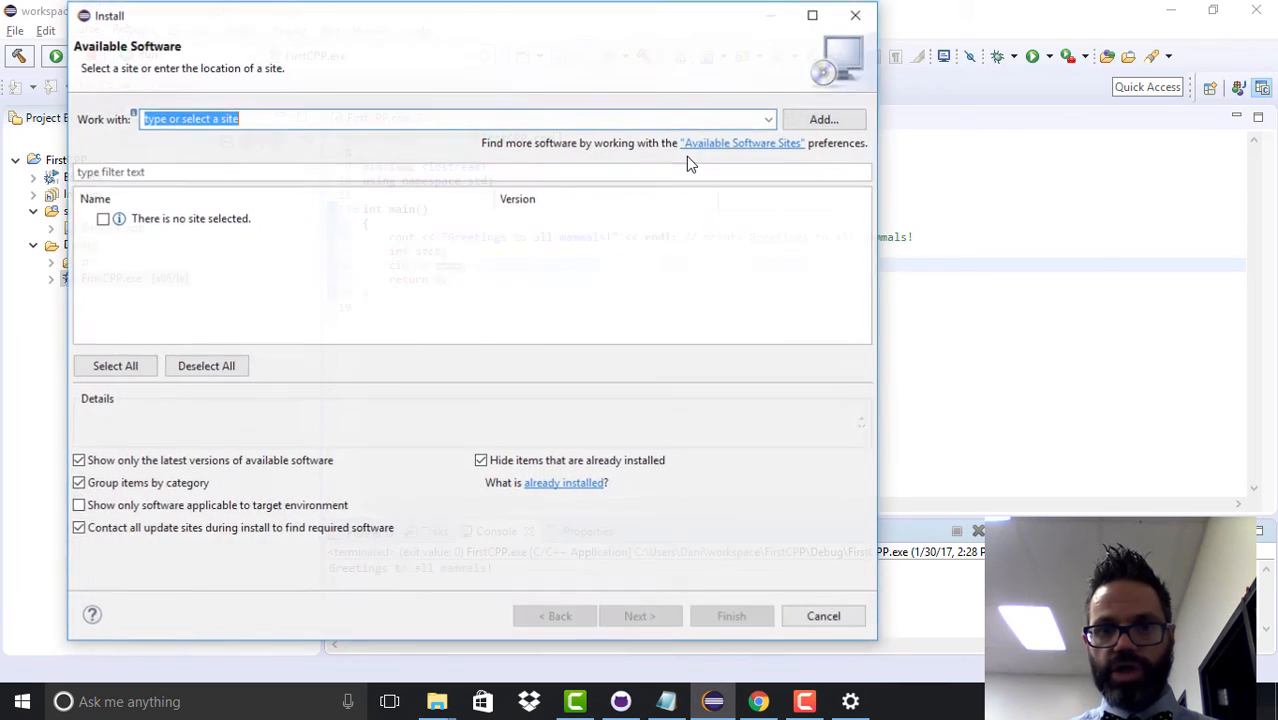
{"action": "left_click", "coordinate": [824, 120]}
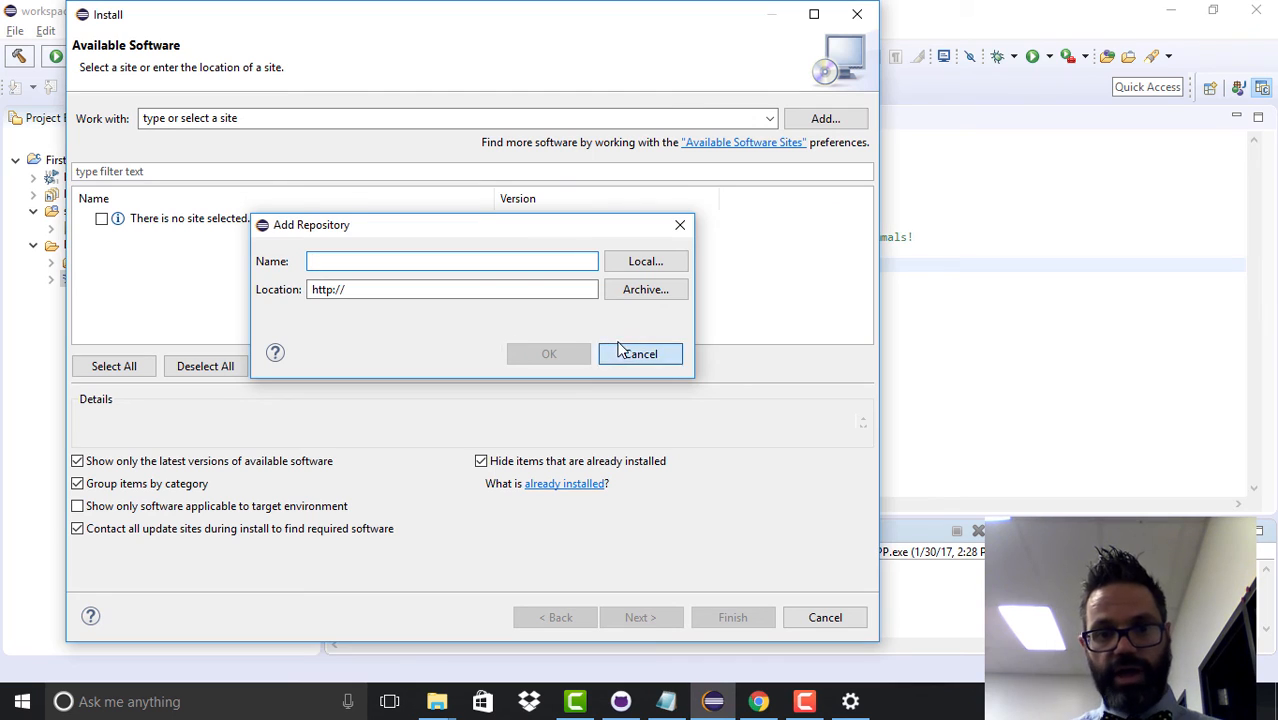
{"action": "left_click", "coordinate": [640, 352]}
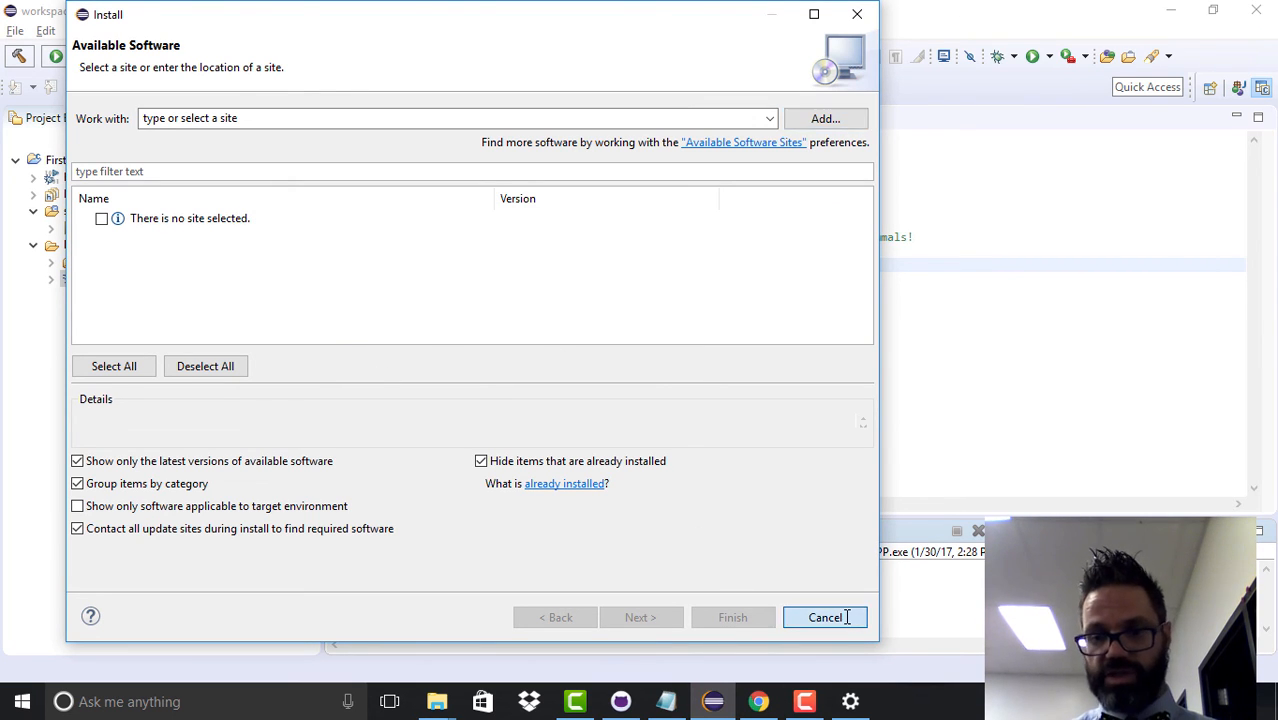
{"action": "left_click", "coordinate": [824, 616]}
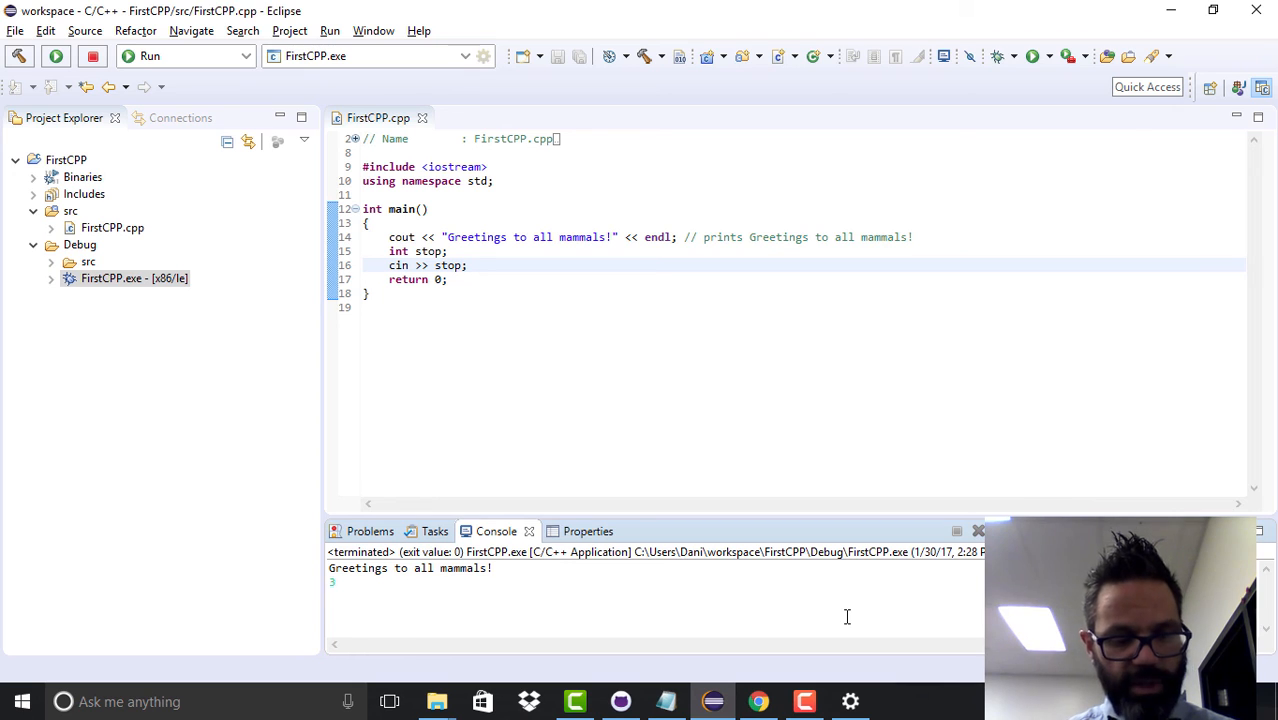
Step: Launch cmd via Win+R, confirm g++ reports 'no input files', and close the prompt
{"action": "key", "text": "Win+r"}
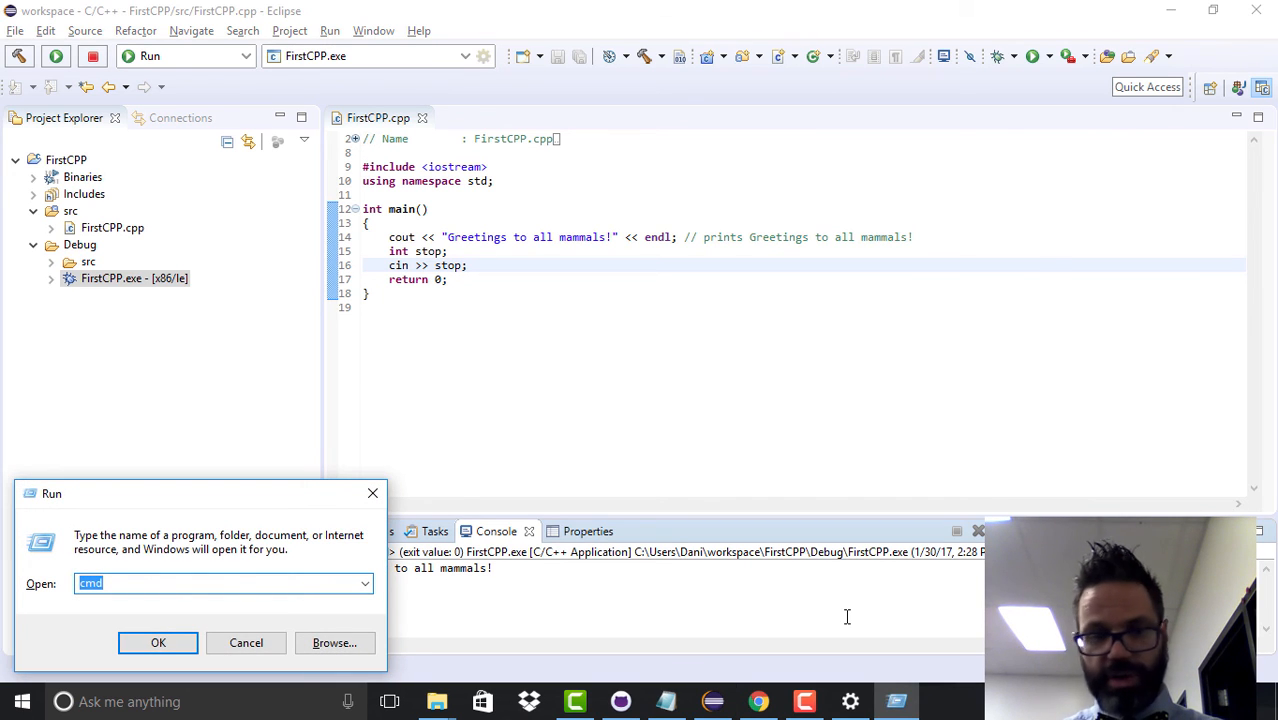
{"action": "left_click", "coordinate": [158, 642]}
{"action": "type", "text": "g++"}
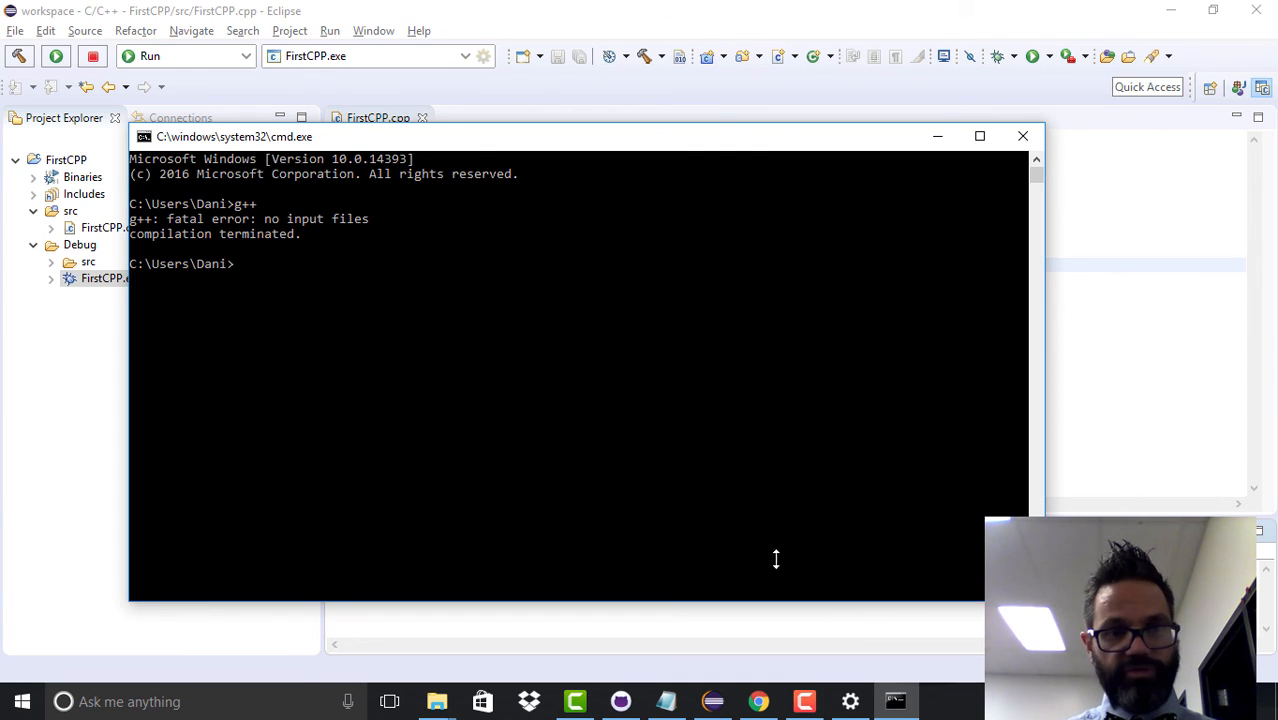
{"action": "mouse_move", "coordinate": [338, 296]}
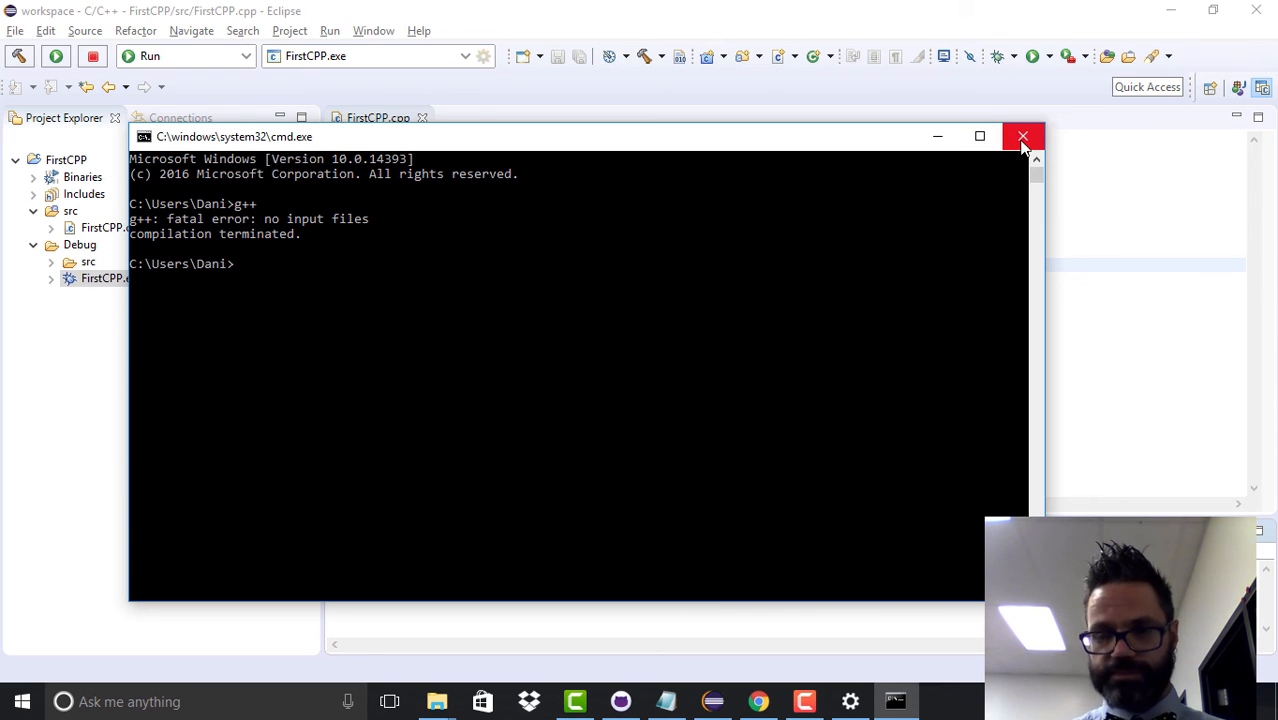
{"action": "left_click", "coordinate": [1024, 136]}
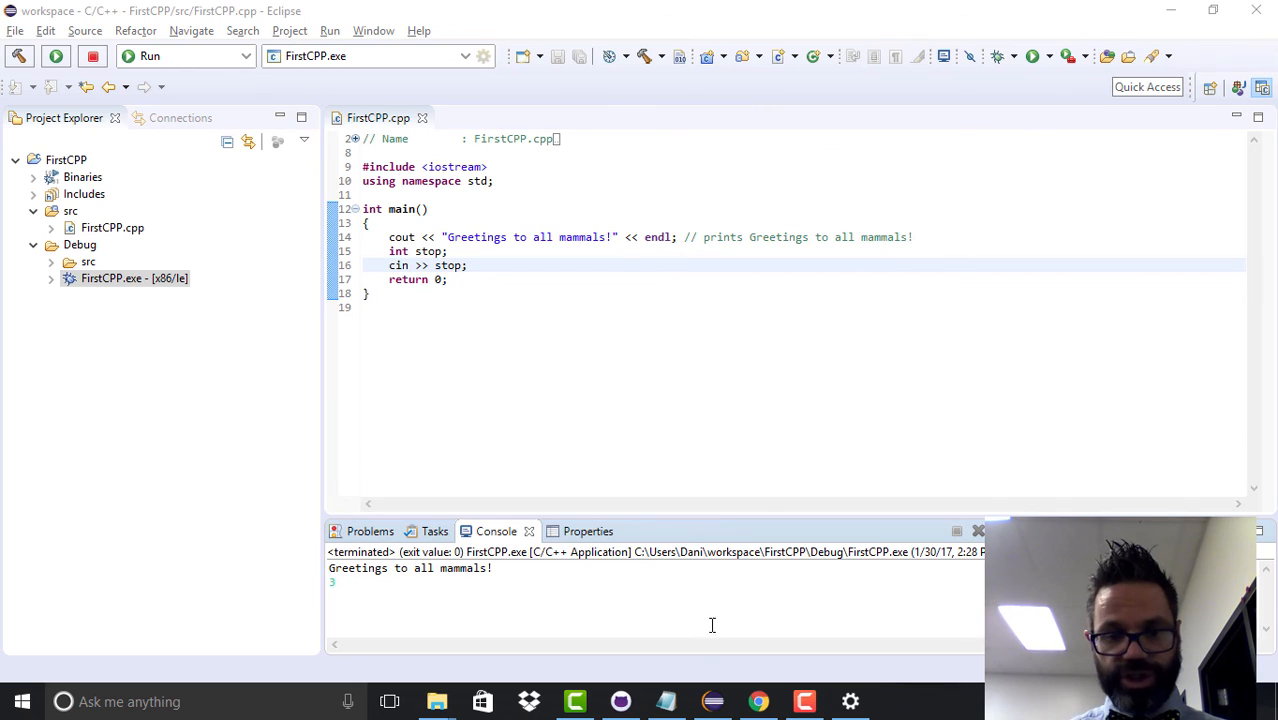
{"action": "mouse_move", "coordinate": [576, 700]}
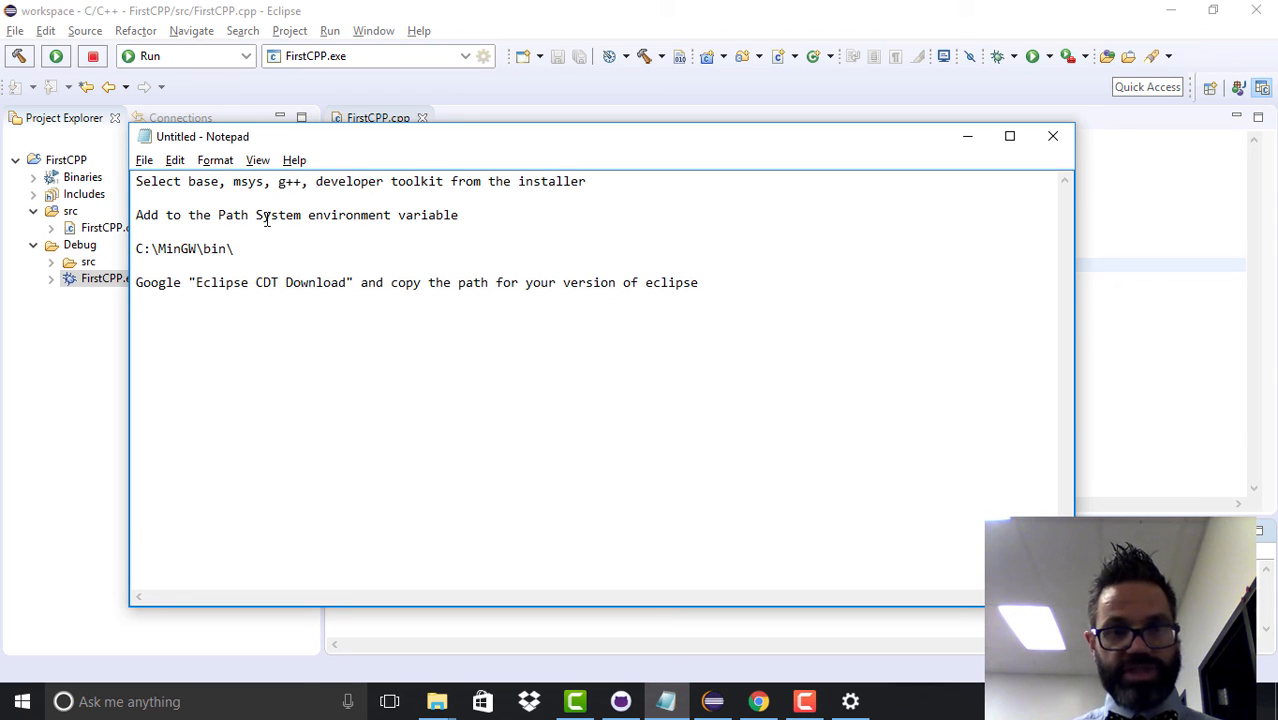
{"action": "mouse_move", "coordinate": [228, 260]}
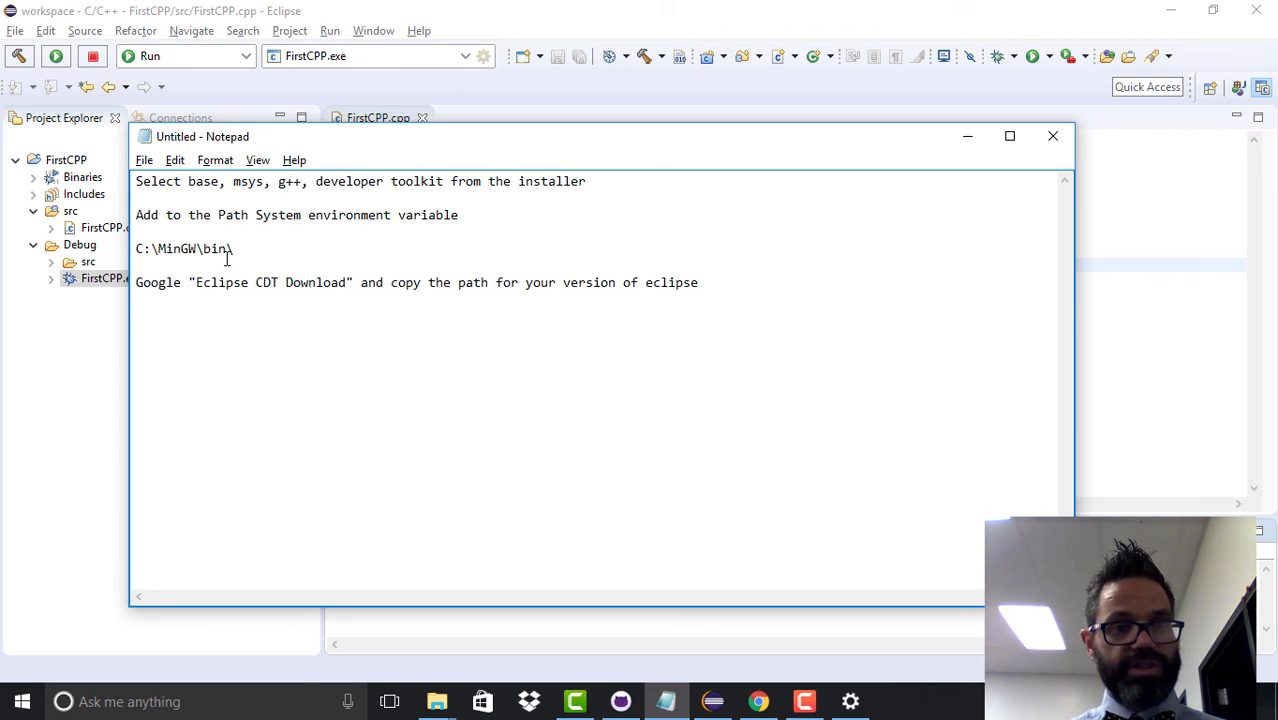